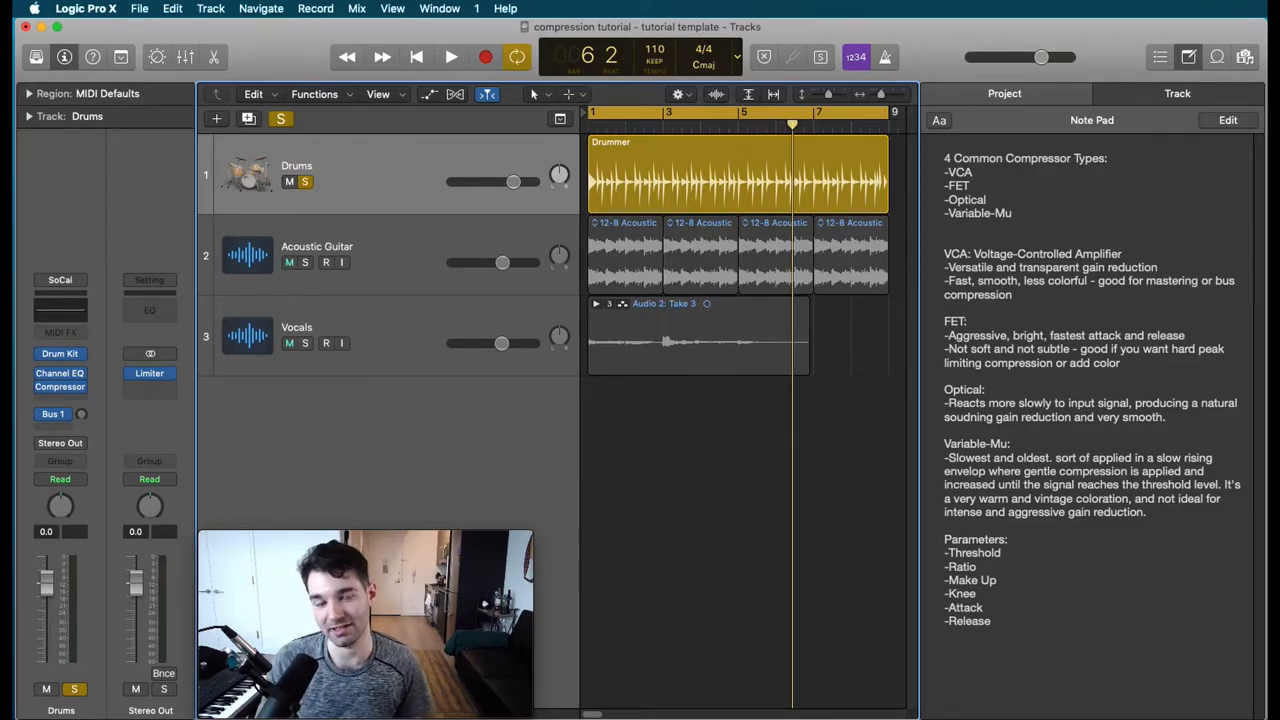
- Repeatedly select controls on the Drums track header in the Tracks area
{"action": "left_click", "coordinate": [288, 262]}
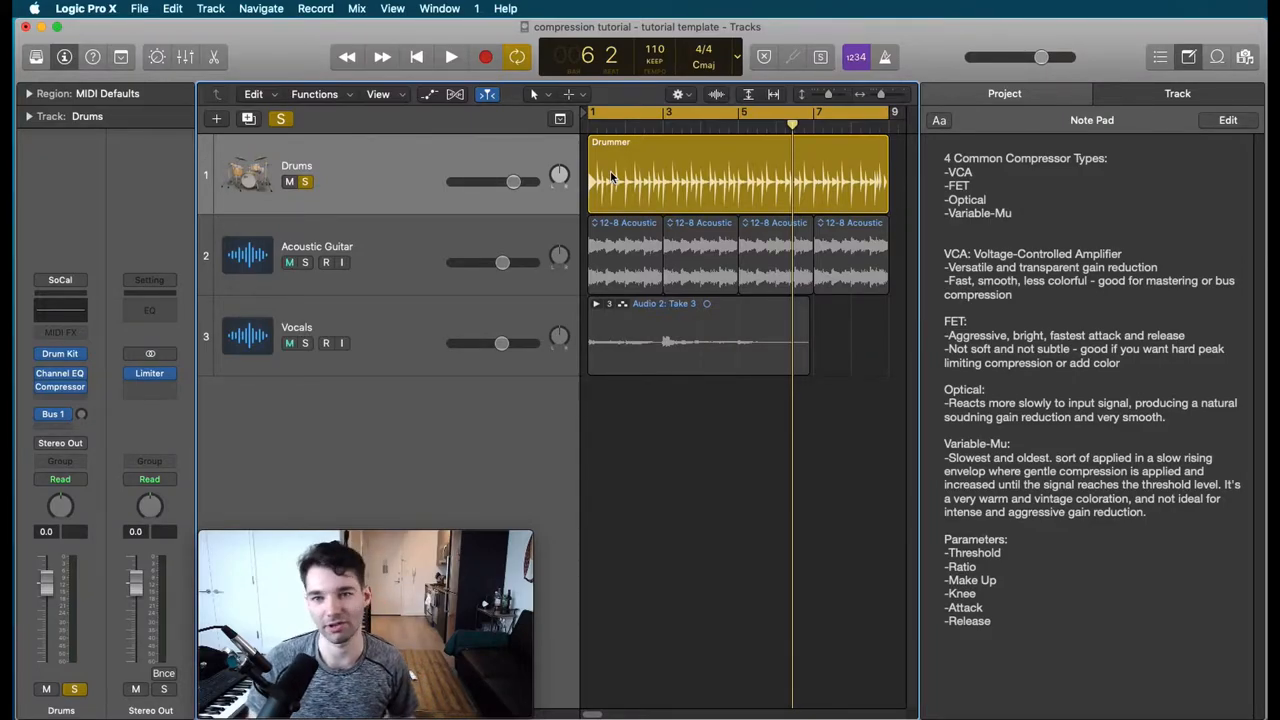
{"action": "left_click", "coordinate": [304, 262]}
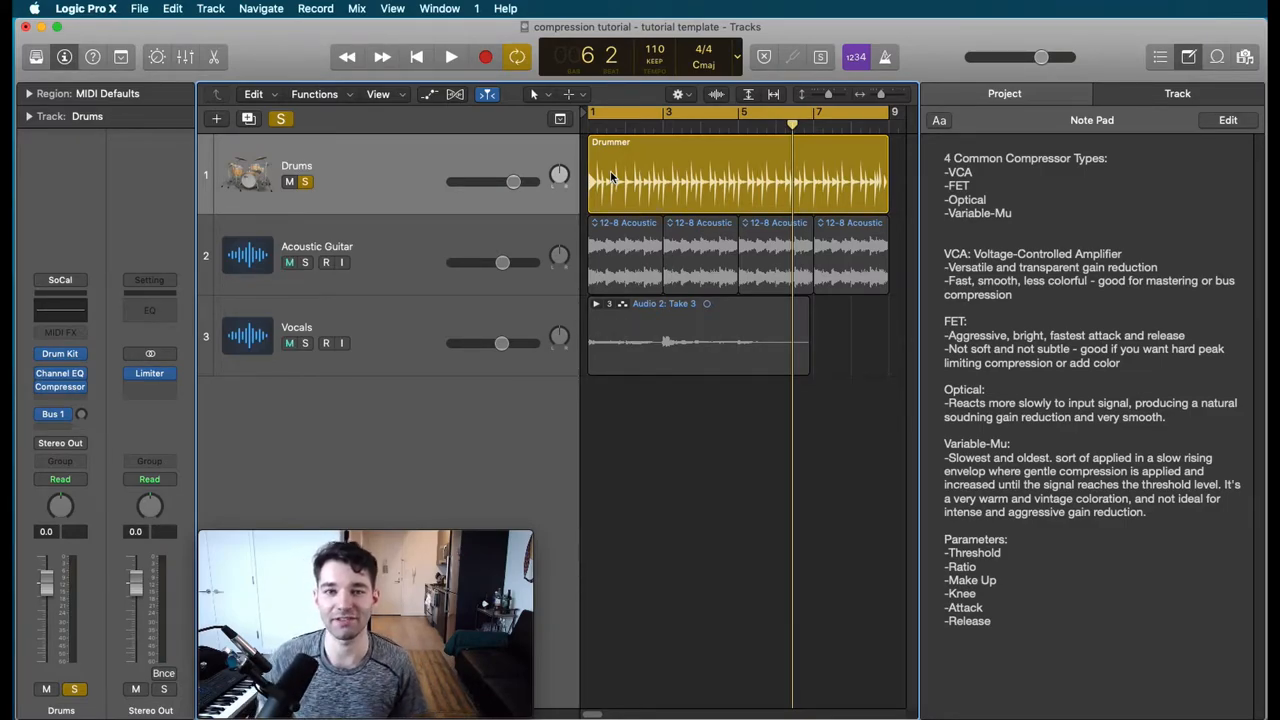
{"action": "left_click", "coordinate": [288, 262]}
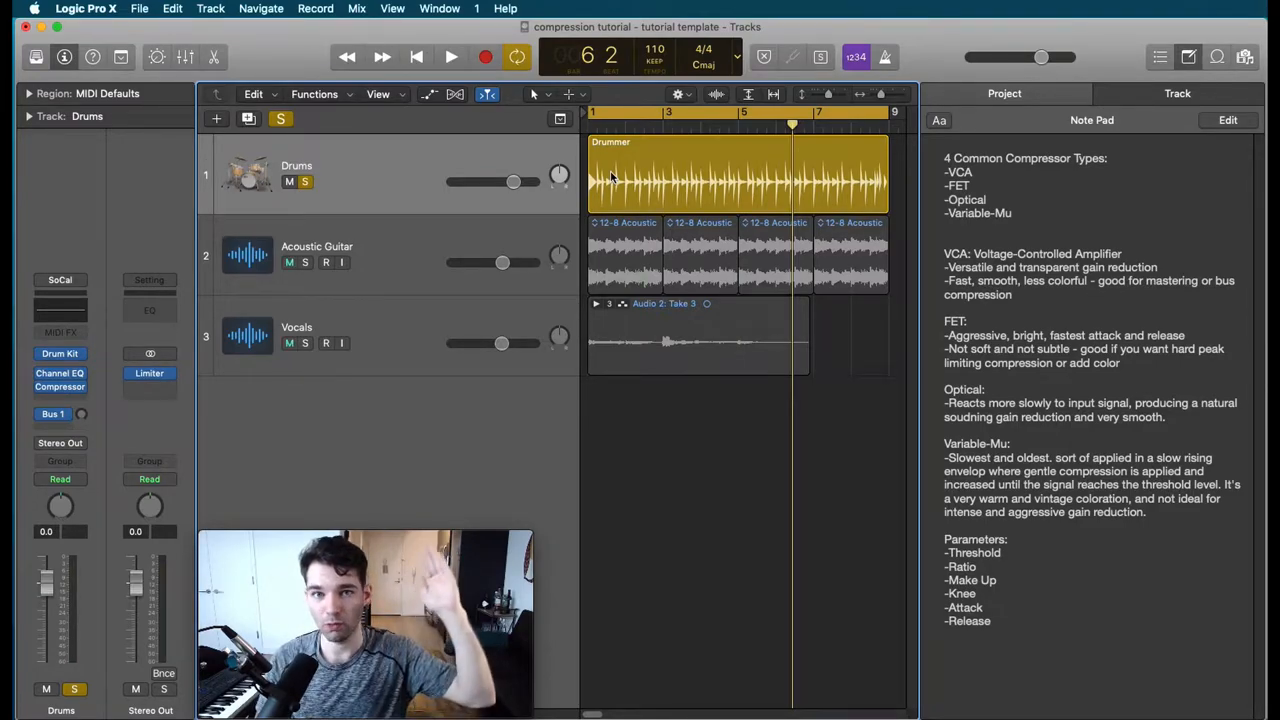
{"action": "left_click", "coordinate": [304, 262]}
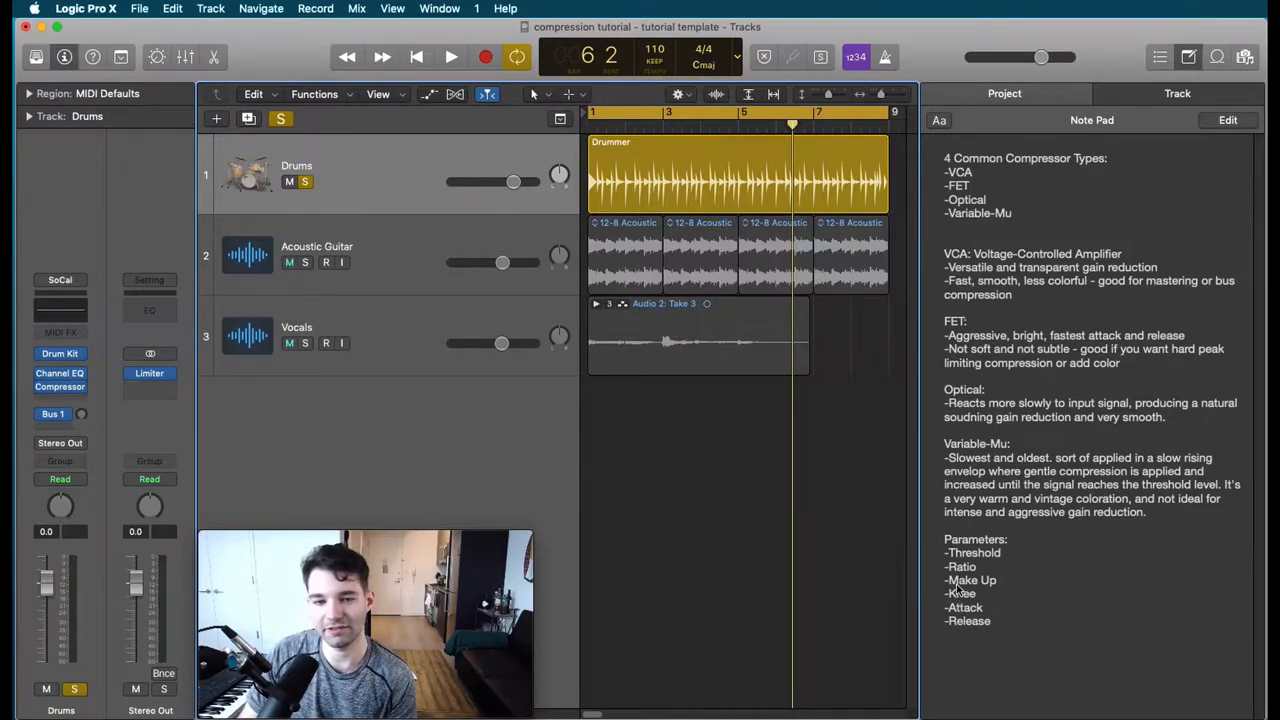
{"action": "left_click", "coordinate": [288, 262]}
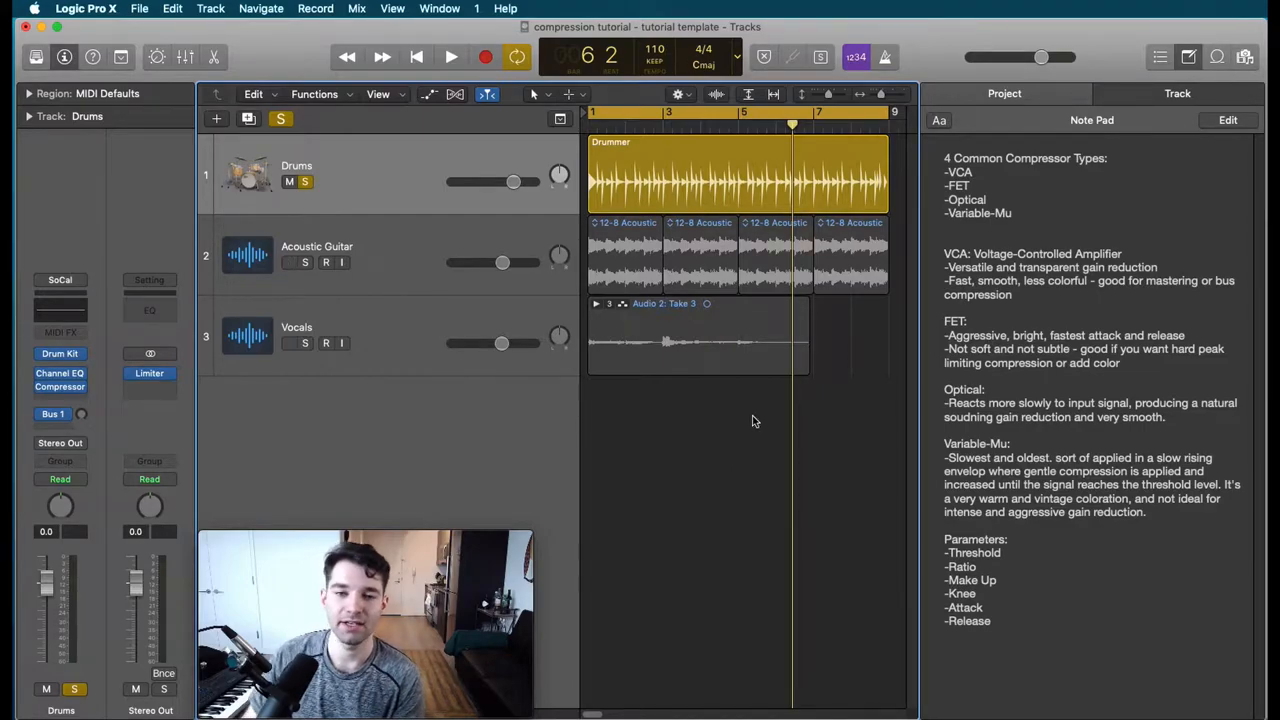
{"action": "mouse_move", "coordinate": [1036, 198]}
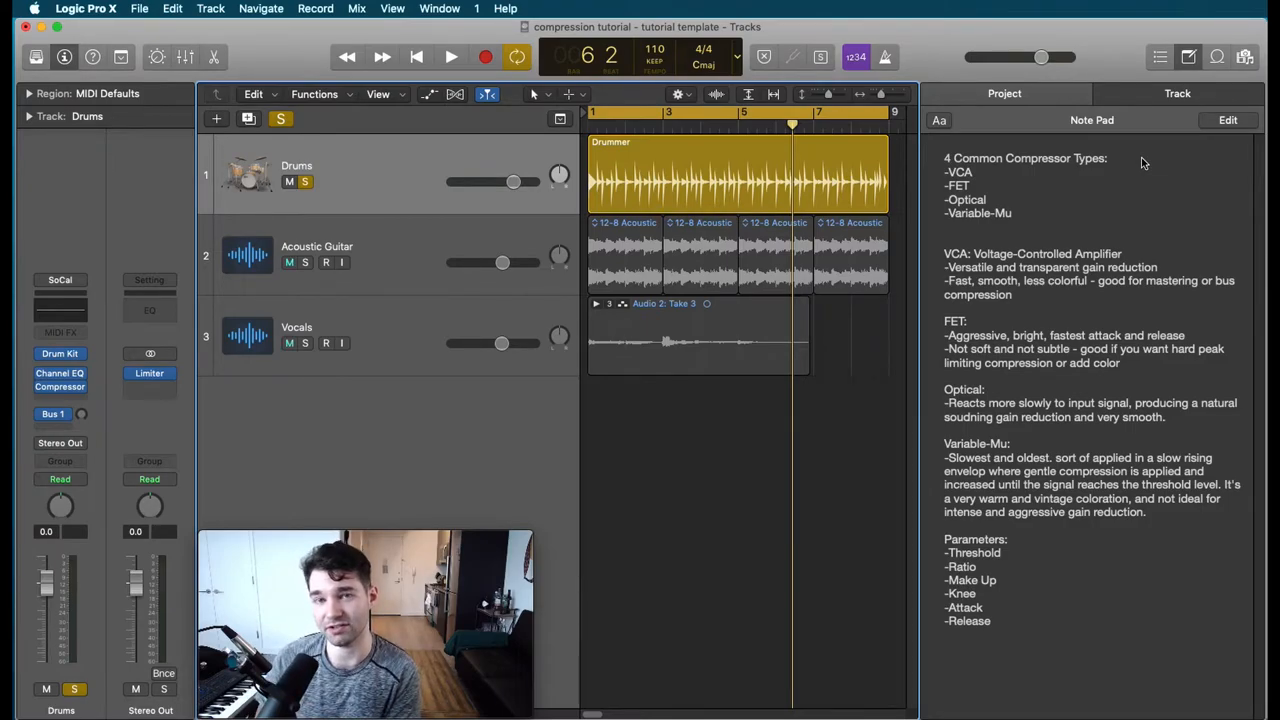
{"action": "left_click", "coordinate": [288, 262]}
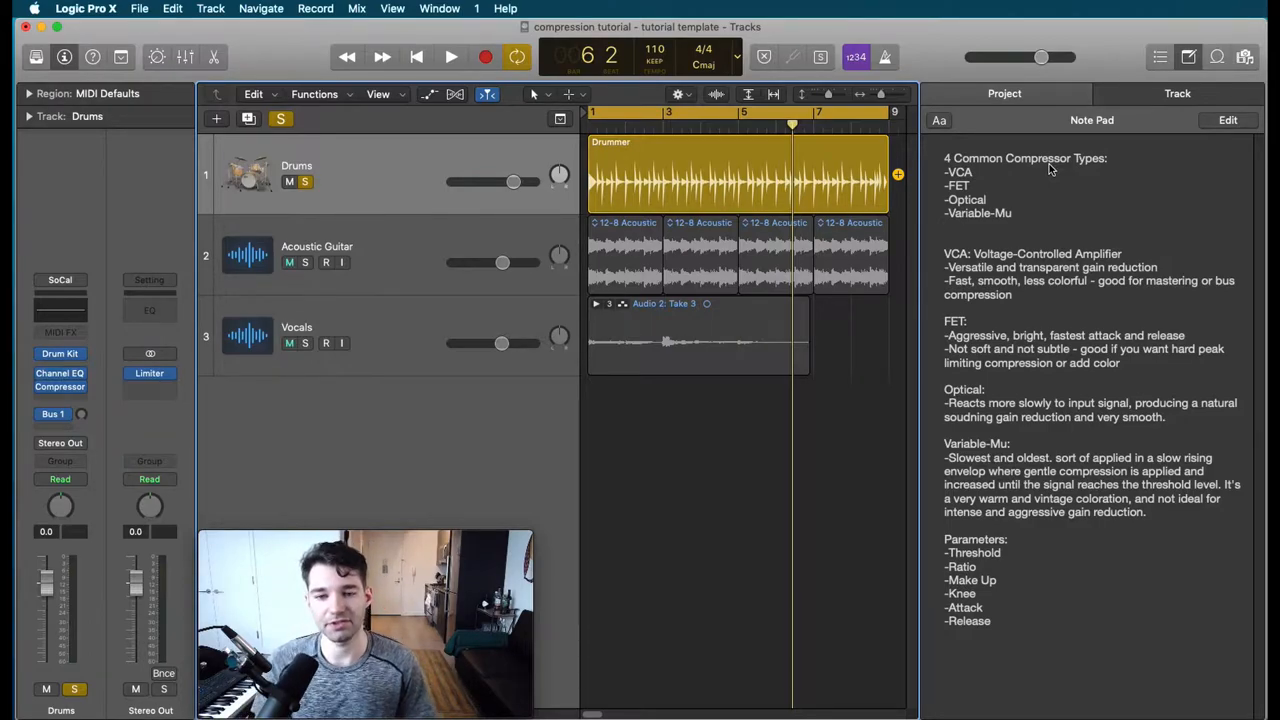
{"action": "left_click", "coordinate": [288, 262]}
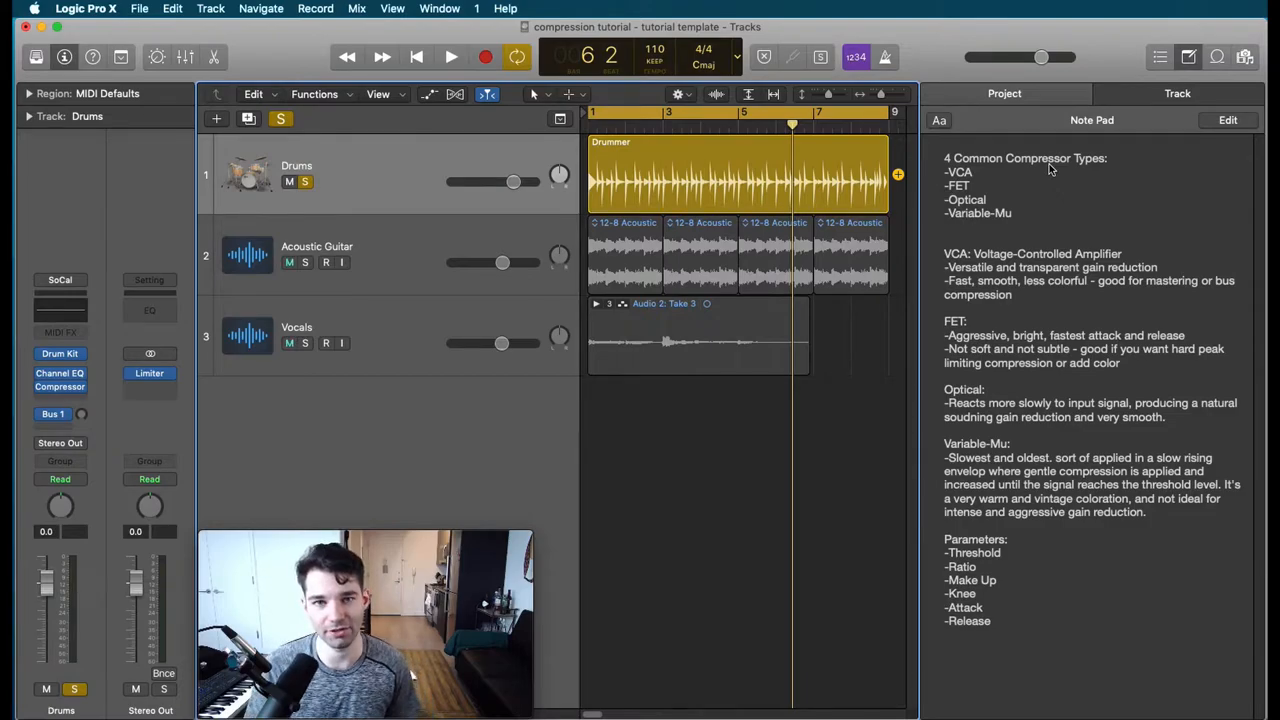
{"action": "left_click", "coordinate": [288, 262]}
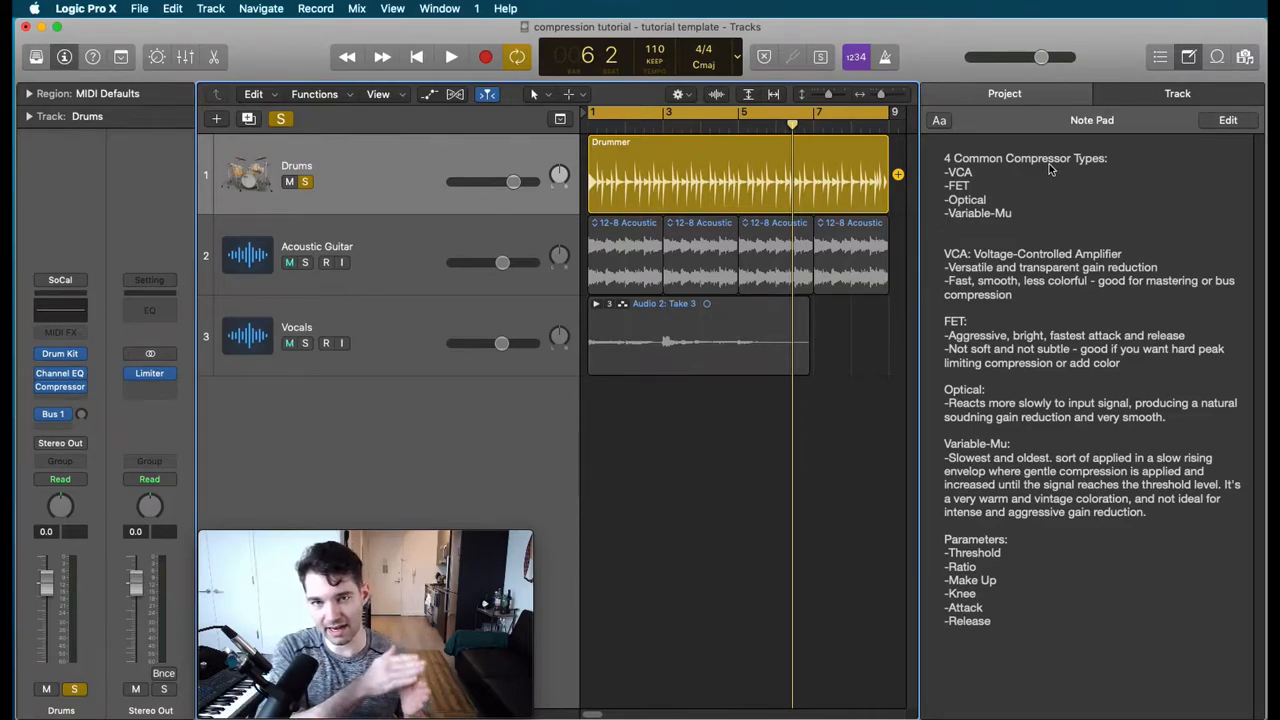
{"action": "left_click", "coordinate": [288, 262]}
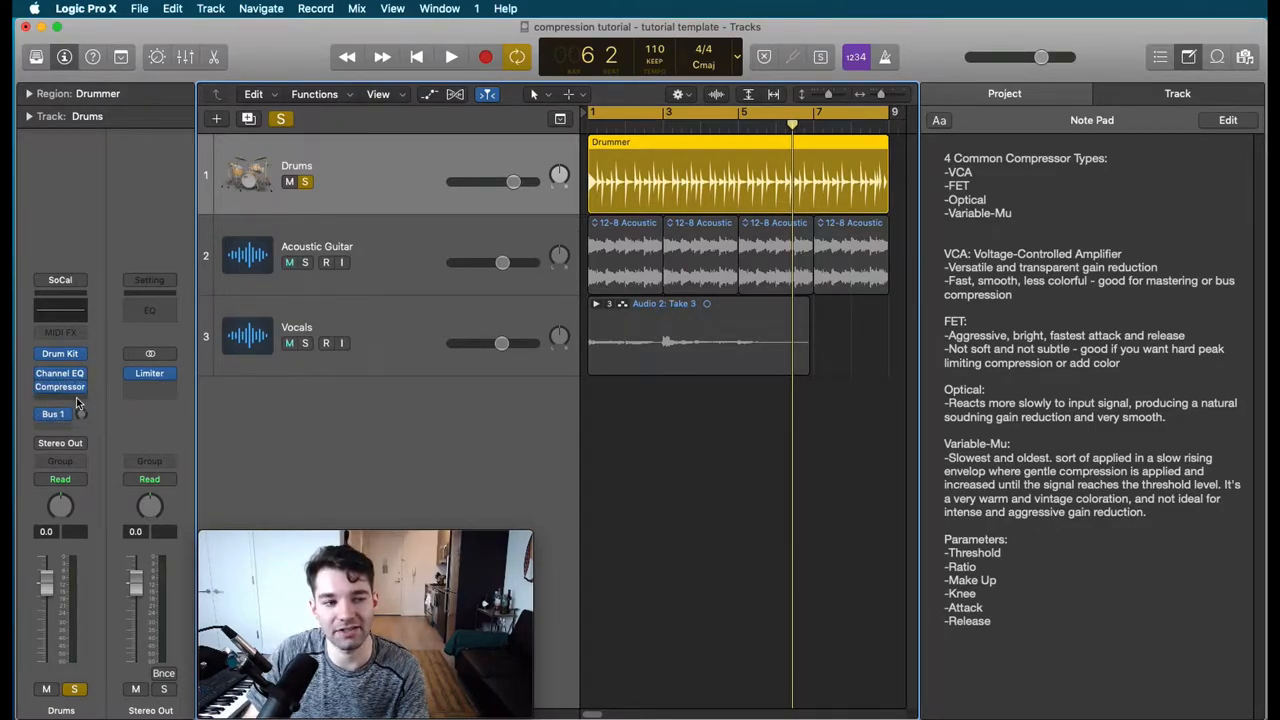
{"action": "mouse_move", "coordinate": [78, 400]}
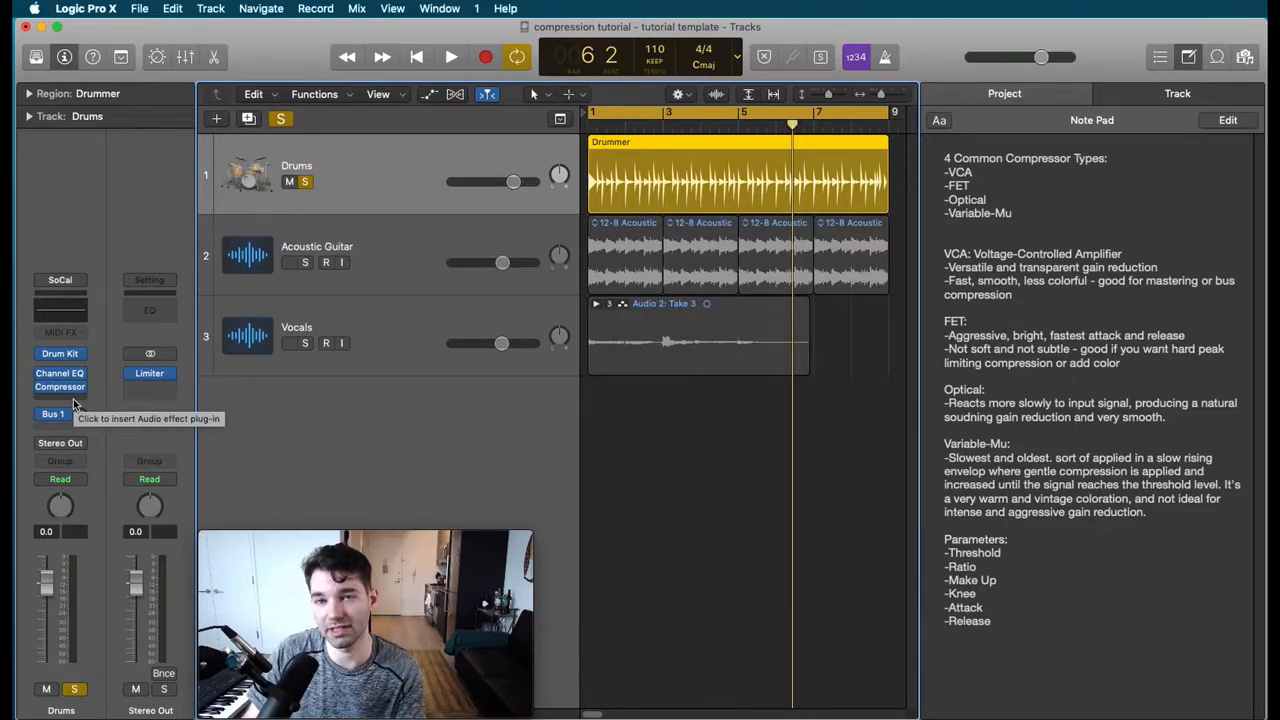
- Bring up the Drums channel's Vintage FET Compressor insert and start the project playing
{"action": "left_click", "coordinate": [60, 386]}
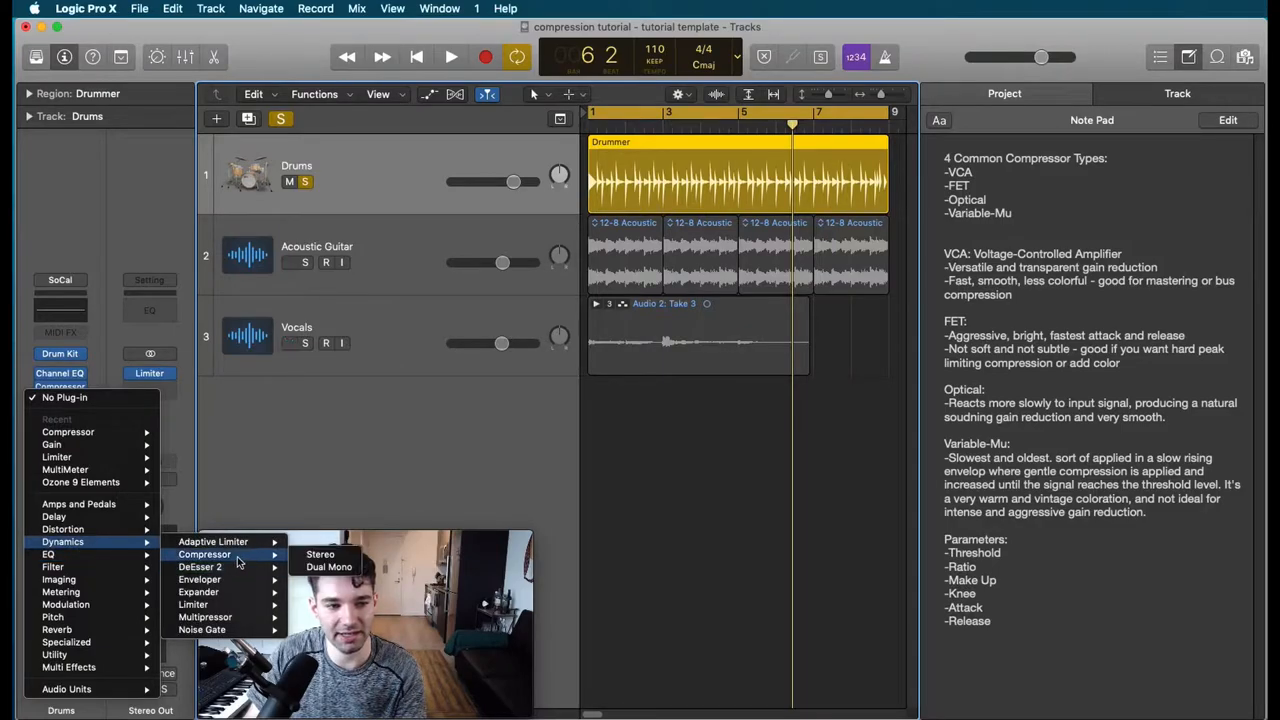
{"action": "mouse_move", "coordinate": [204, 616]}
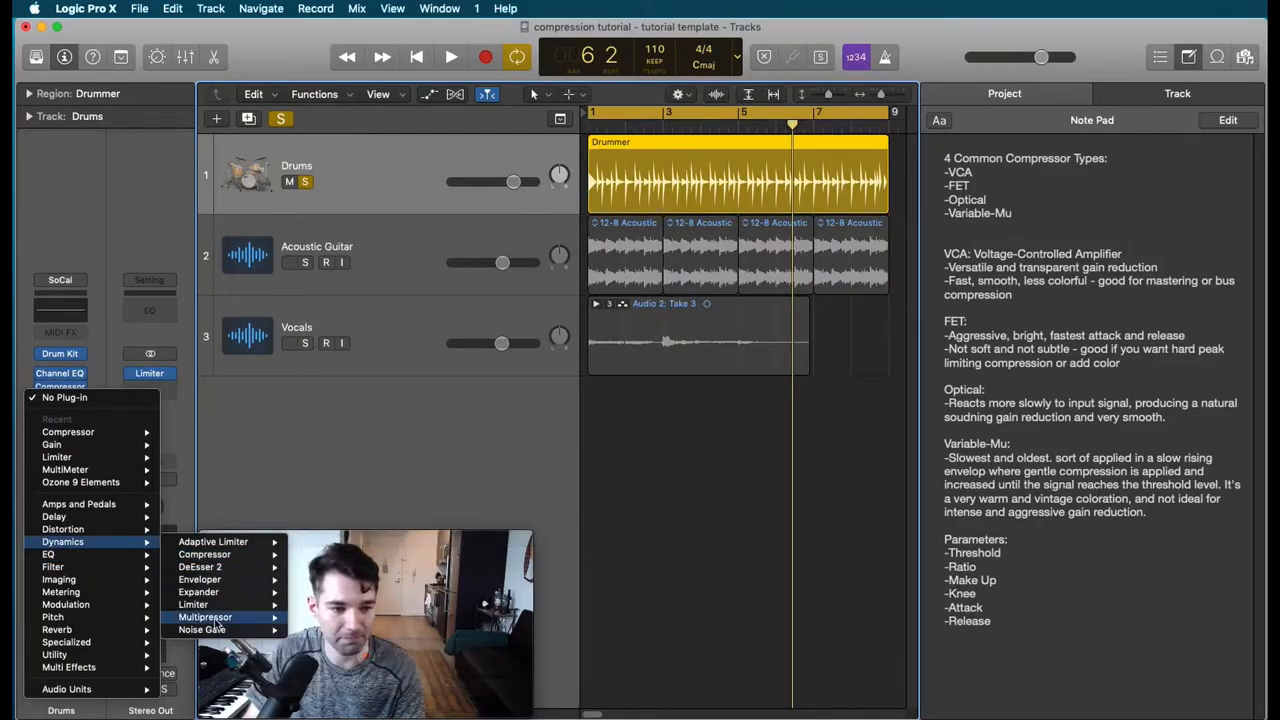
{"action": "mouse_move", "coordinate": [204, 616]}
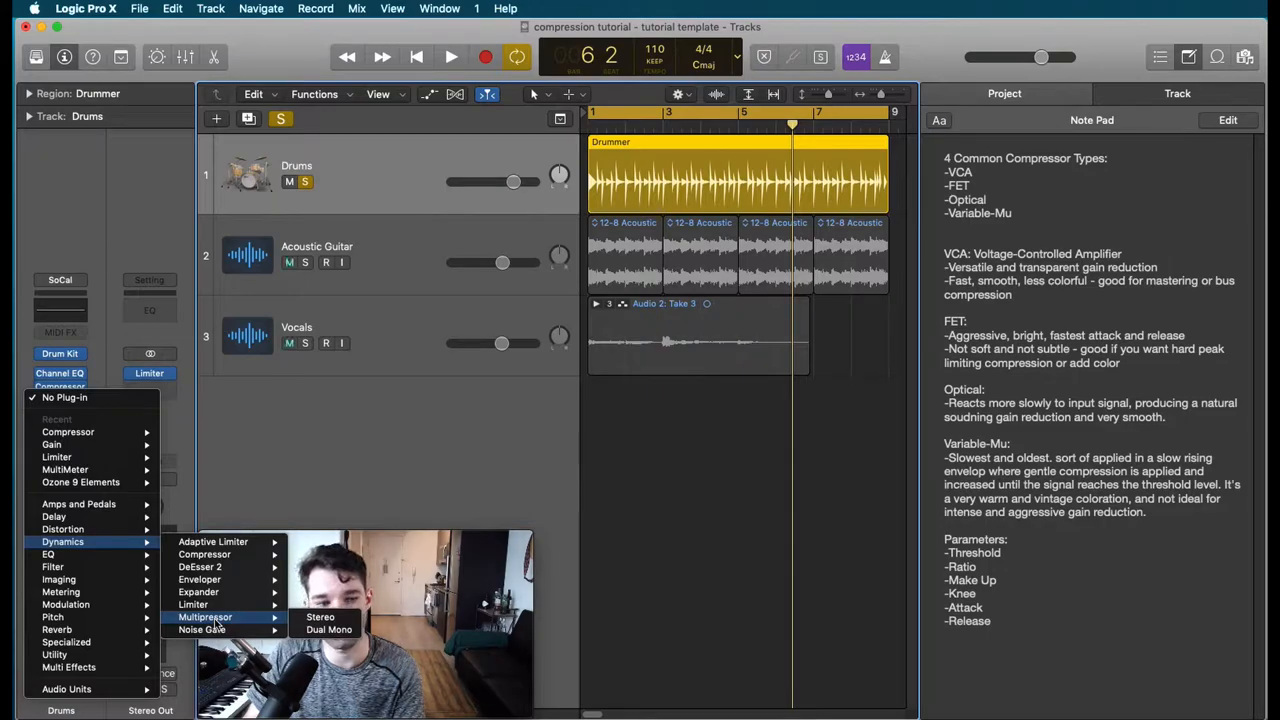
{"action": "mouse_move", "coordinate": [198, 580]}
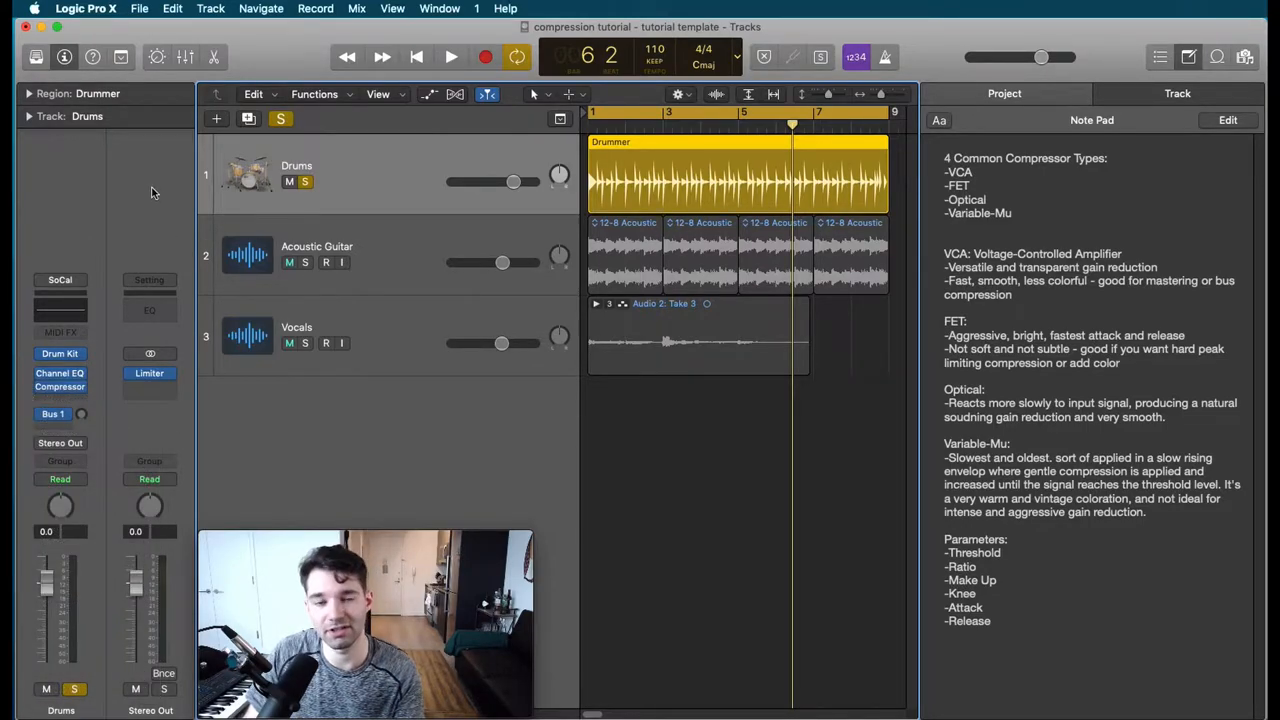
{"action": "mouse_move", "coordinate": [164, 188]}
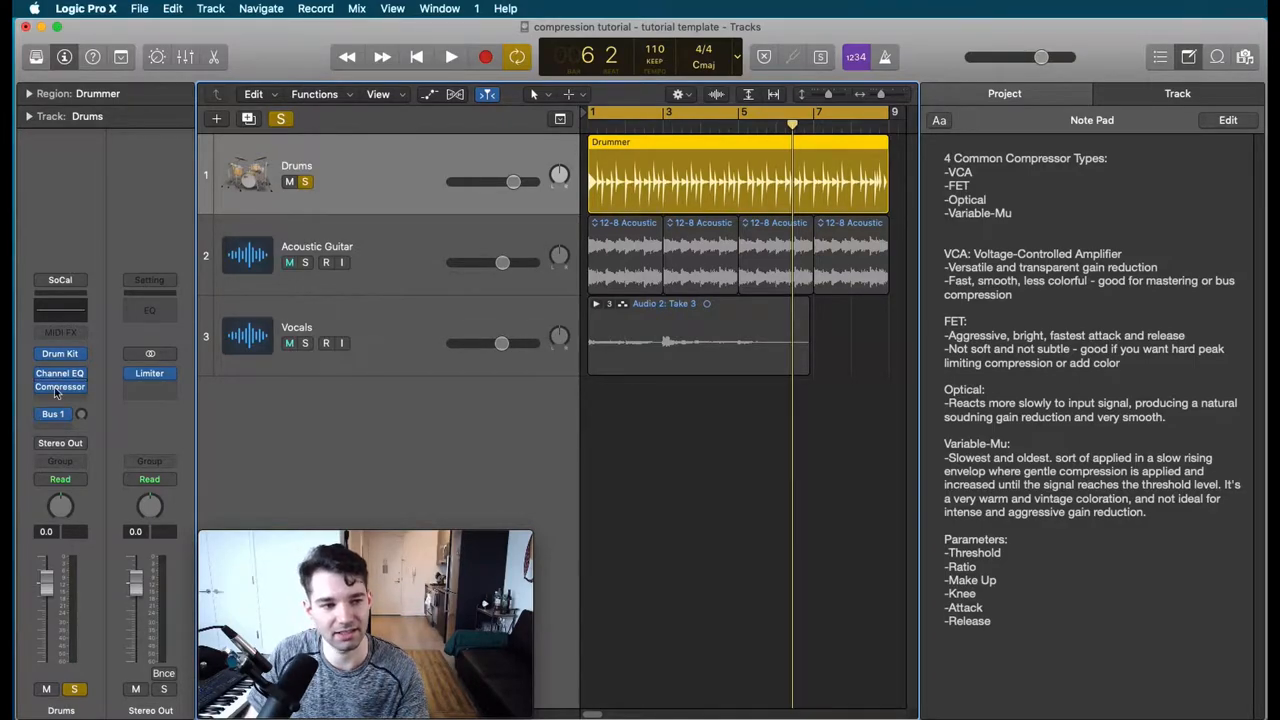
{"action": "left_click", "coordinate": [60, 388]}
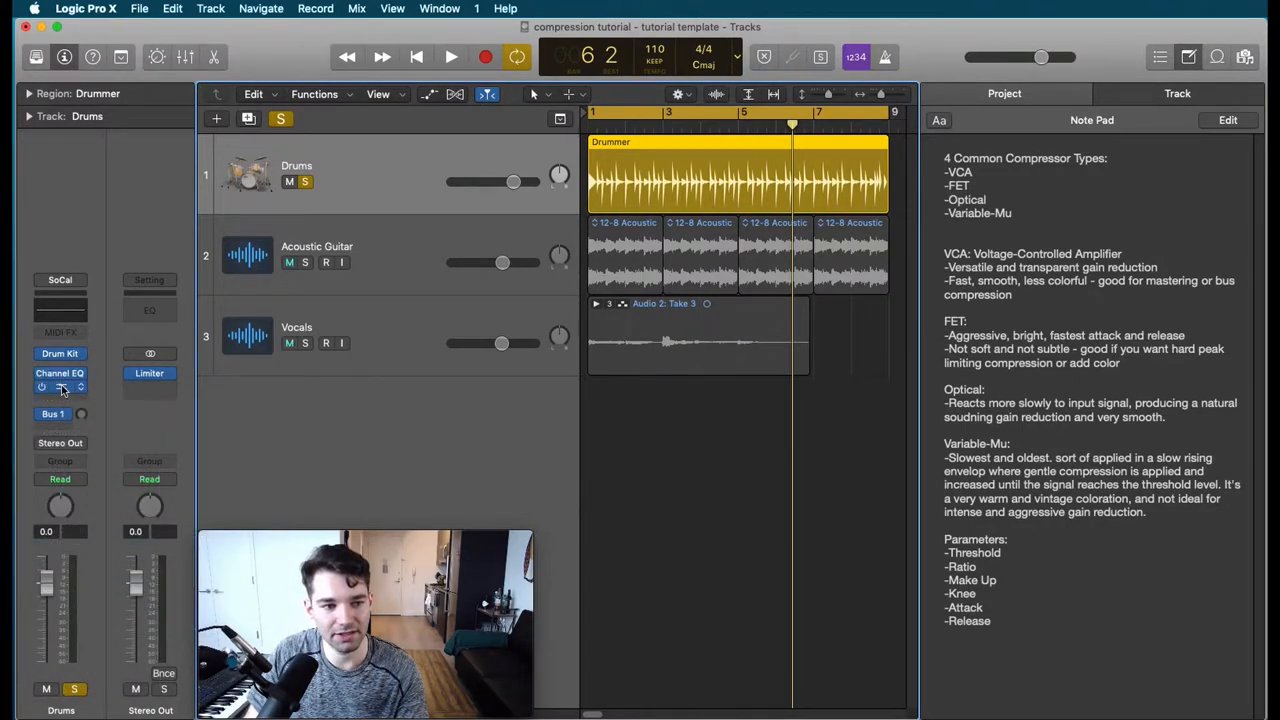
{"action": "left_click", "coordinate": [60, 388]}
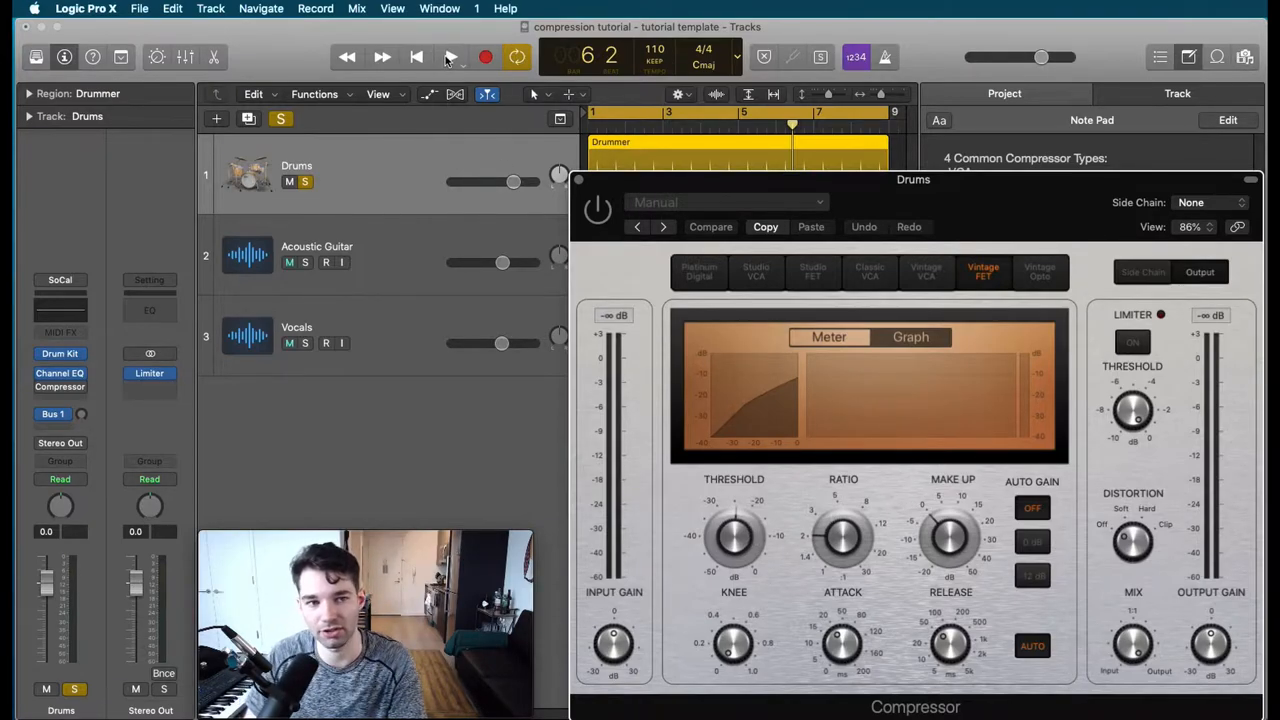
{"action": "left_click", "coordinate": [450, 56]}
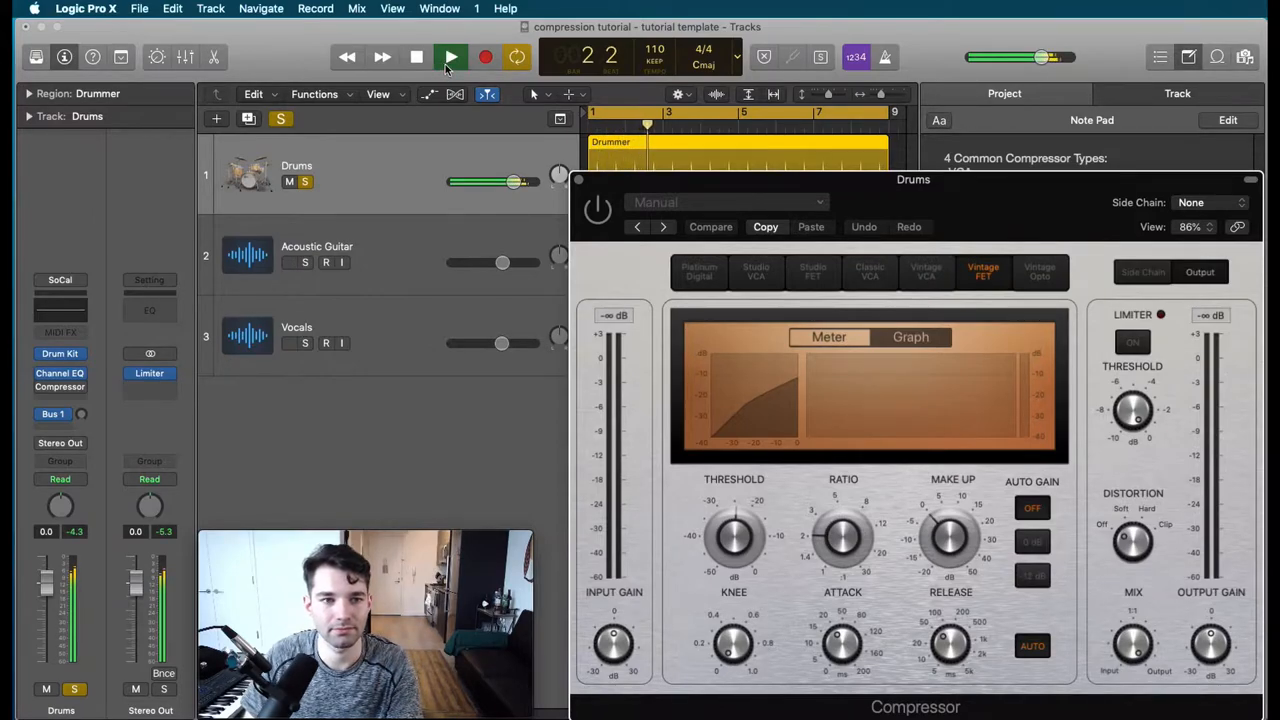
- Dismiss the 'Disk is too slow' alert, restart playback, bypass and re-enable the compressor, then stop
{"action": "left_click", "coordinate": [450, 56]}
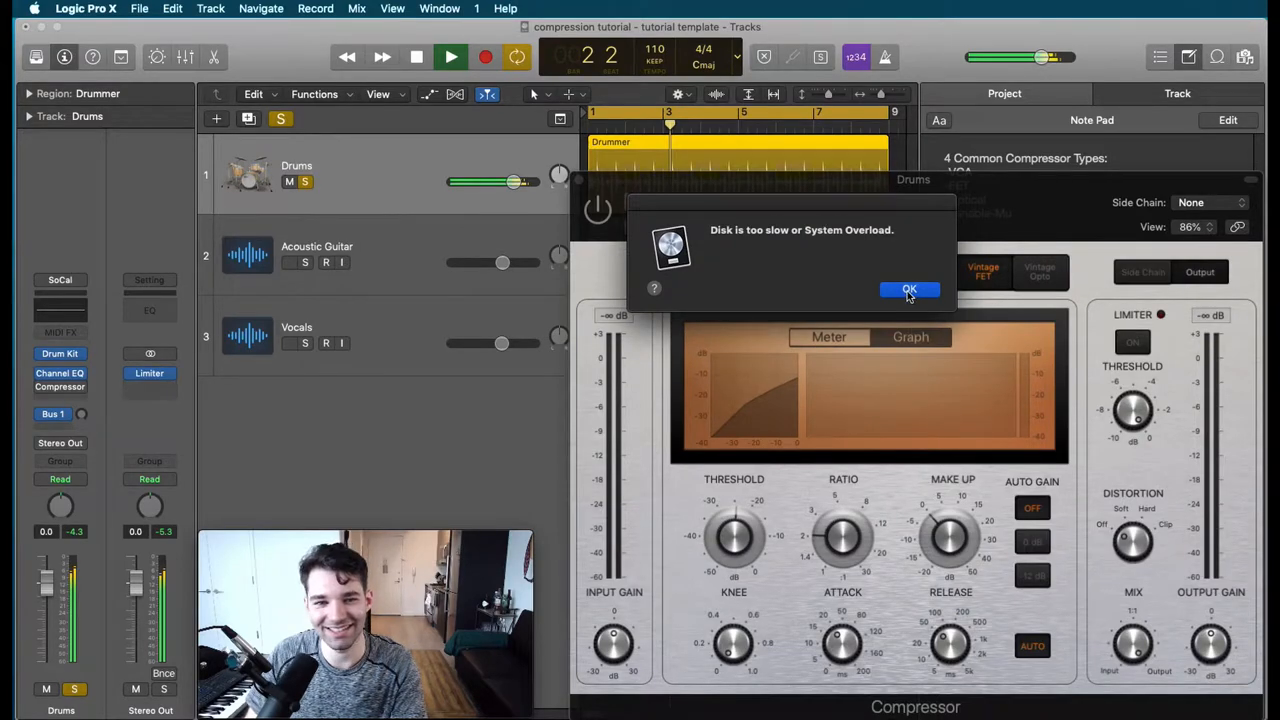
{"action": "left_click", "coordinate": [908, 288]}
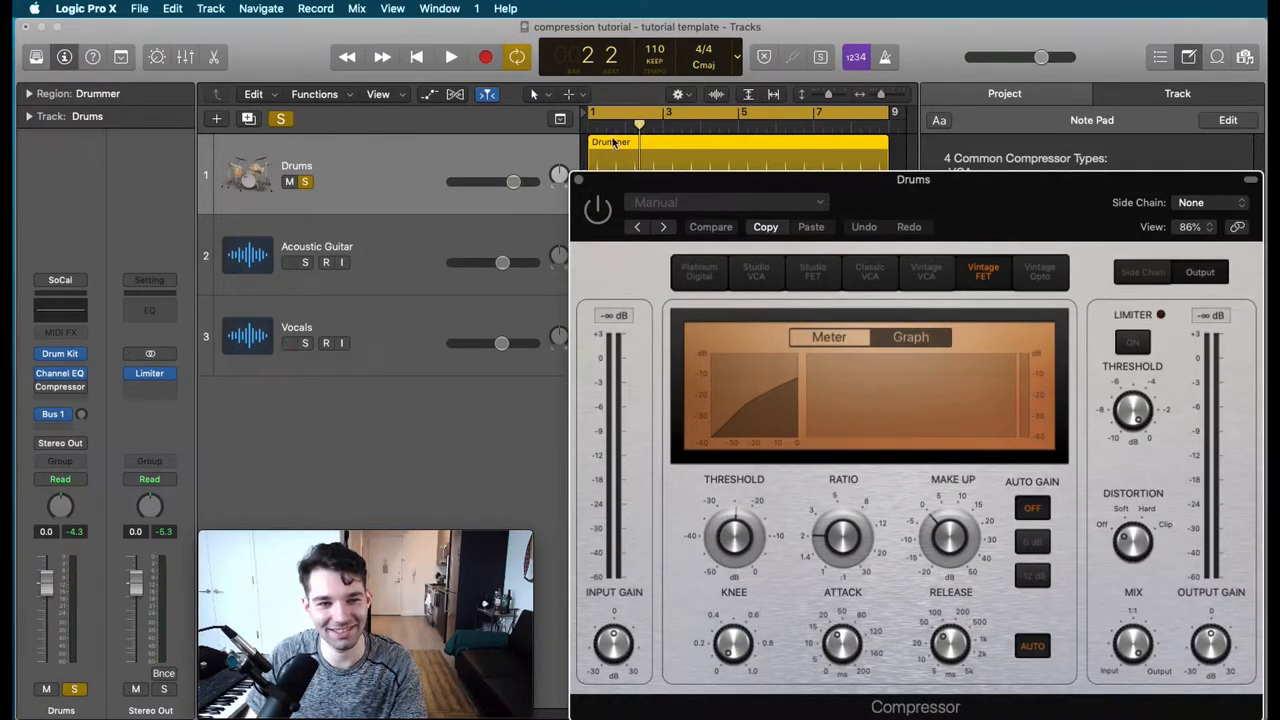
{"action": "left_click", "coordinate": [450, 56]}
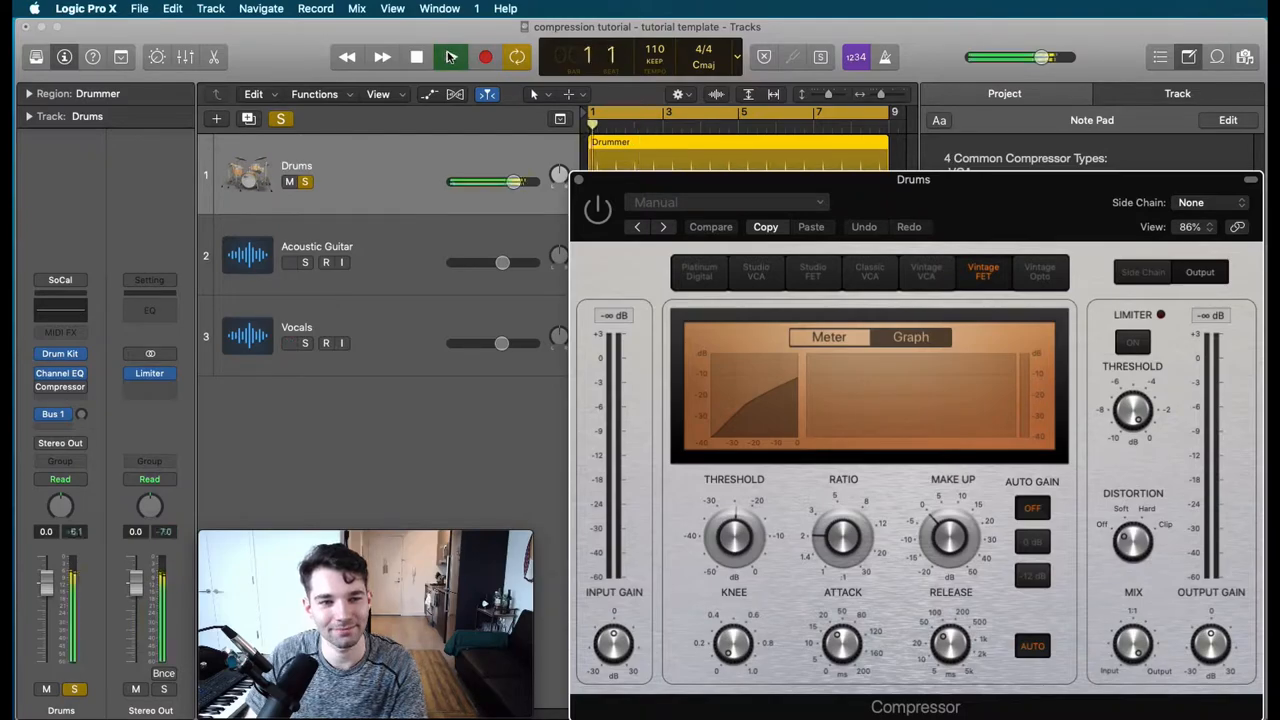
{"action": "left_click", "coordinate": [450, 56]}
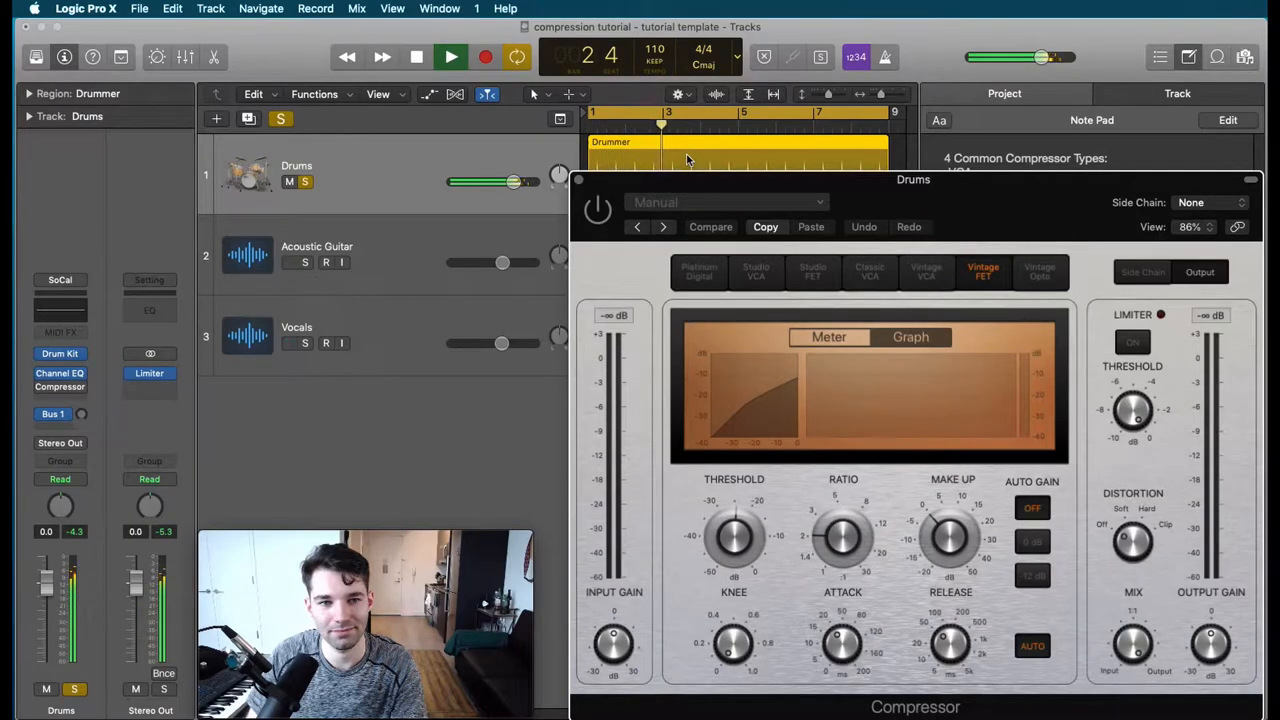
{"action": "left_click", "coordinate": [450, 56]}
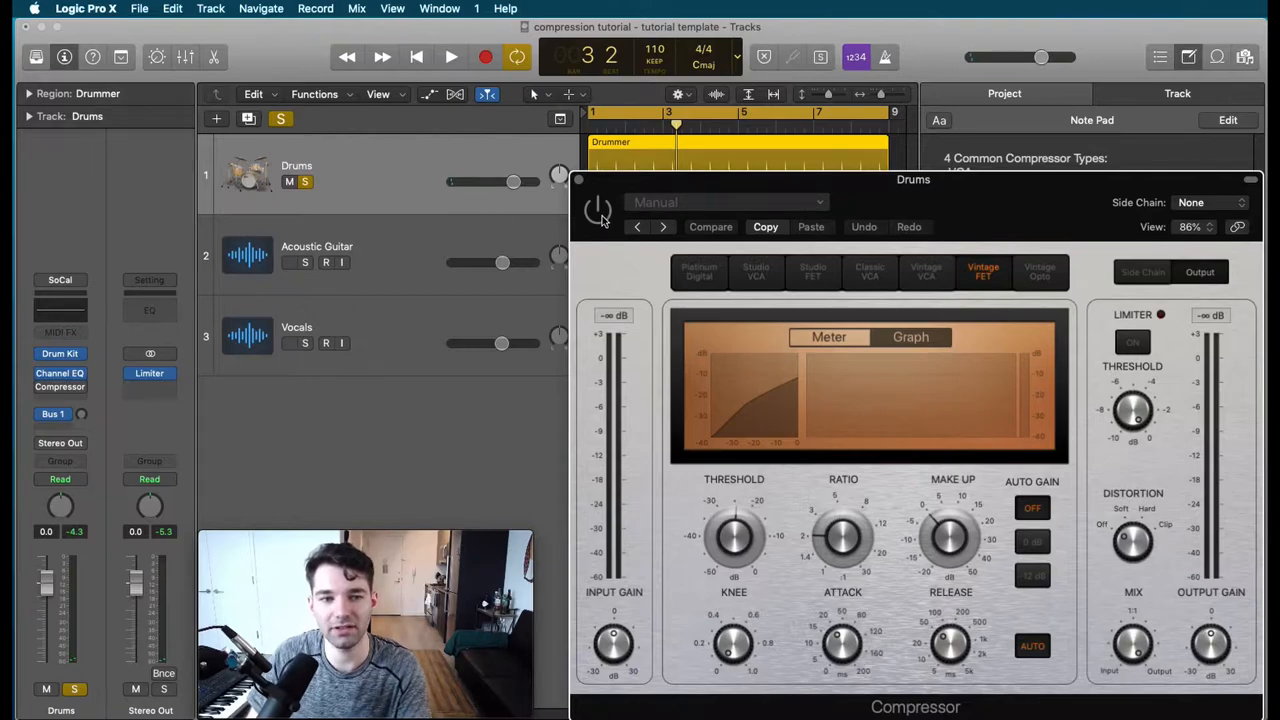
{"action": "left_click", "coordinate": [450, 56]}
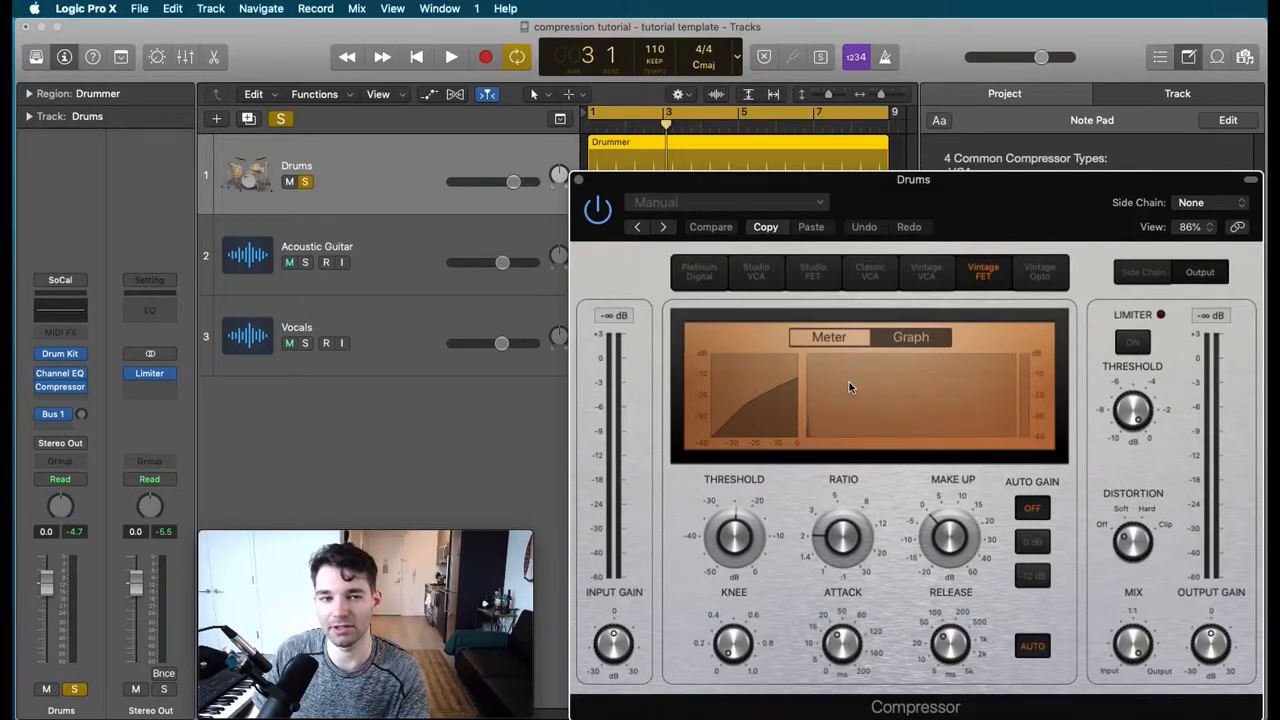
- Switch the Compressor display to the Meter needle and play the drums to watch gain reduction
{"action": "left_click", "coordinate": [288, 262]}
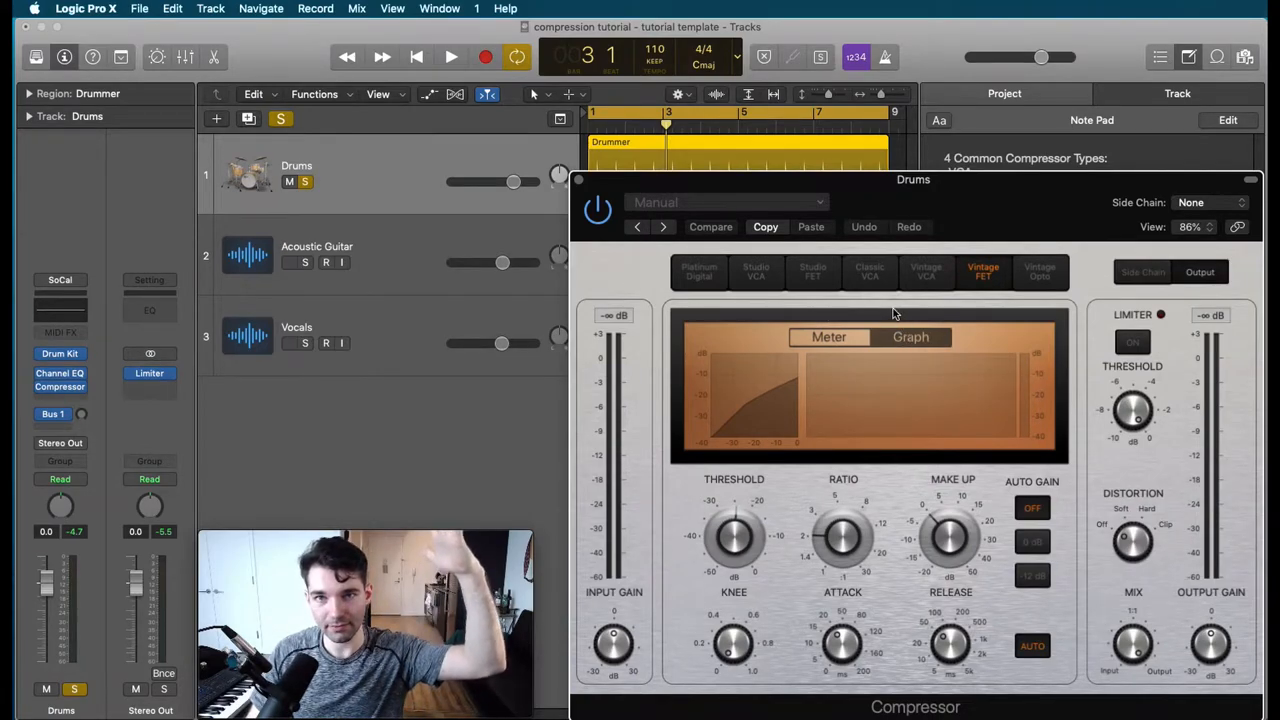
{"action": "mouse_move", "coordinate": [856, 348]}
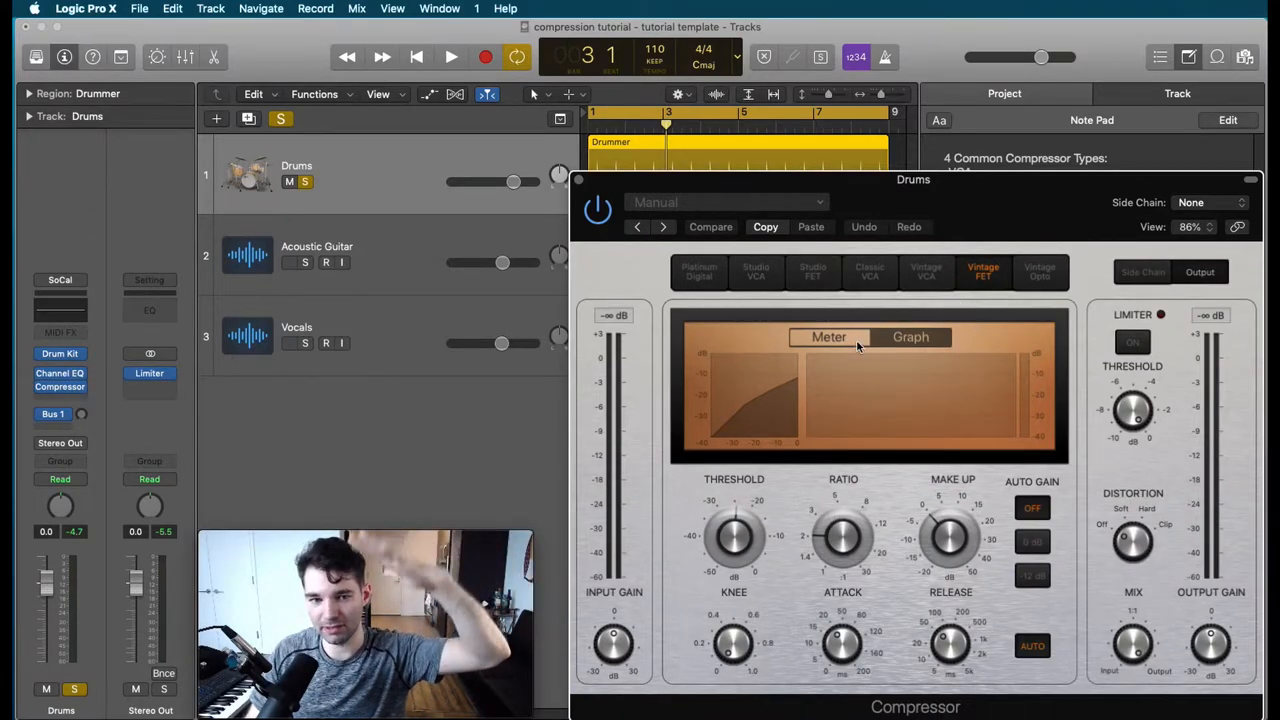
{"action": "left_click", "coordinate": [450, 56]}
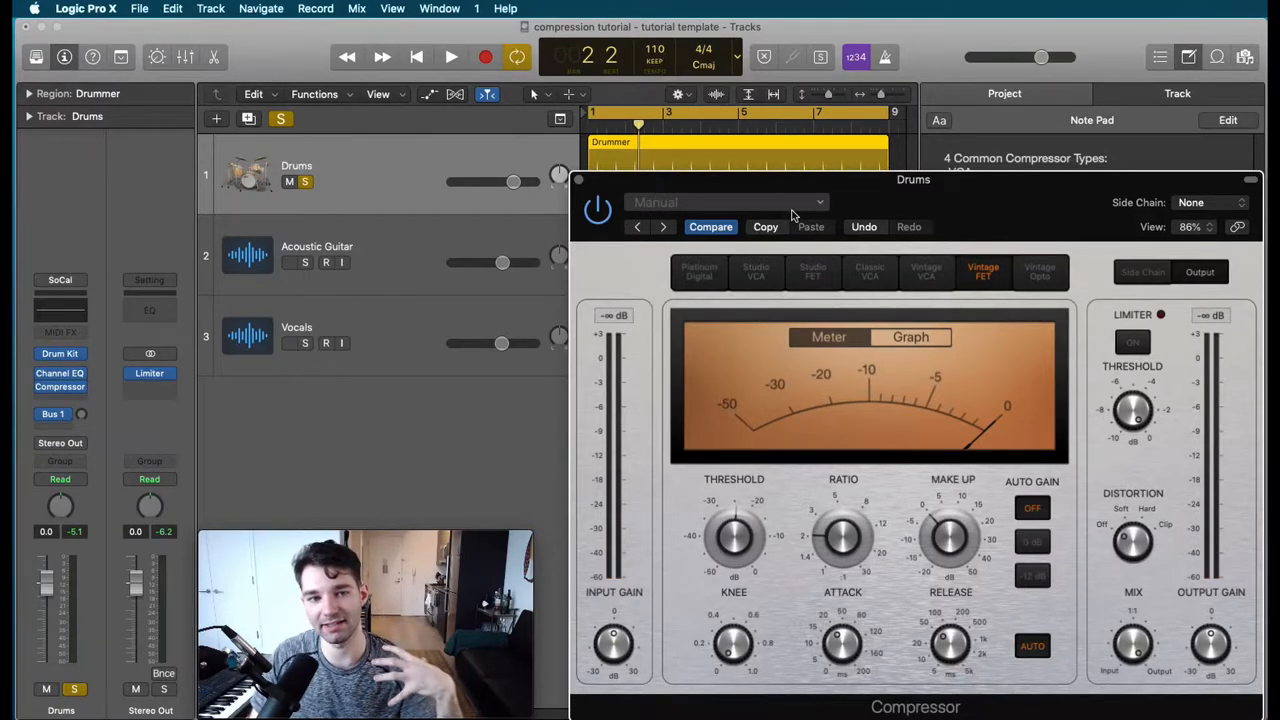
{"action": "left_click", "coordinate": [452, 56]}
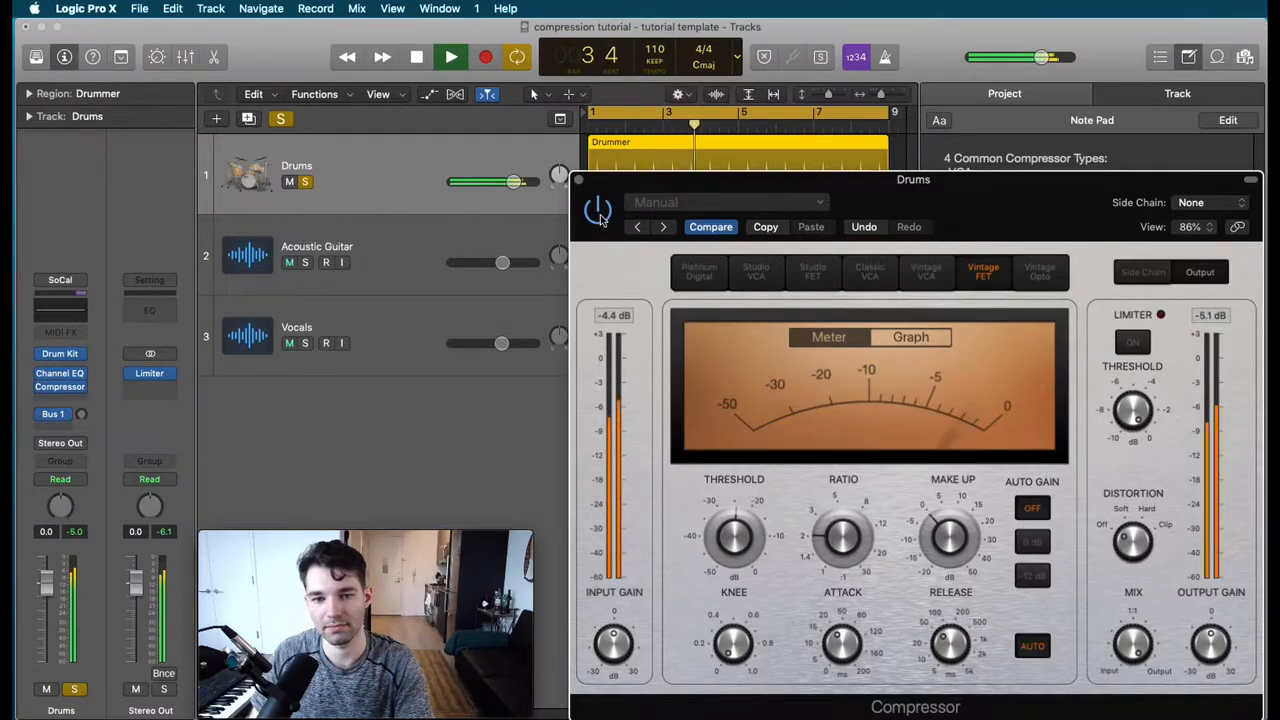
{"action": "left_click", "coordinate": [450, 56]}
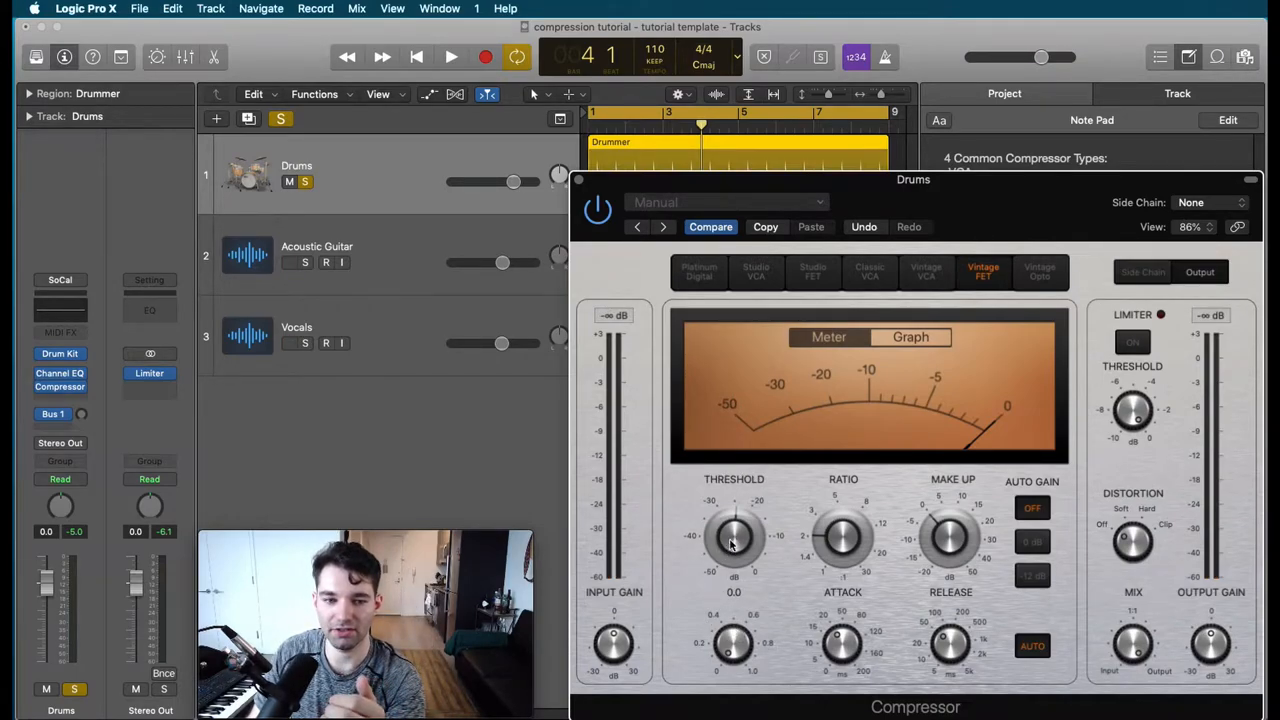
- Lower the Vintage FET threshold to about -24.5 dB and audition the drums, then stop
{"action": "left_click_drag", "start_coordinate": [734, 536], "coordinate": [740, 524]}
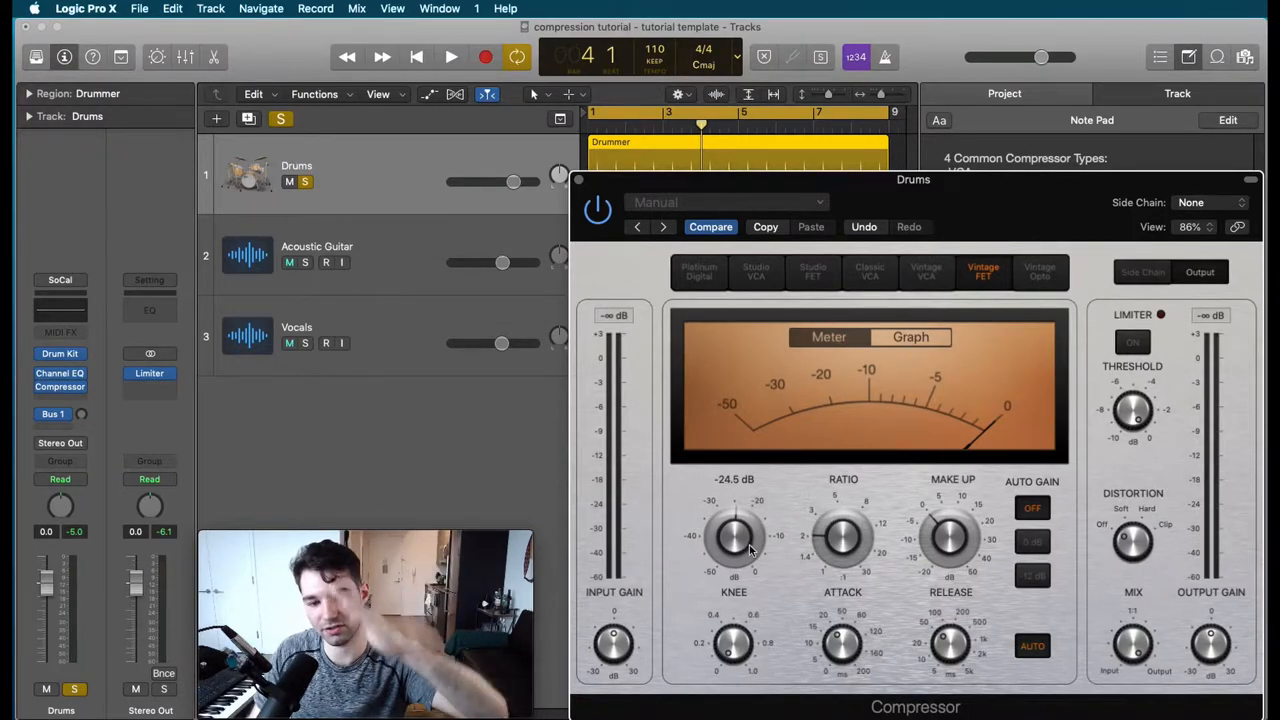
{"action": "left_click", "coordinate": [452, 56]}
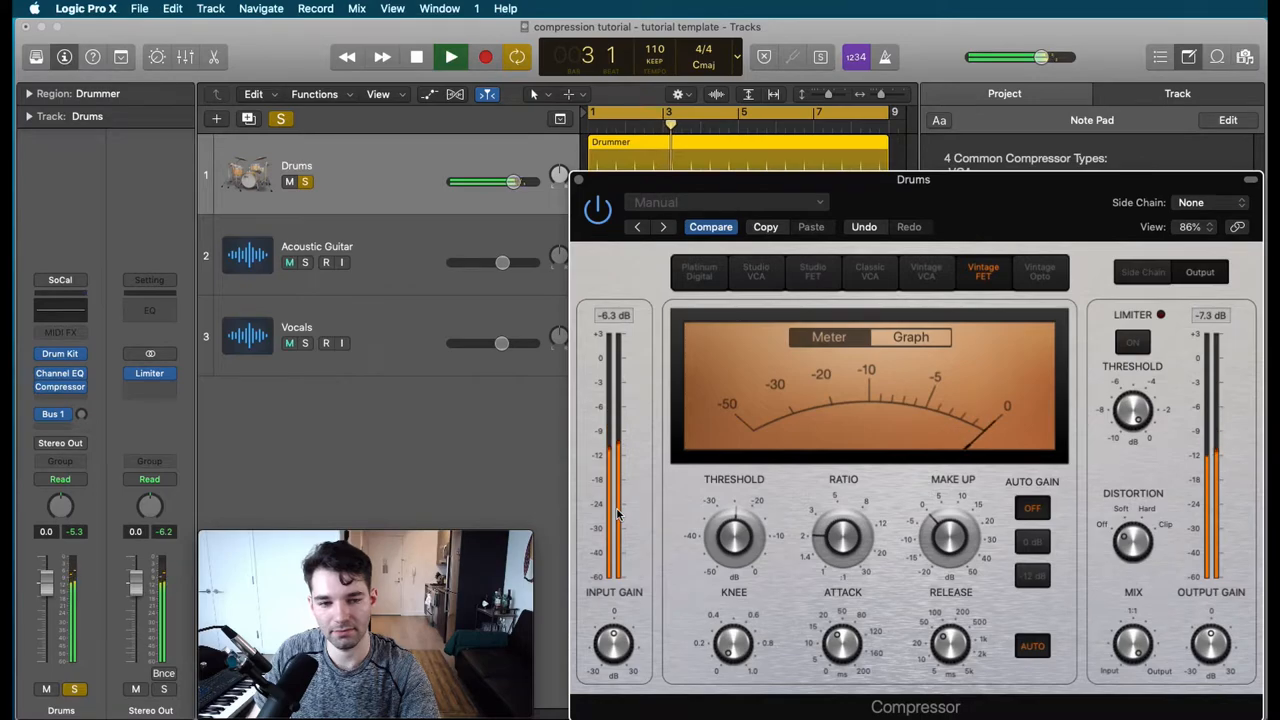
{"action": "left_click", "coordinate": [452, 56]}
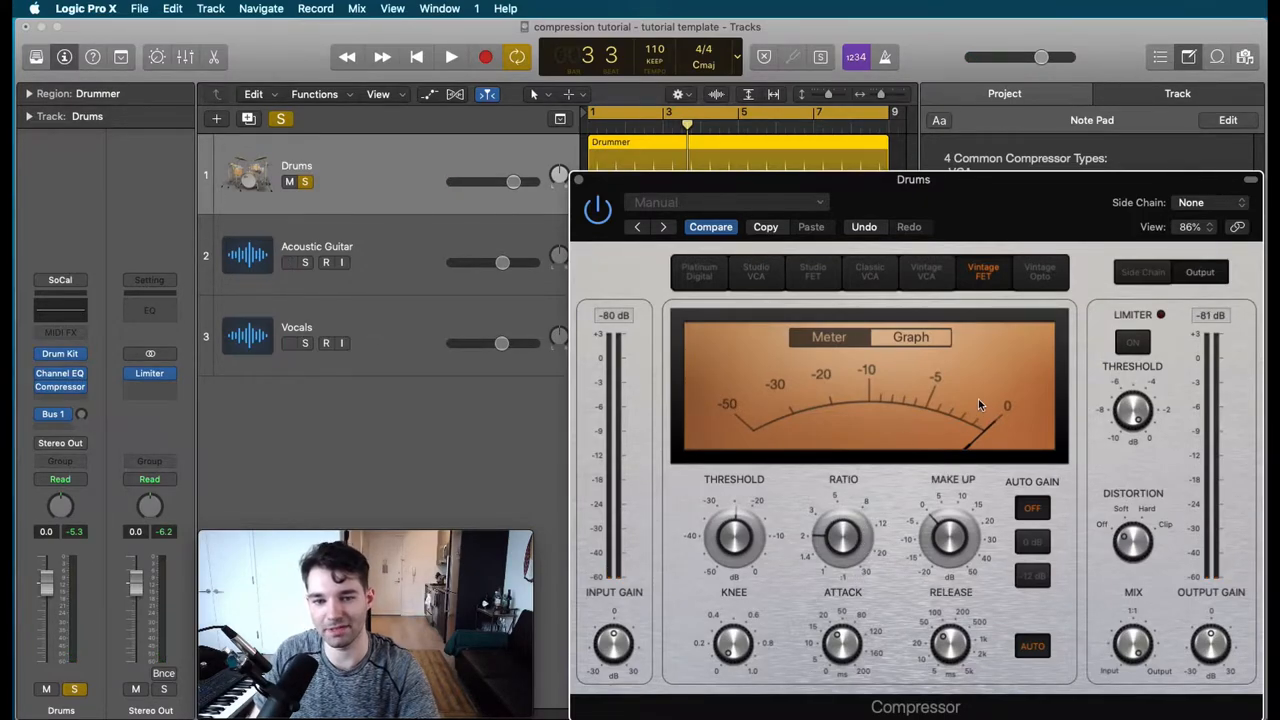
{"action": "left_click_drag", "start_coordinate": [844, 536], "coordinate": [844, 544]}
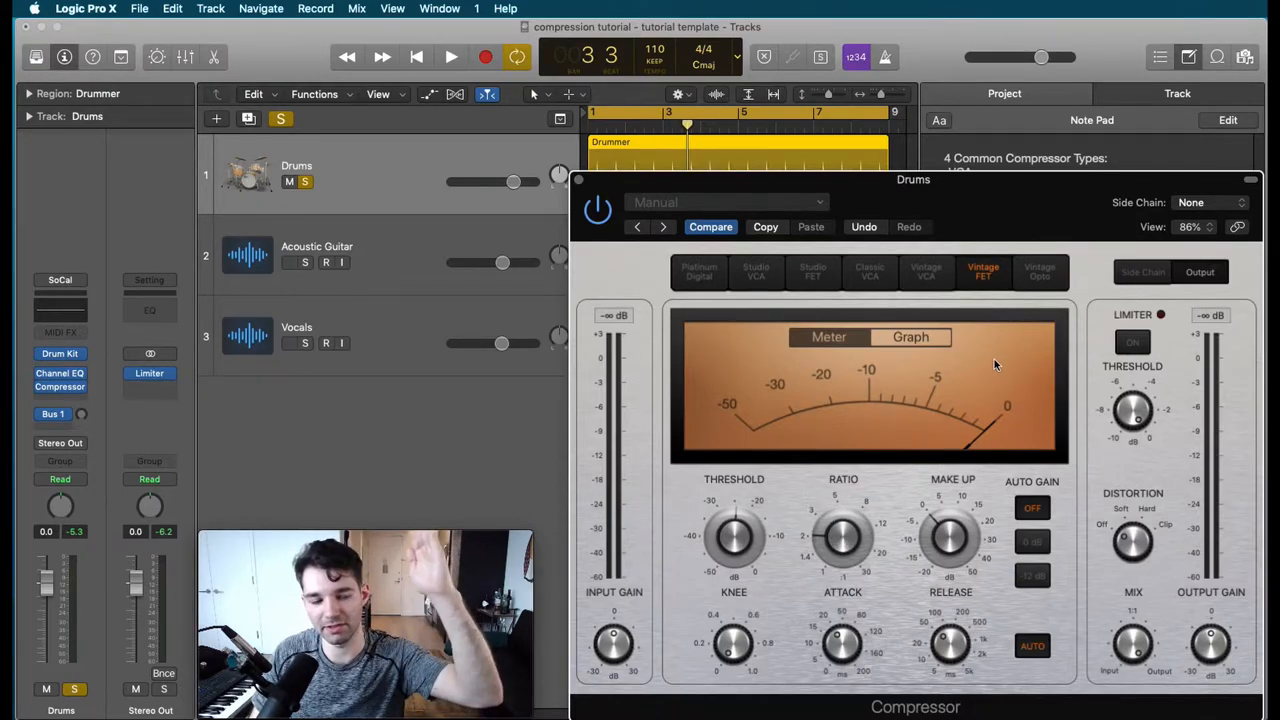
- Show the Graph transfer curve and sweep the ratio from 2.1:1 up to 10:1 during playback
{"action": "left_click", "coordinate": [912, 336]}
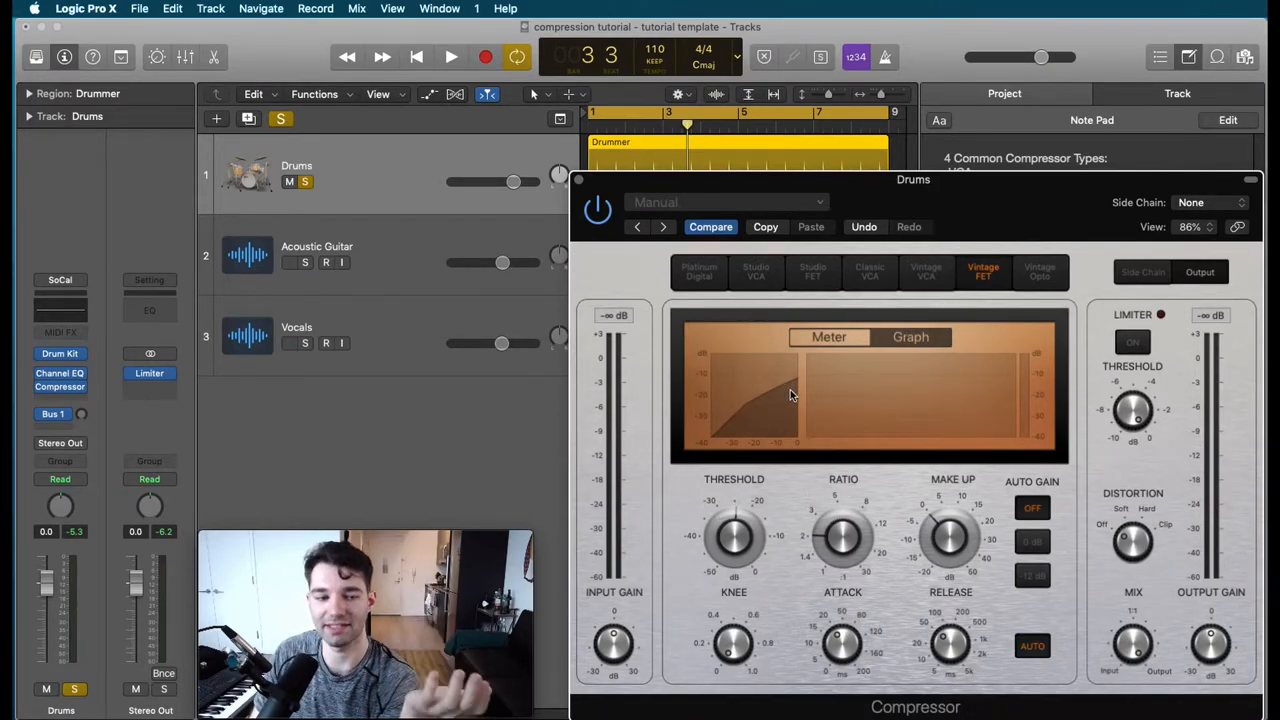
{"action": "left_click", "coordinate": [450, 56]}
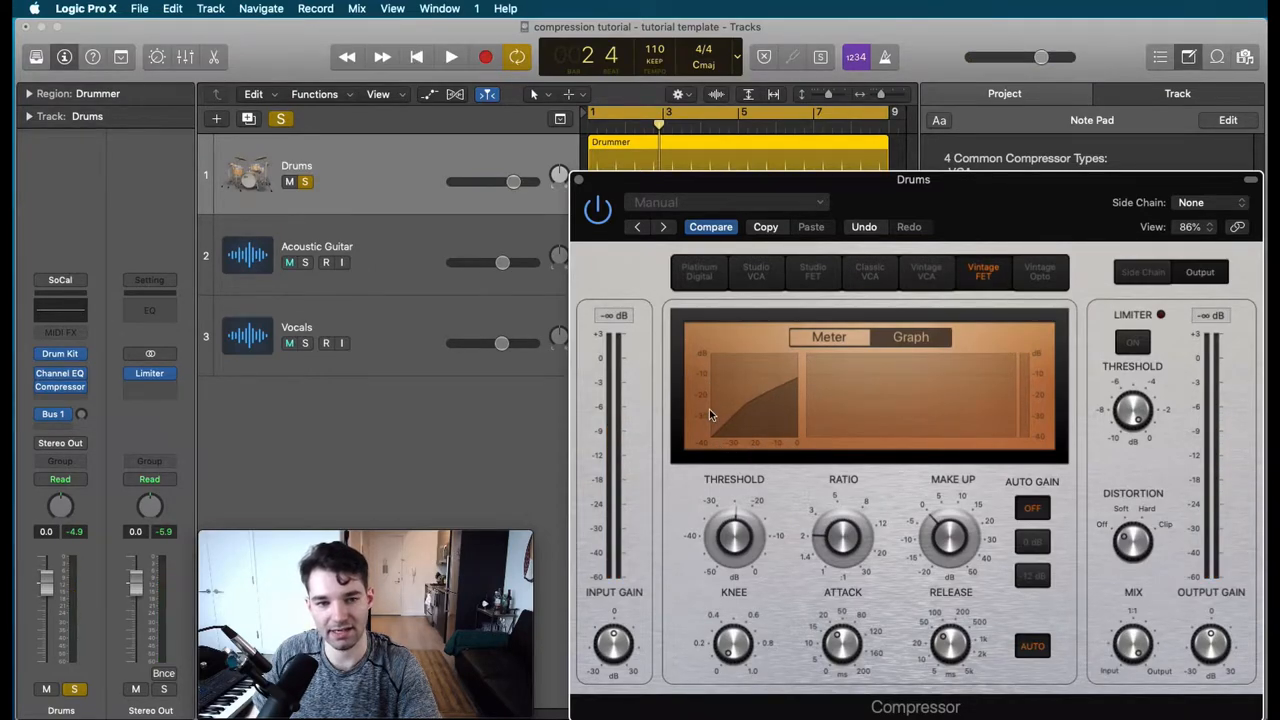
{"action": "mouse_move", "coordinate": [720, 440]}
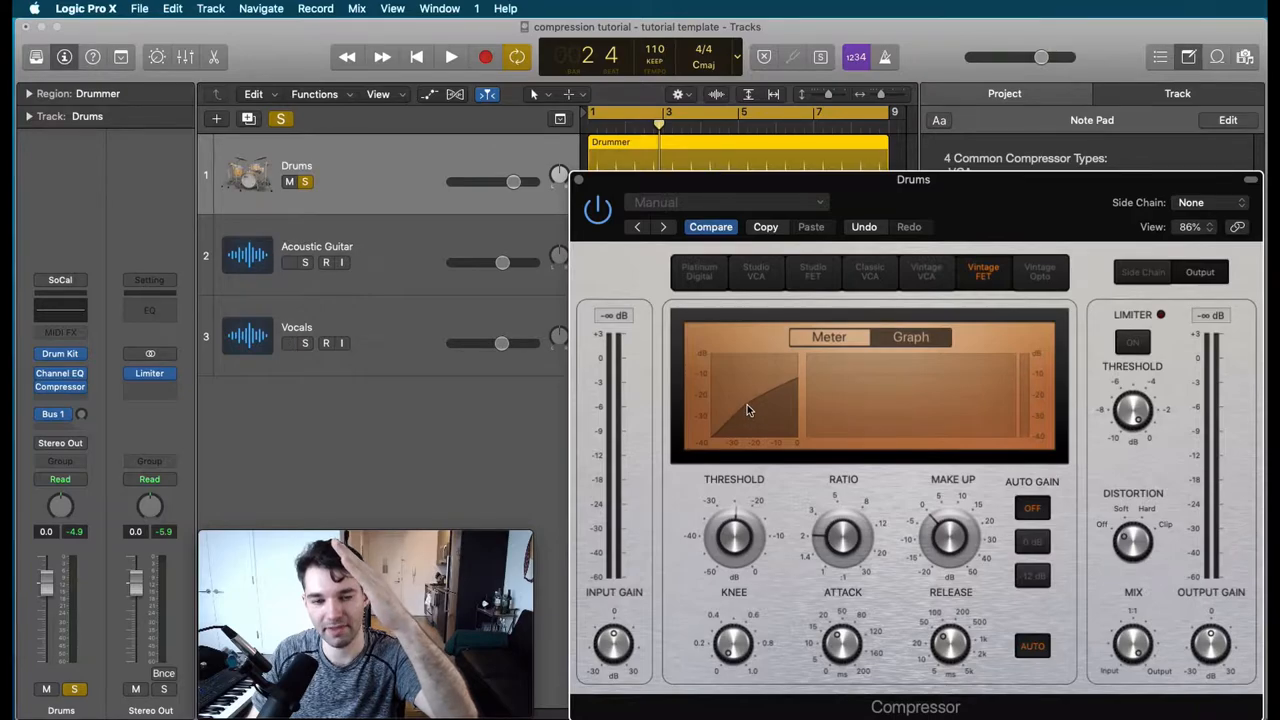
{"action": "mouse_move", "coordinate": [764, 404]}
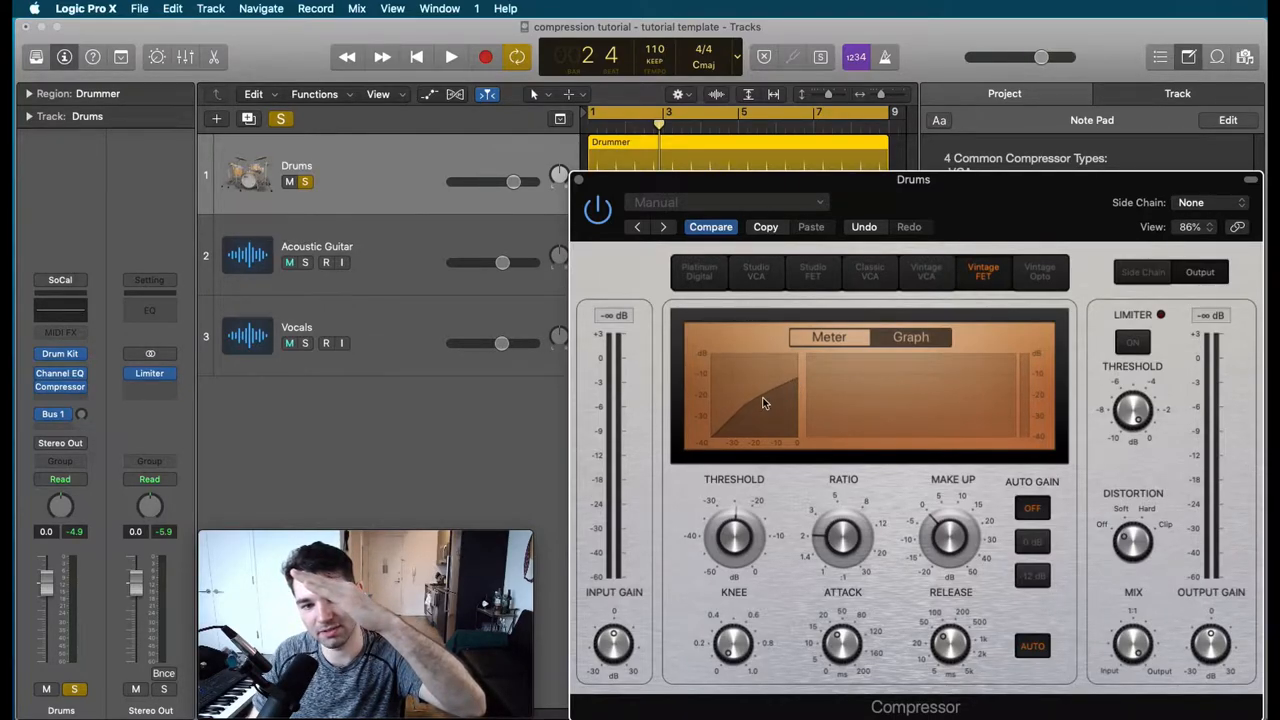
{"action": "left_click_drag", "start_coordinate": [844, 536], "coordinate": [844, 530]}
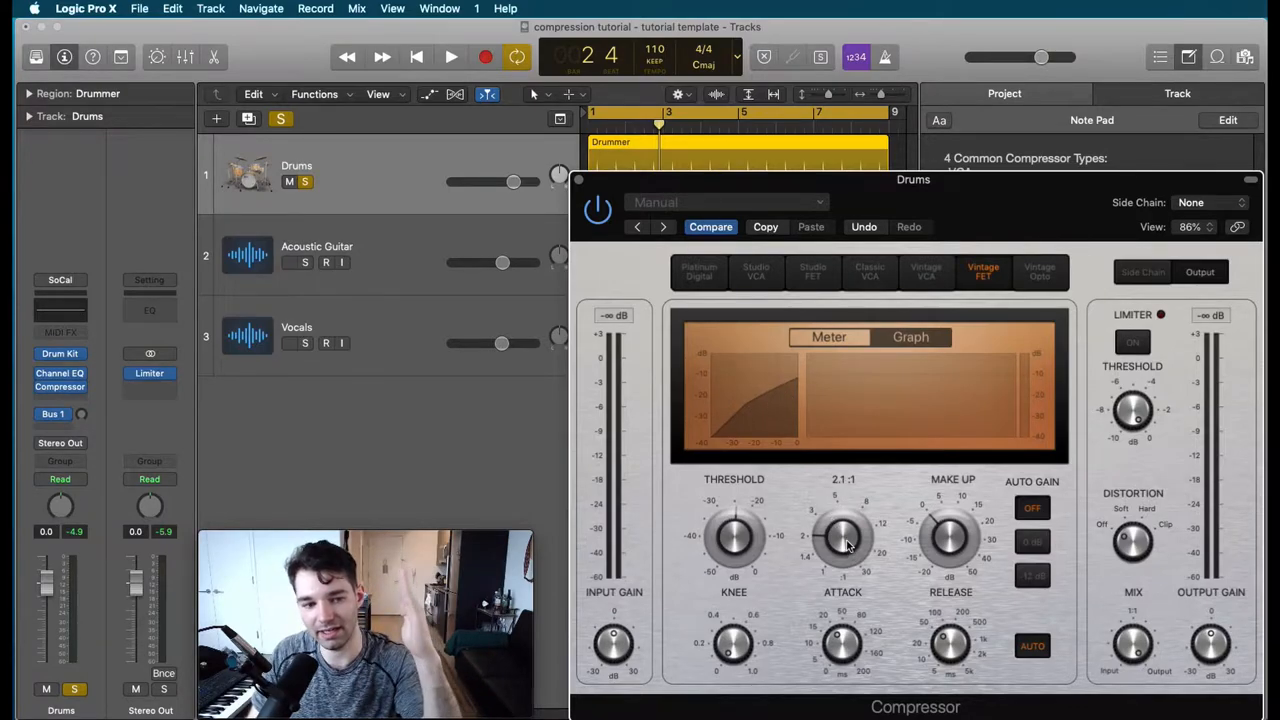
{"action": "left_click_drag", "start_coordinate": [842, 536], "coordinate": [850, 510]}
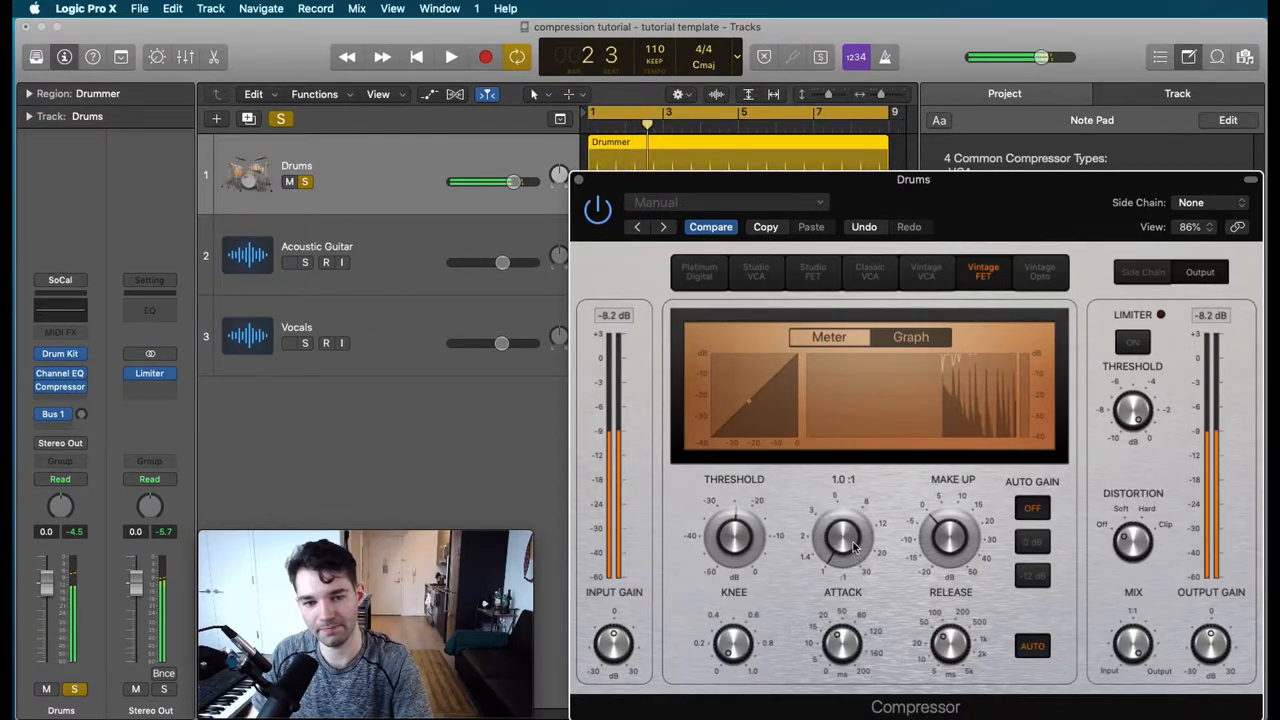
{"action": "left_click", "coordinate": [452, 56]}
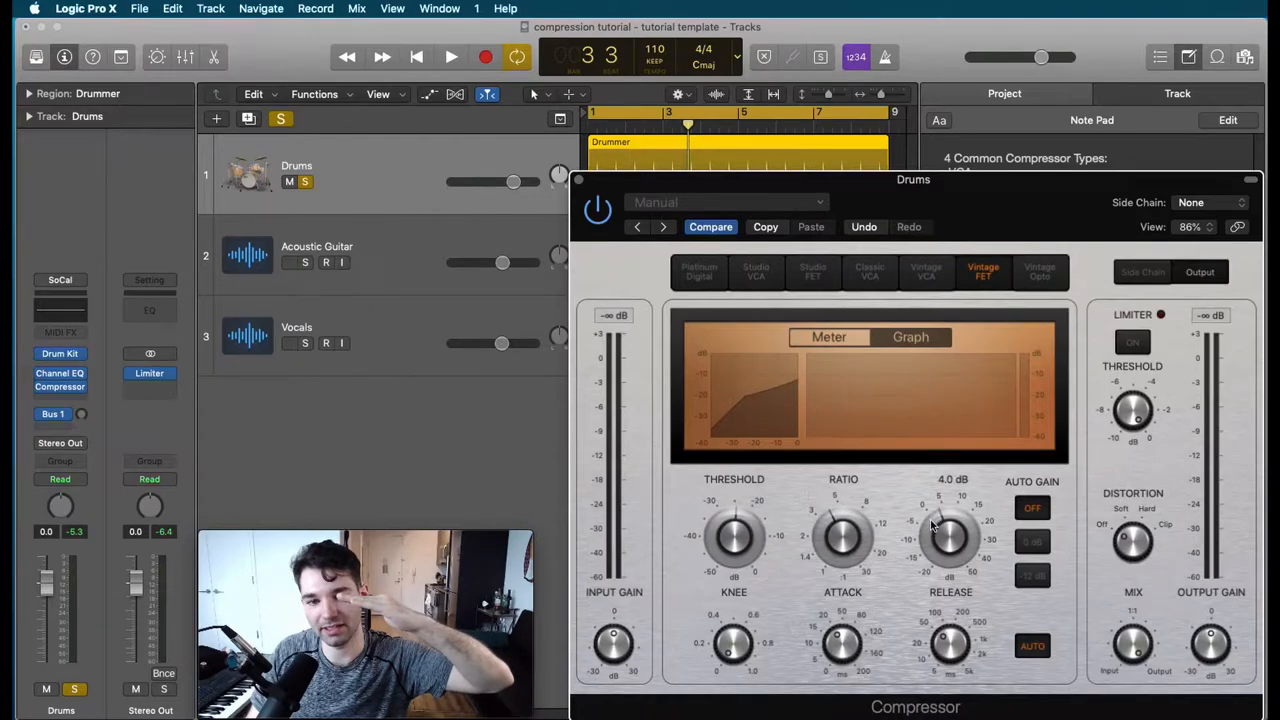
- Bring the drum compressor's Make Up gain down to 0.0 dB
{"action": "left_click_drag", "start_coordinate": [952, 536], "coordinate": [952, 544]}
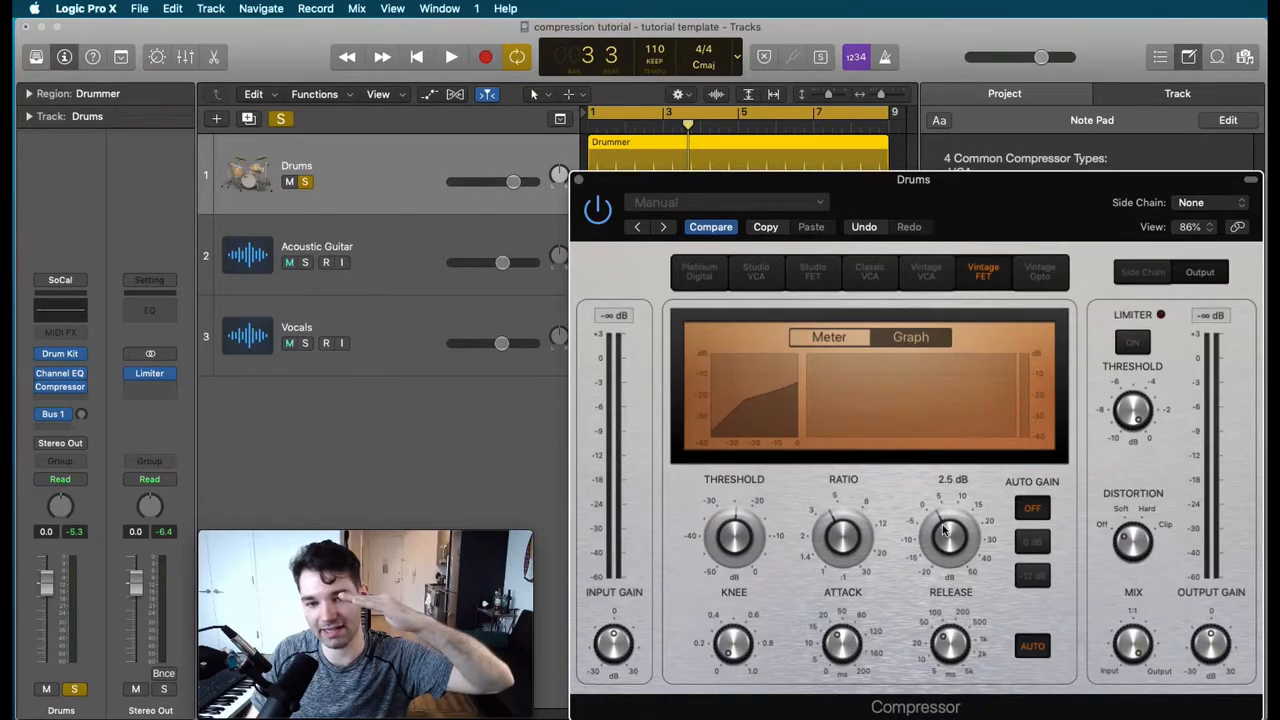
{"action": "left_click_drag", "start_coordinate": [948, 536], "coordinate": [948, 560]}
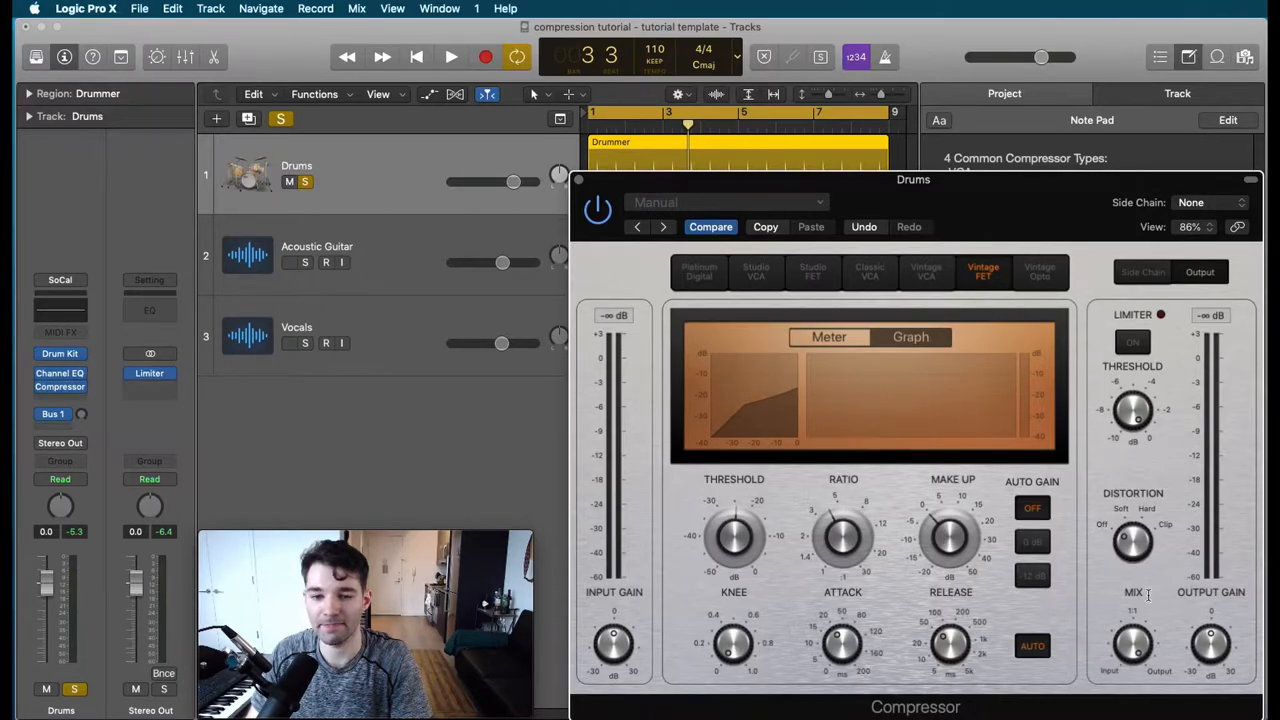
{"action": "mouse_move", "coordinate": [680, 468]}
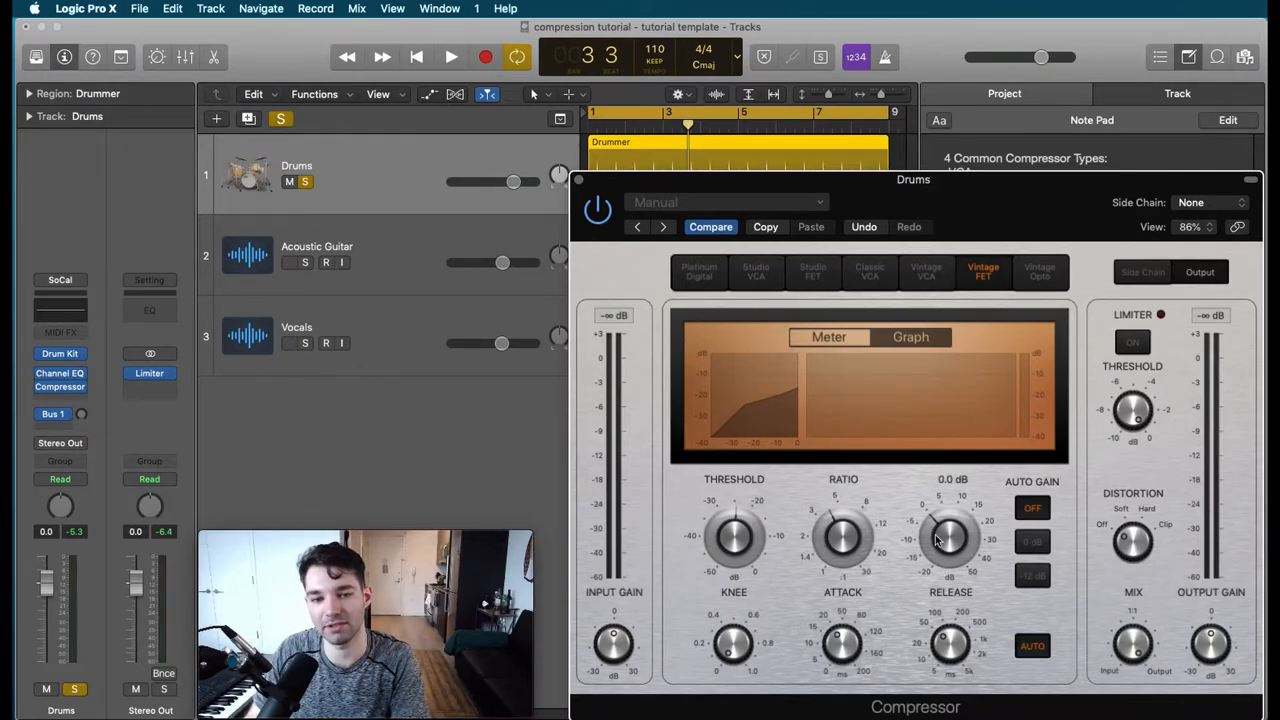
{"action": "left_click_drag", "start_coordinate": [948, 538], "coordinate": [844, 532]}
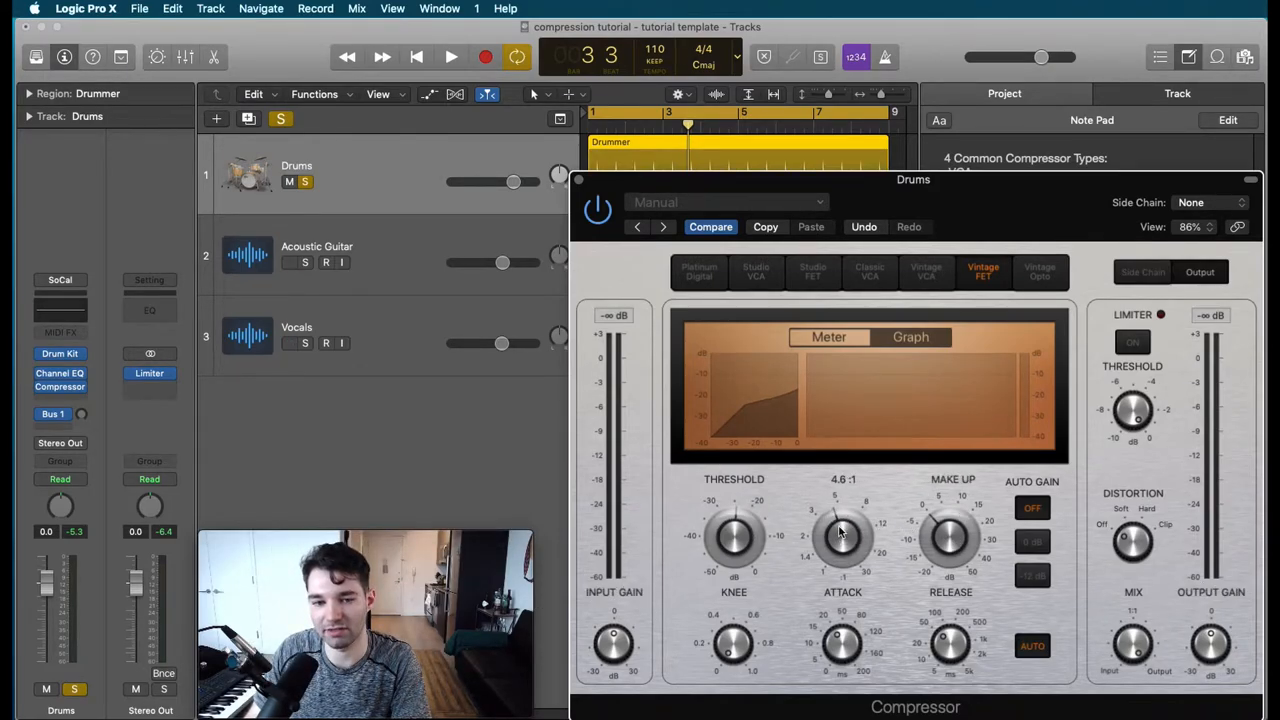
- Sweep the Ratio knob through 4.6:1, 7.7:1 and about 2:1, settling at 7.7:1
{"action": "left_click_drag", "start_coordinate": [842, 536], "coordinate": [842, 516]}
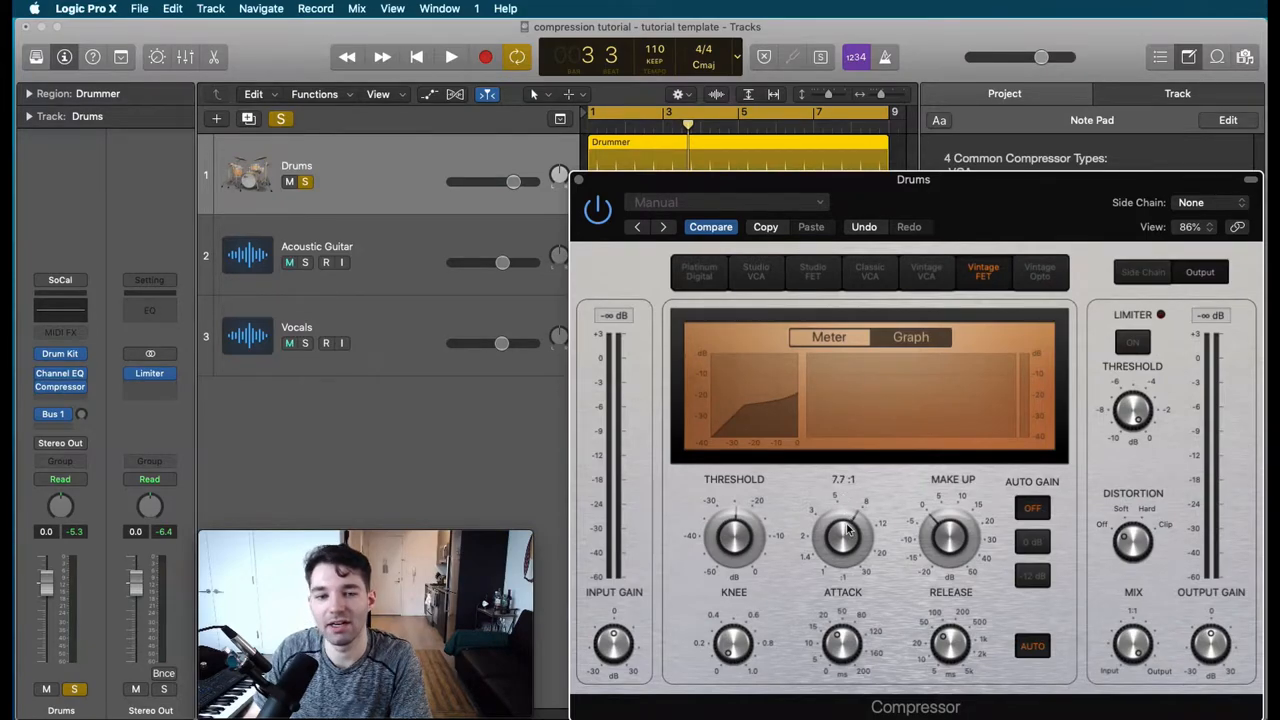
{"action": "left_click_drag", "start_coordinate": [842, 536], "coordinate": [842, 560]}
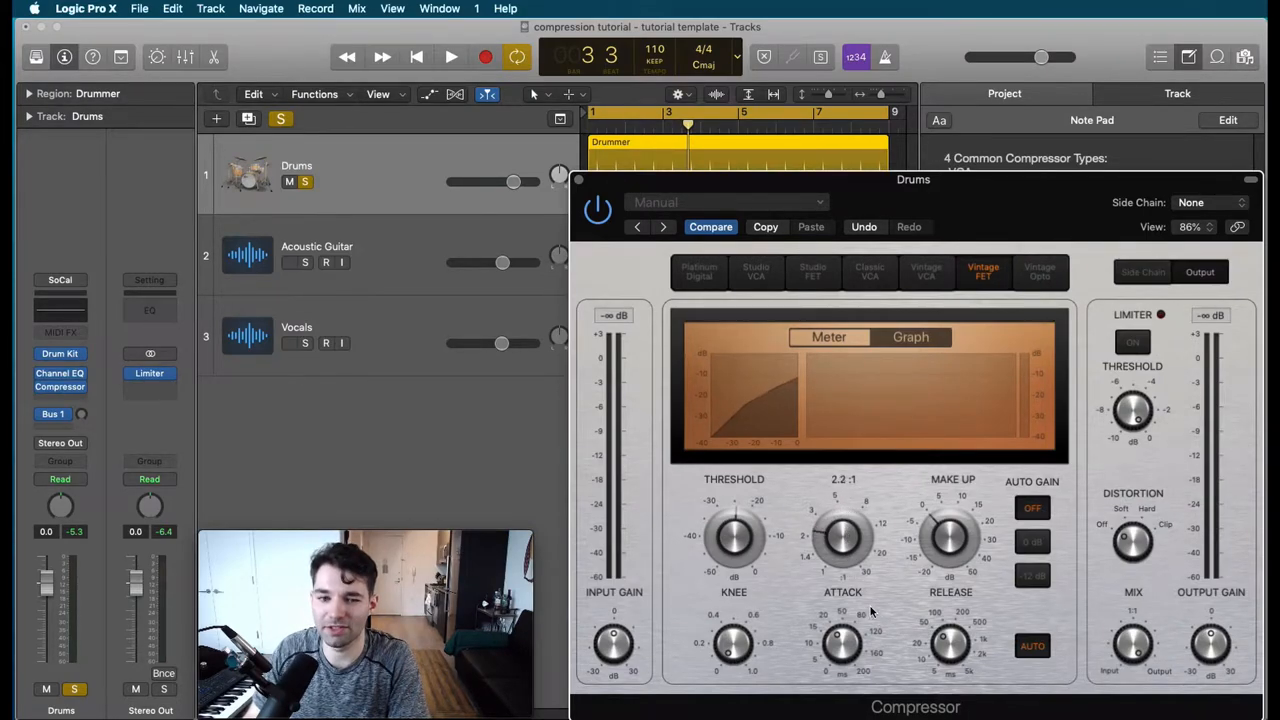
{"action": "left_click_drag", "start_coordinate": [844, 536], "coordinate": [844, 560]}
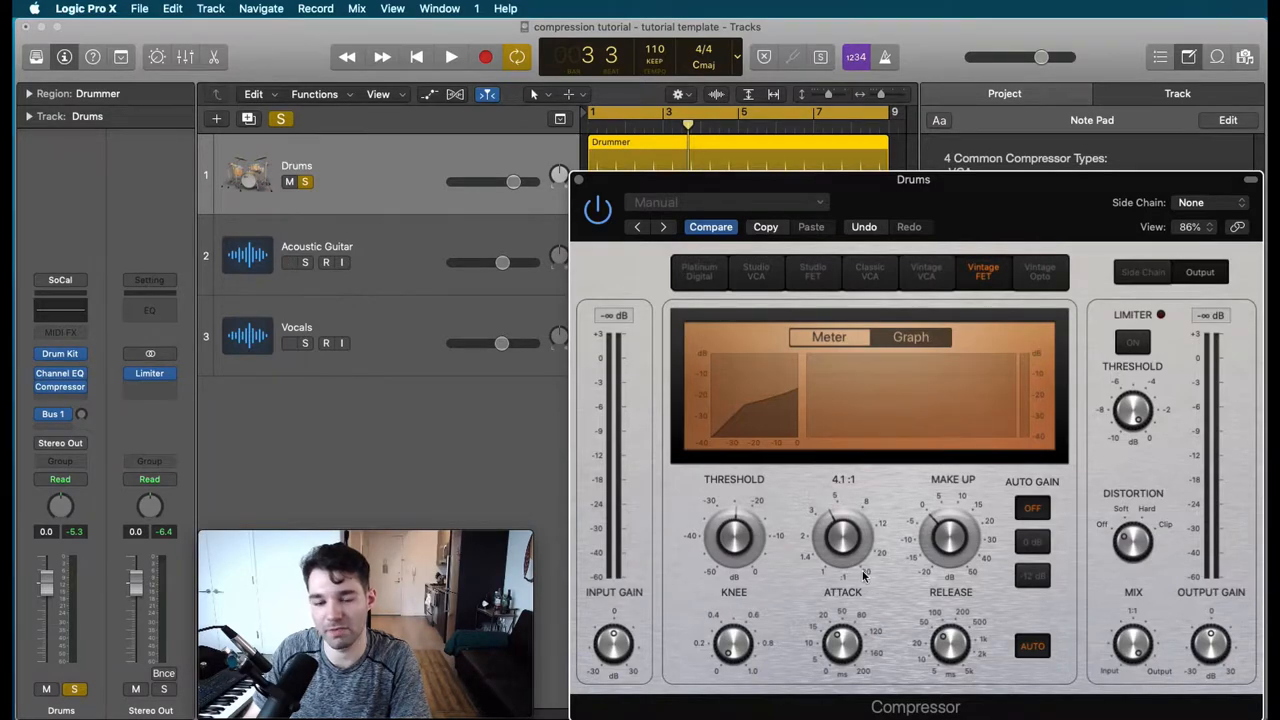
{"action": "left_click_drag", "start_coordinate": [844, 536], "coordinate": [860, 510]}
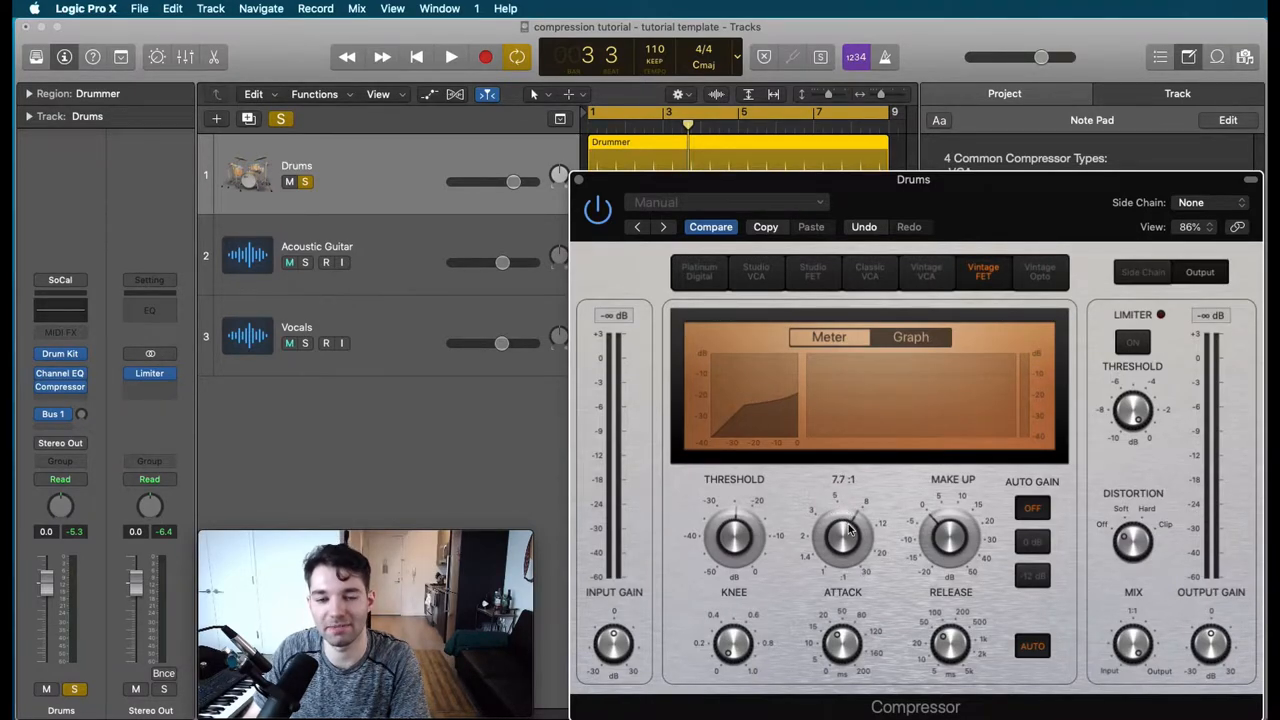
- Audition the new ratio, then lower the threshold to about -28 dB while the drums play
{"action": "left_click", "coordinate": [450, 56]}
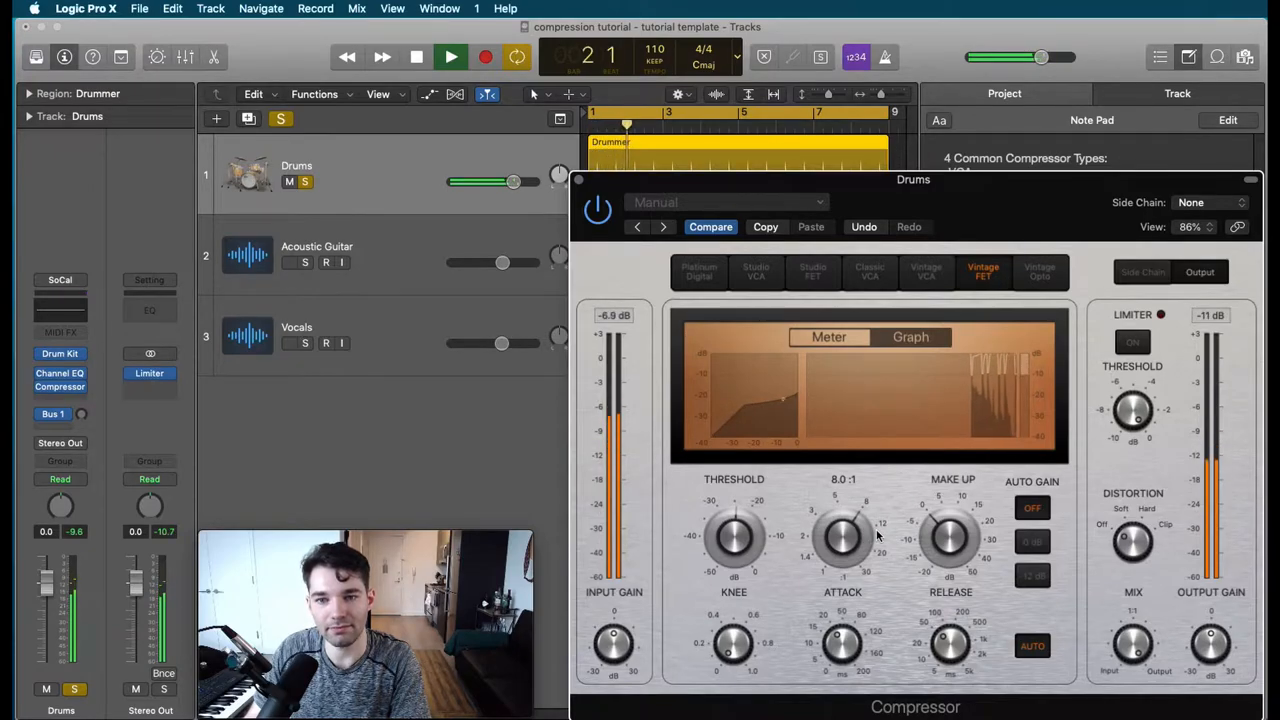
{"action": "left_click", "coordinate": [450, 56]}
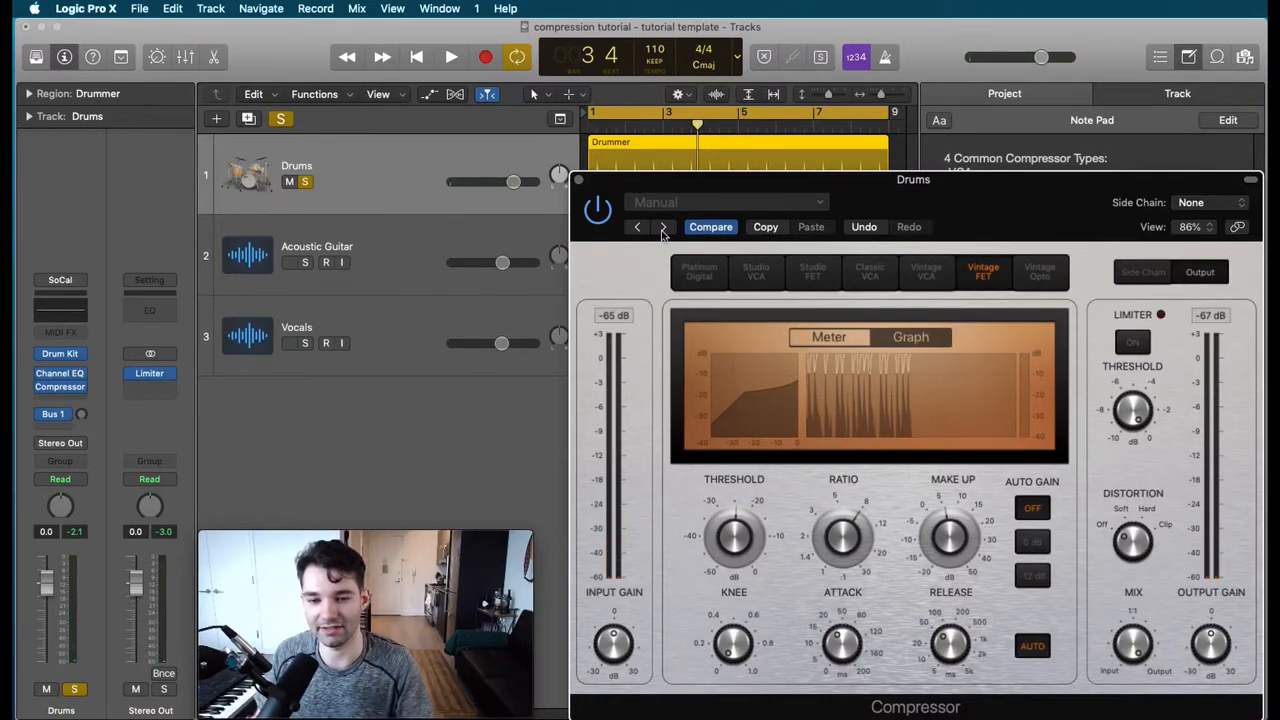
{"action": "left_click", "coordinate": [452, 56]}
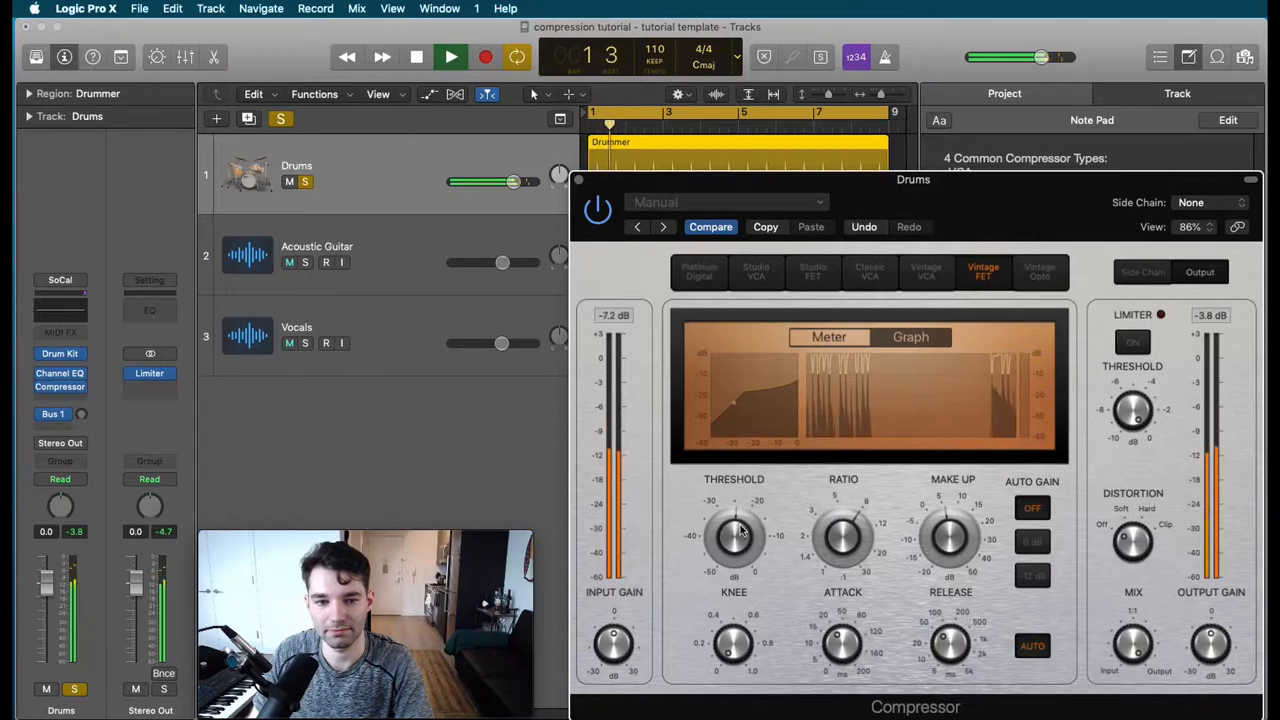
{"action": "left_click_drag", "start_coordinate": [732, 536], "coordinate": [720, 556]}
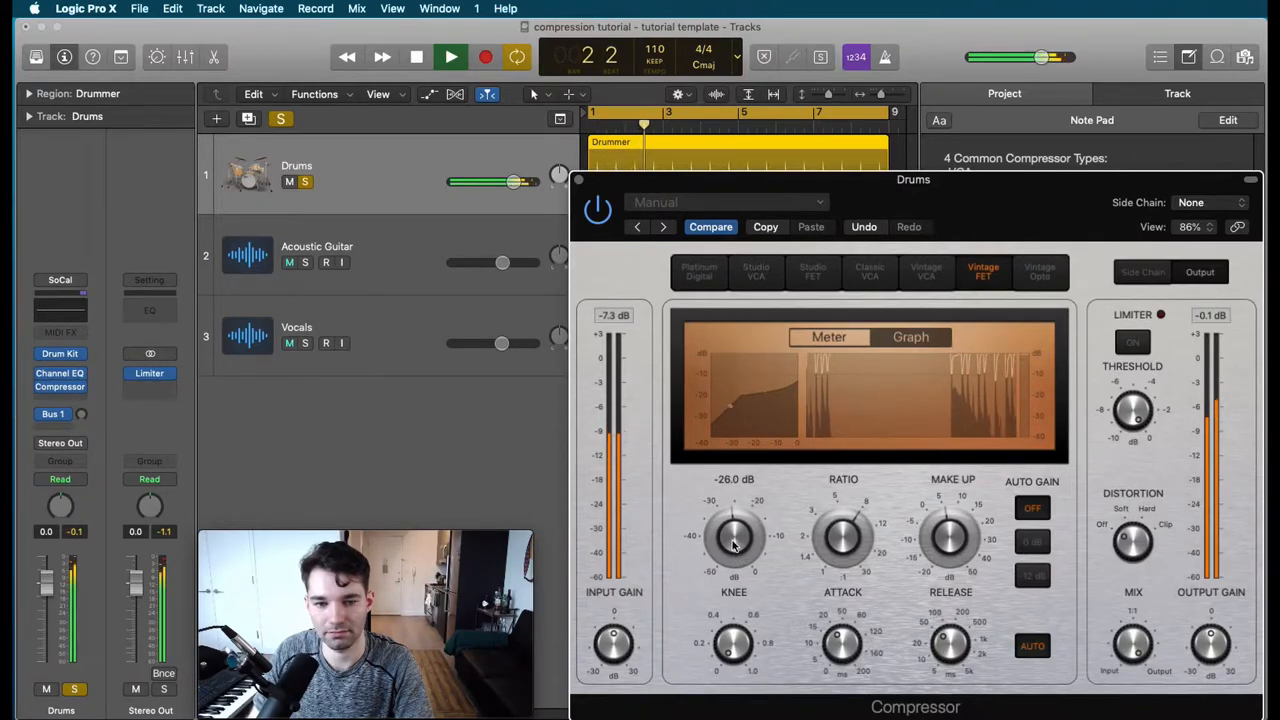
{"action": "left_click_drag", "start_coordinate": [950, 536], "coordinate": [950, 530]}
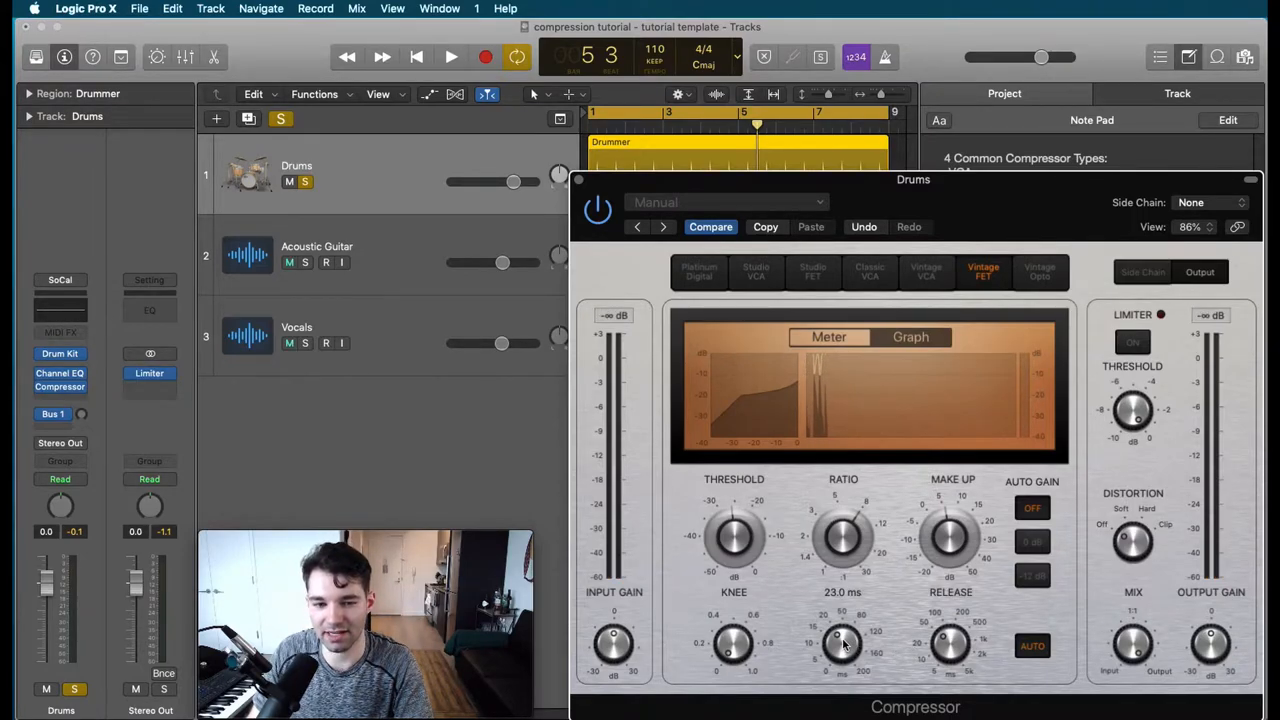
- Lengthen the attack from 23 ms to 200 ms and push the release to 5000 ms
{"action": "left_click", "coordinate": [450, 56]}
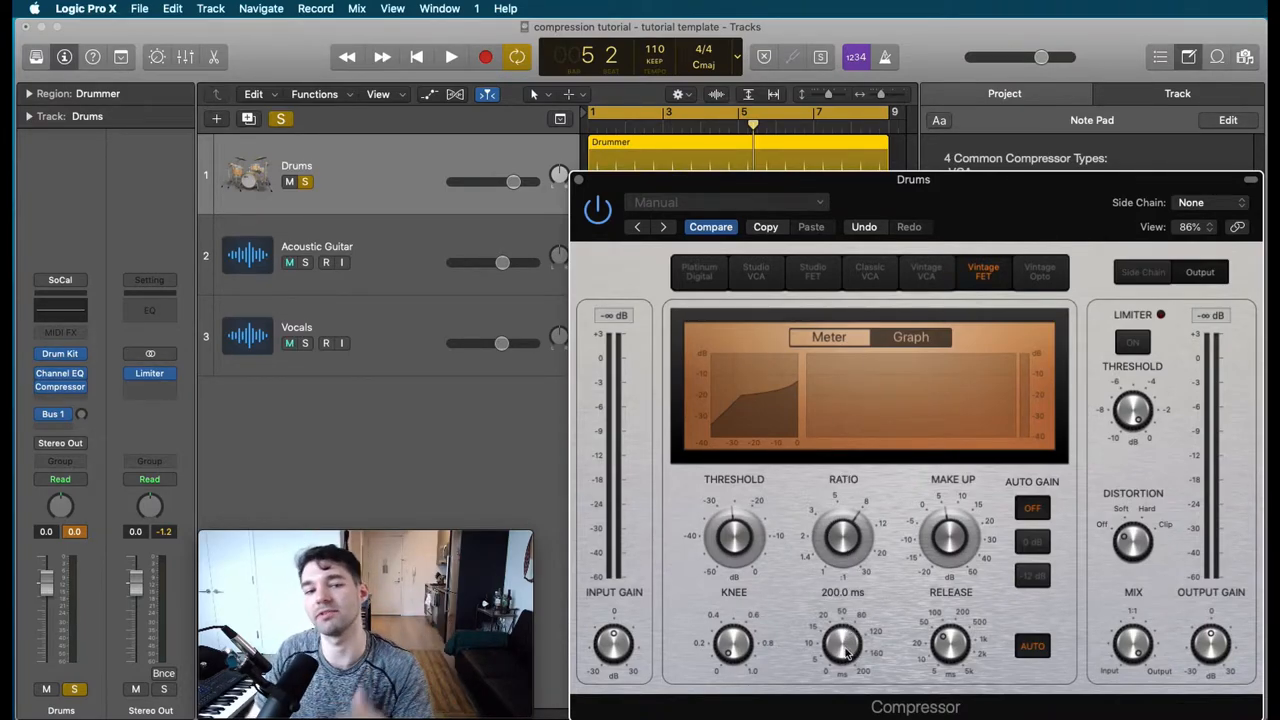
{"action": "left_click_drag", "start_coordinate": [844, 644], "coordinate": [844, 600]}
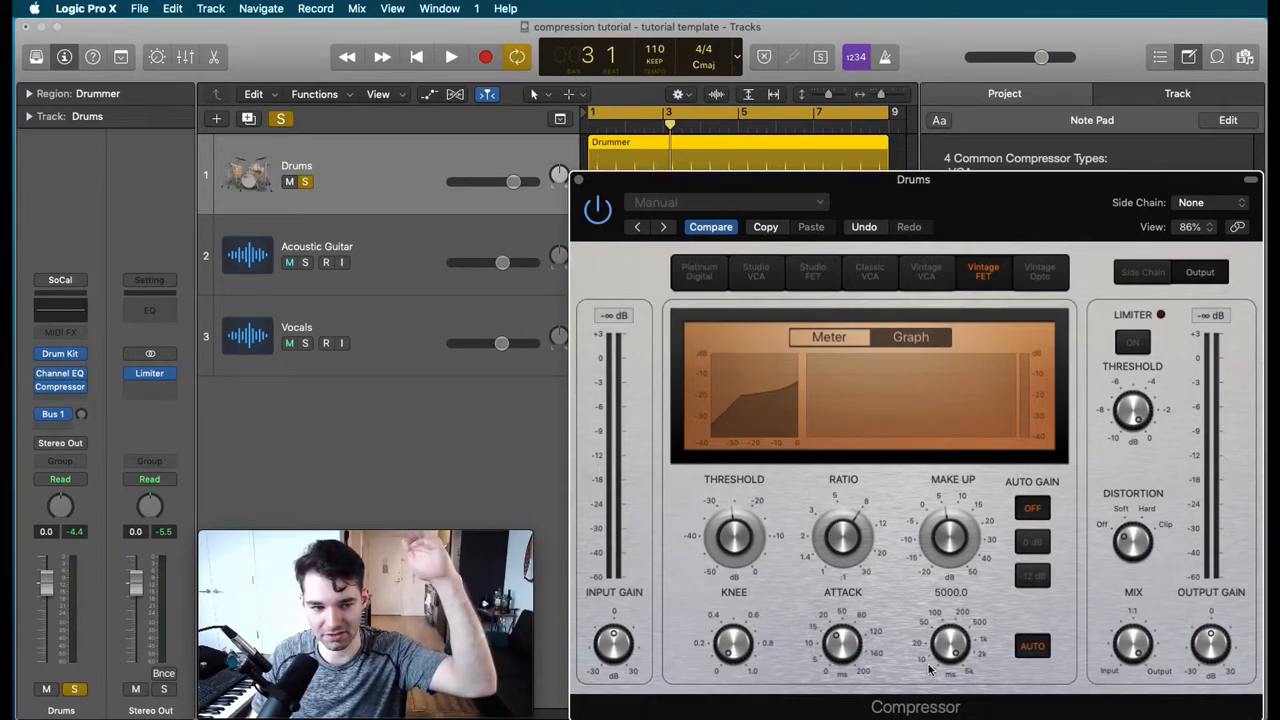
- Audition the timing changes, bring the release to about 38 ms, and close the Drums Compressor window
{"action": "left_click", "coordinate": [450, 56]}
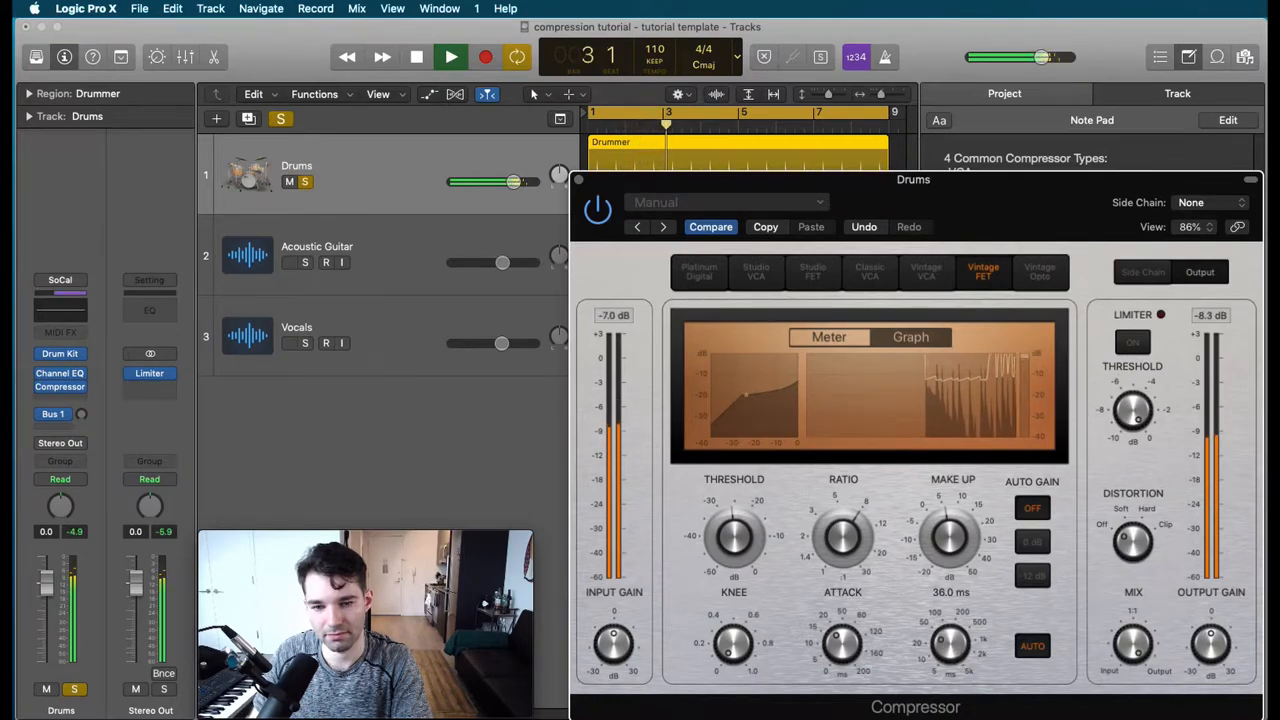
{"action": "left_click", "coordinate": [450, 56]}
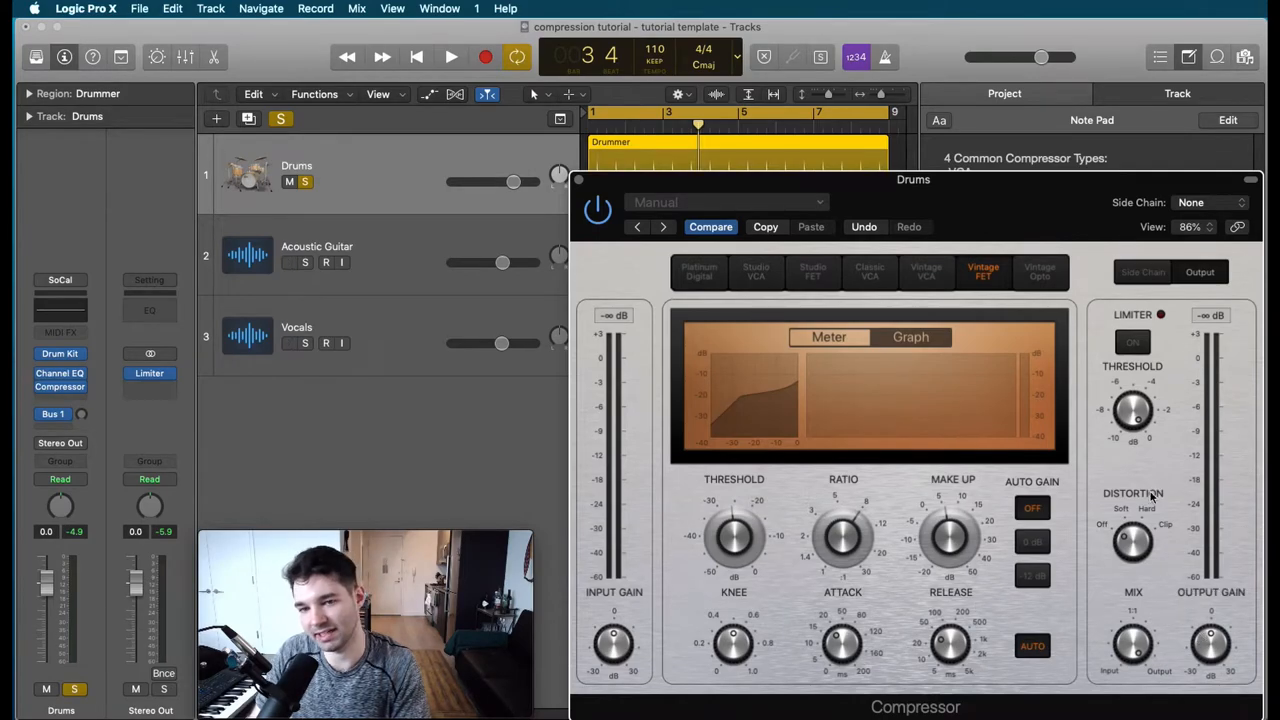
{"action": "left_click_drag", "start_coordinate": [1210, 644], "coordinate": [1210, 640]}
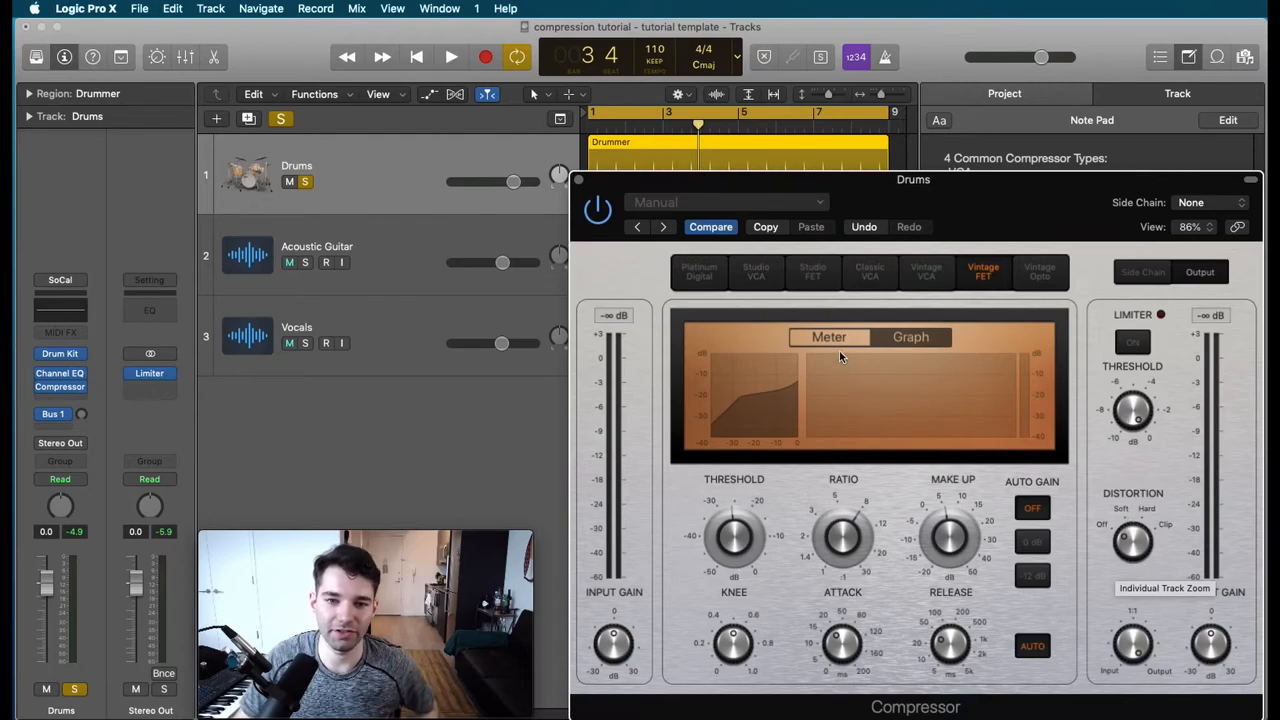
{"action": "left_click", "coordinate": [450, 56]}
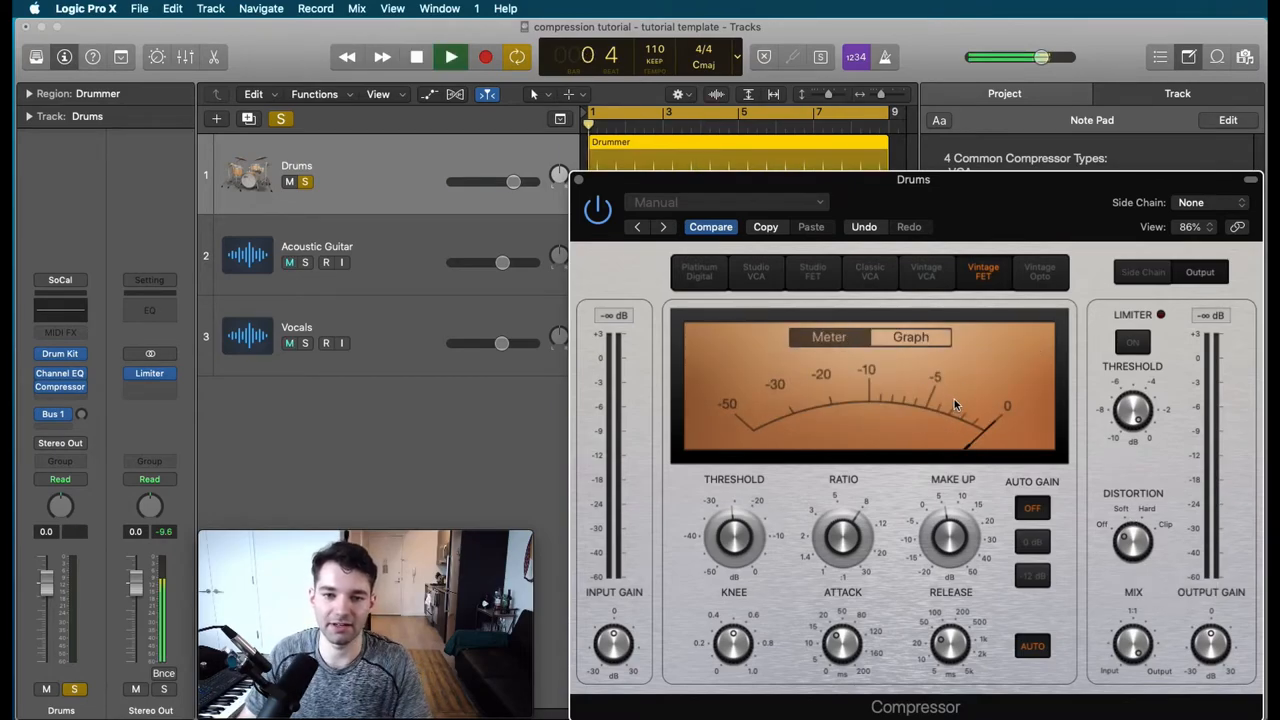
{"action": "left_click", "coordinate": [450, 56]}
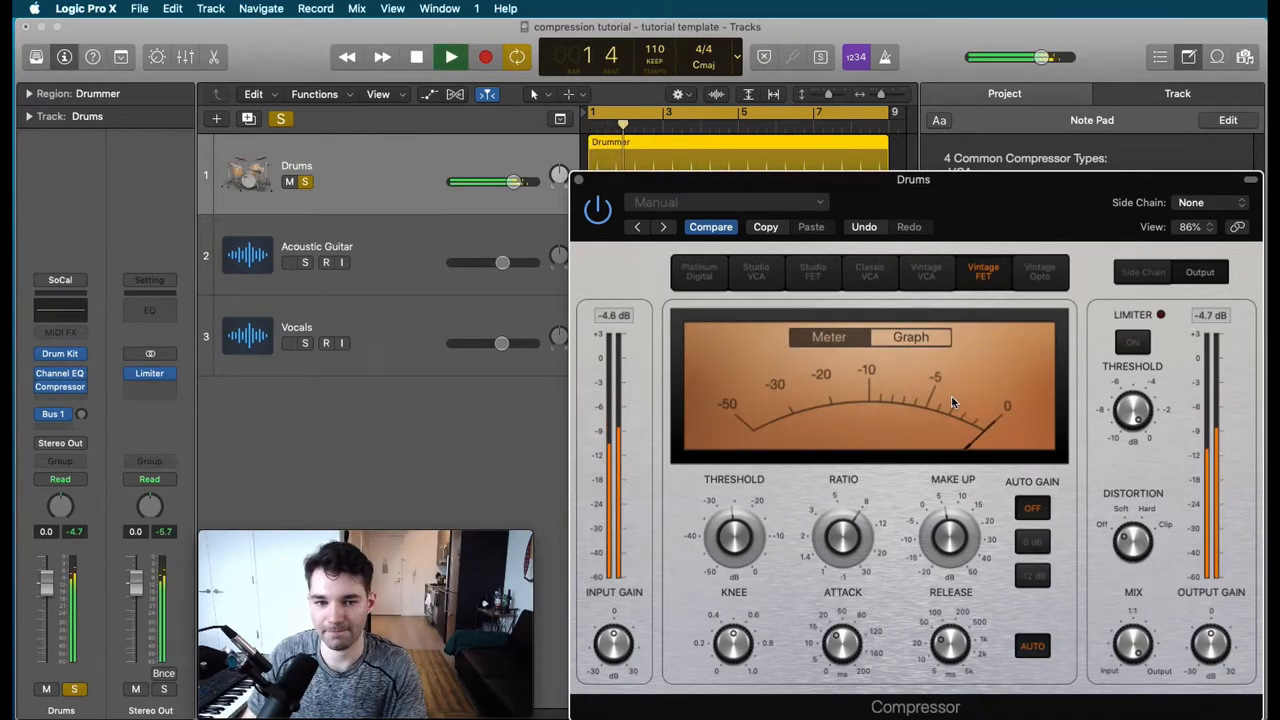
{"action": "left_click", "coordinate": [450, 56]}
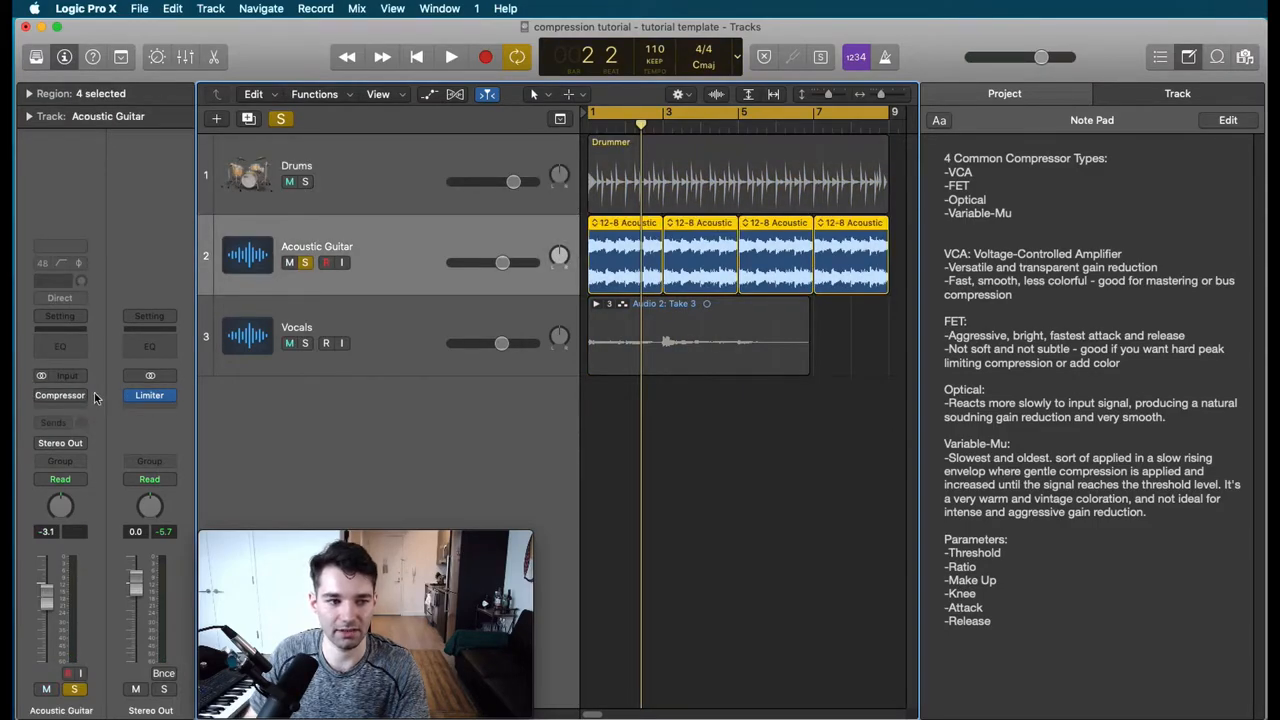
- Bring up the Acoustic Guitar channel's Studio VCA Compressor insert and play the song
{"action": "left_click", "coordinate": [730, 204]}
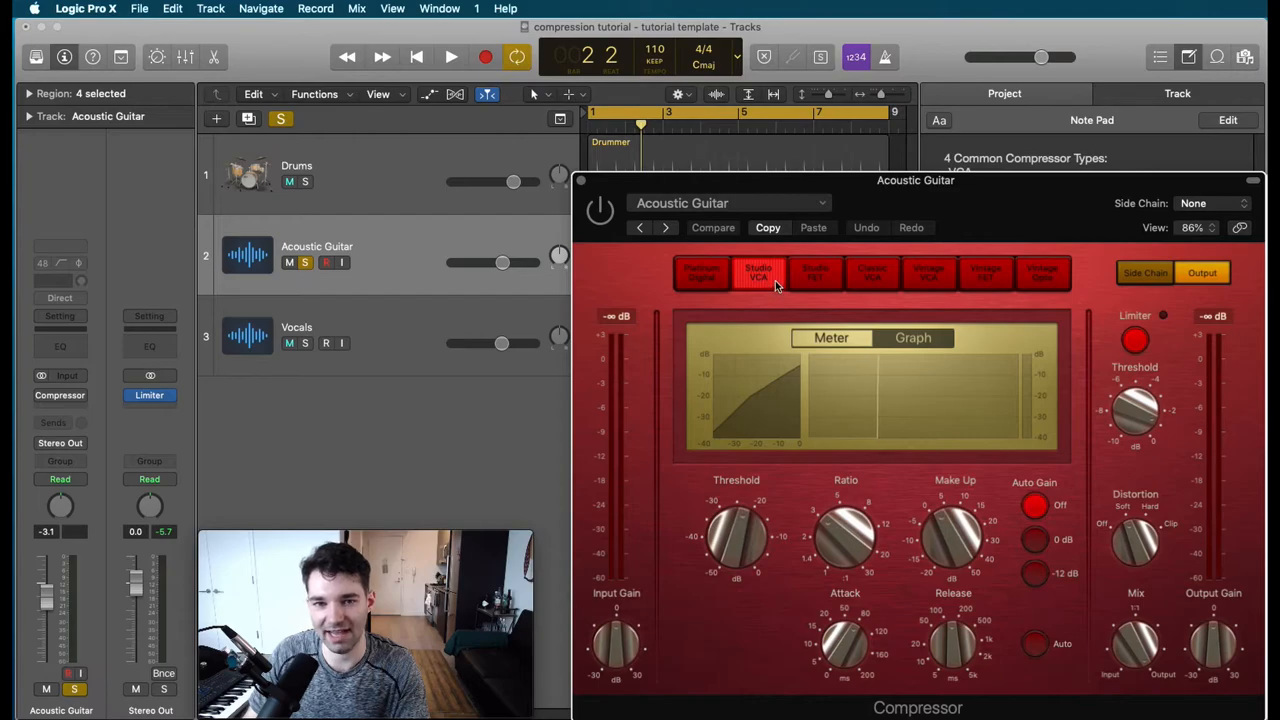
{"action": "left_click", "coordinate": [288, 180]}
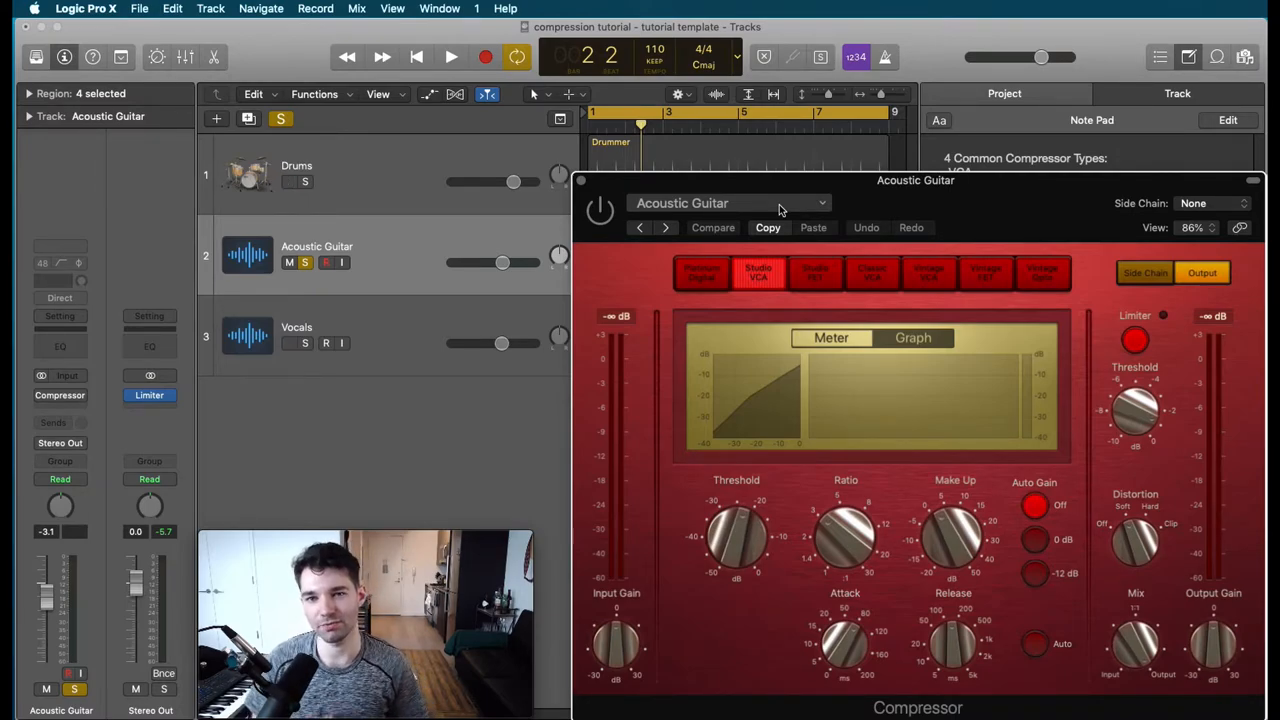
{"action": "left_click", "coordinate": [288, 180]}
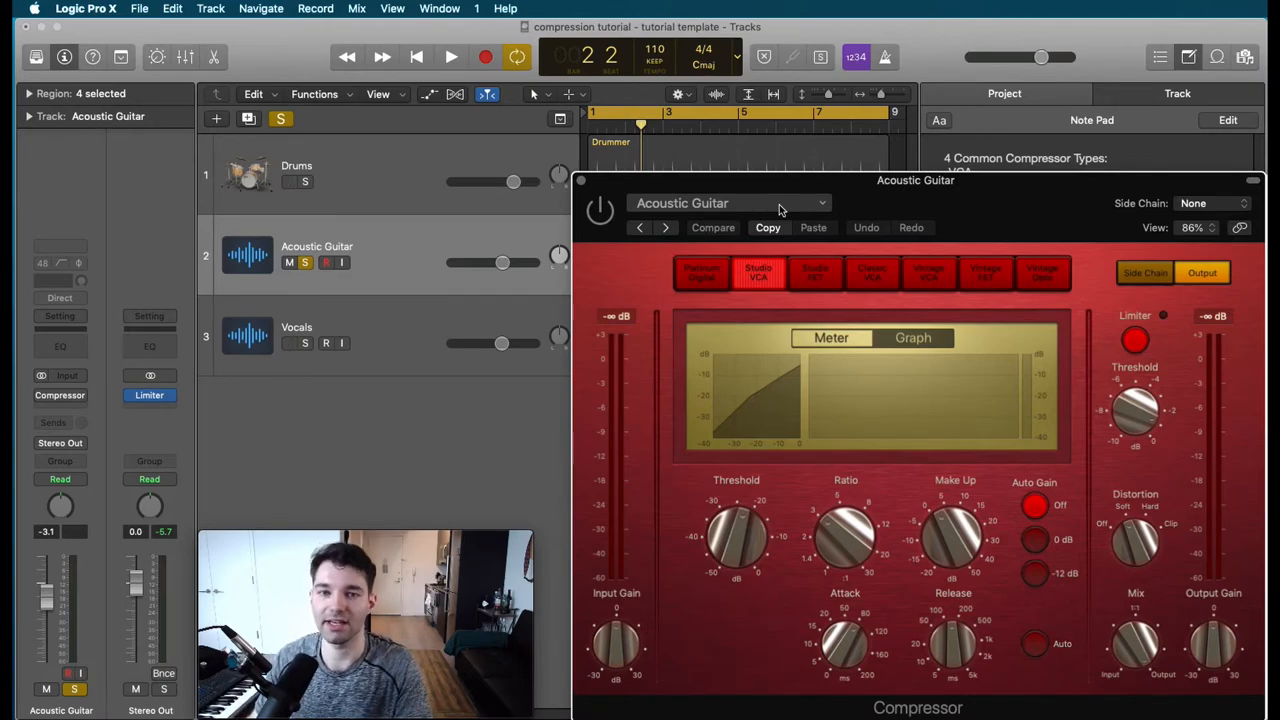
{"action": "left_click", "coordinate": [288, 180]}
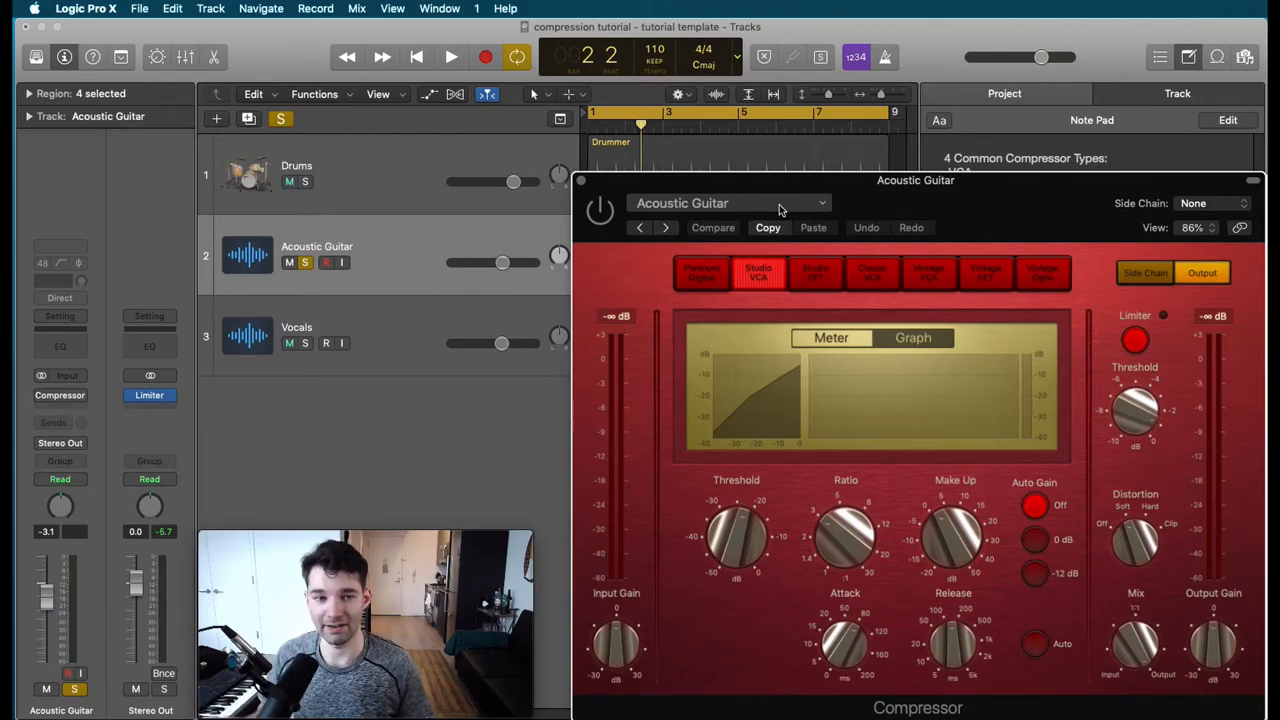
{"action": "left_click", "coordinate": [450, 56]}
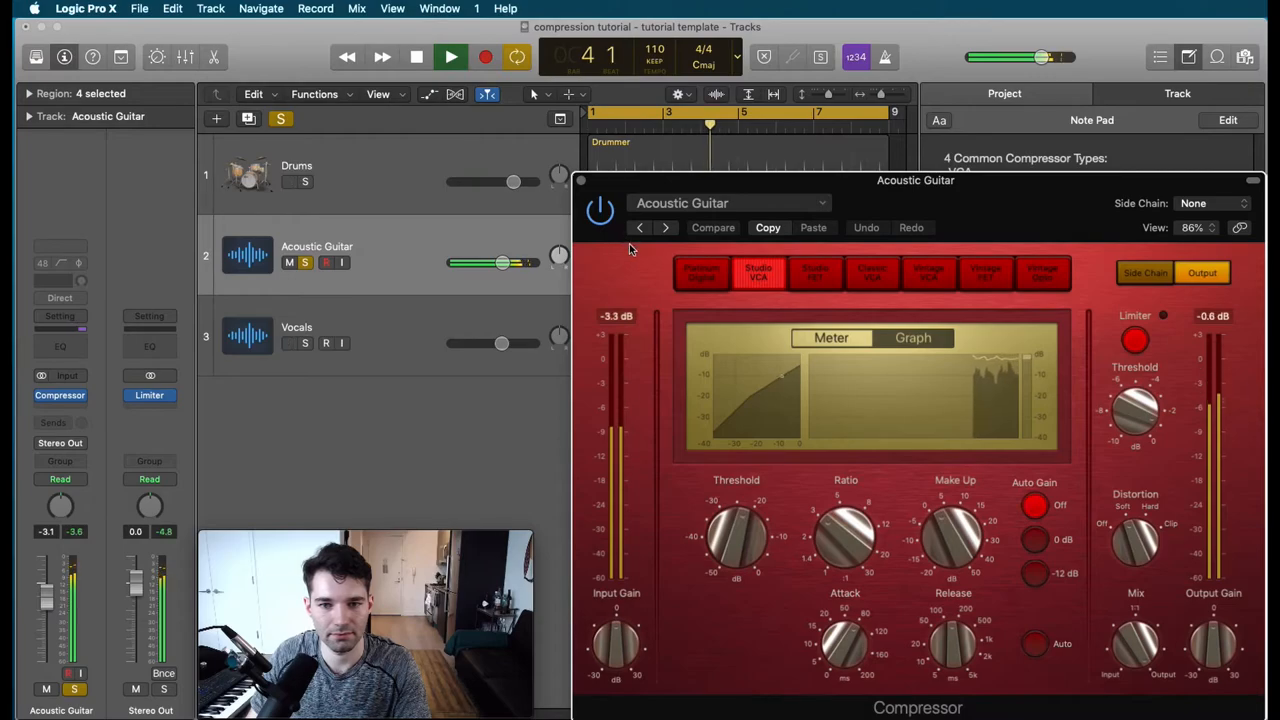
- Show the needle level meter and lower make-up gain to -1.0 dB, dismissing the overload alert
{"action": "left_click", "coordinate": [832, 338]}
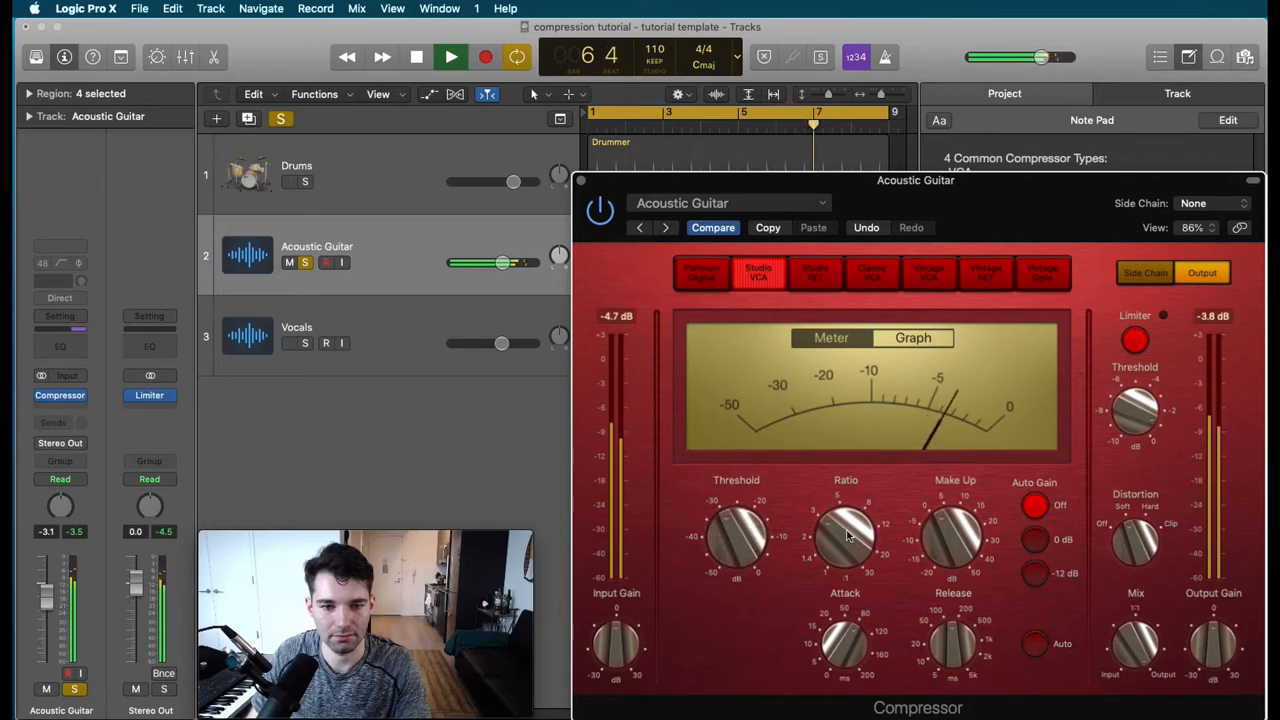
{"action": "left_click_drag", "start_coordinate": [950, 540], "coordinate": [950, 520]}
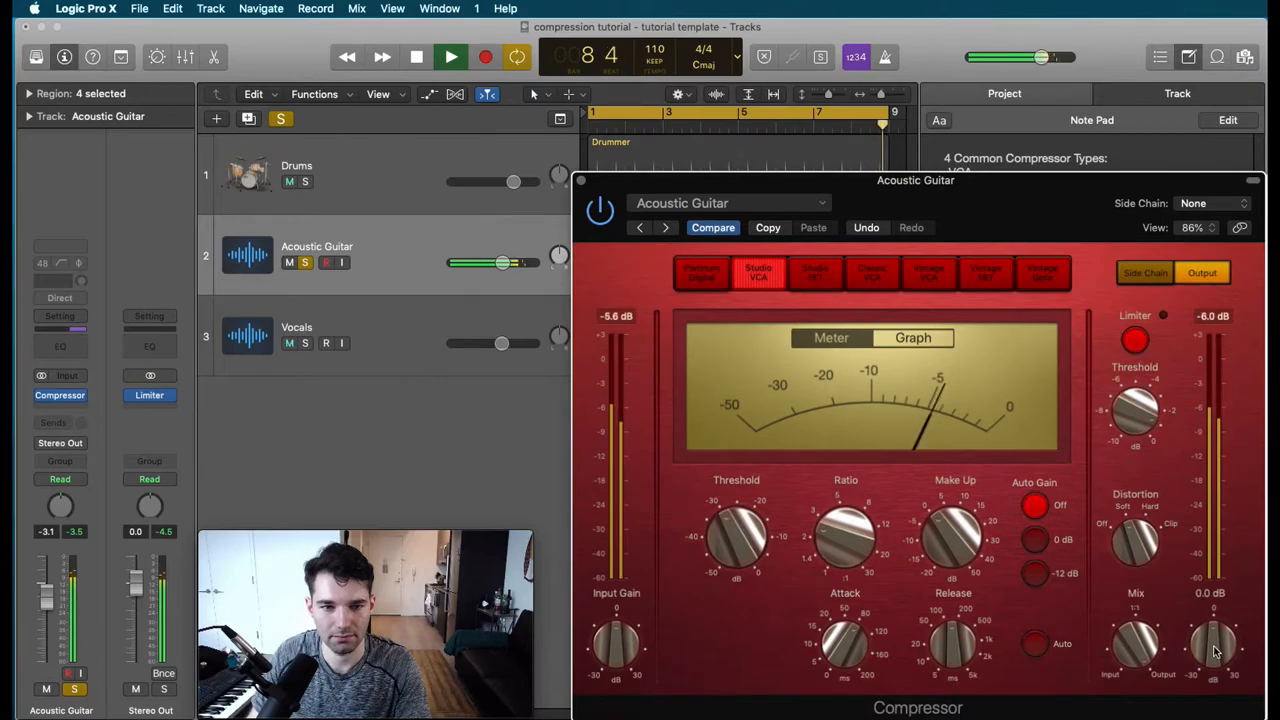
{"action": "left_click_drag", "start_coordinate": [956, 560], "coordinate": [940, 540]}
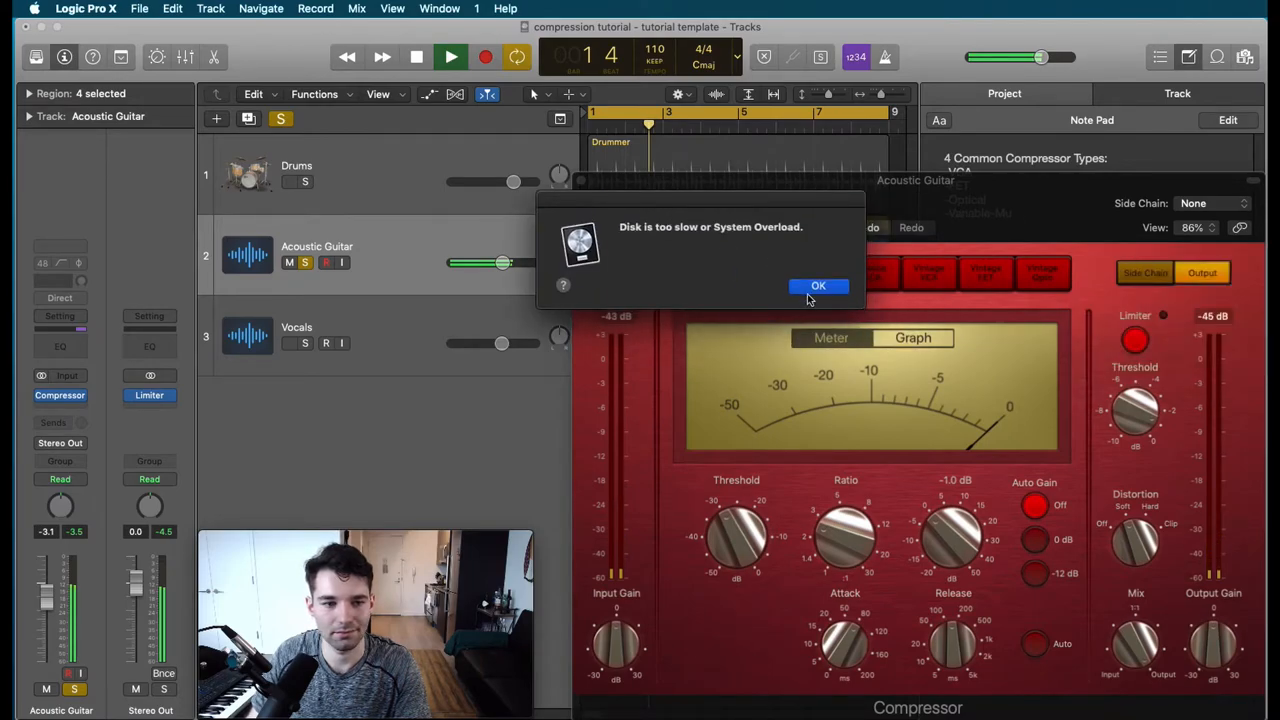
{"action": "left_click", "coordinate": [818, 286]}
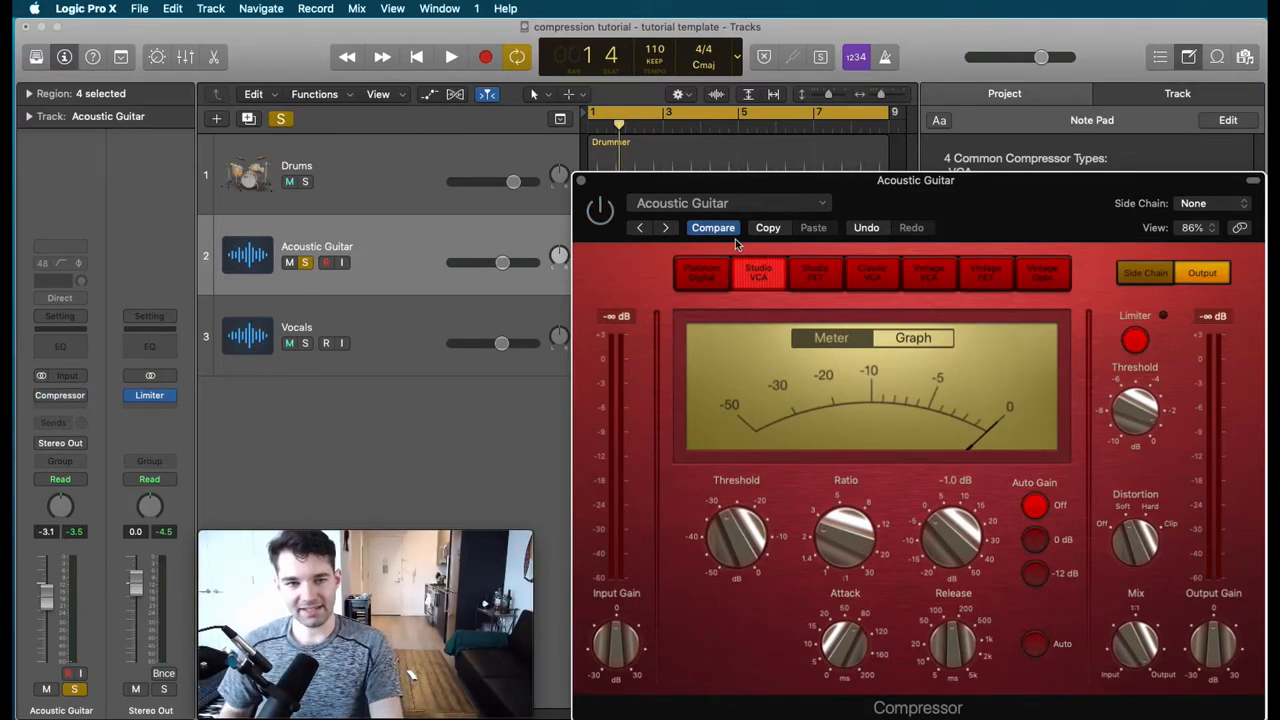
{"action": "left_click", "coordinate": [288, 180]}
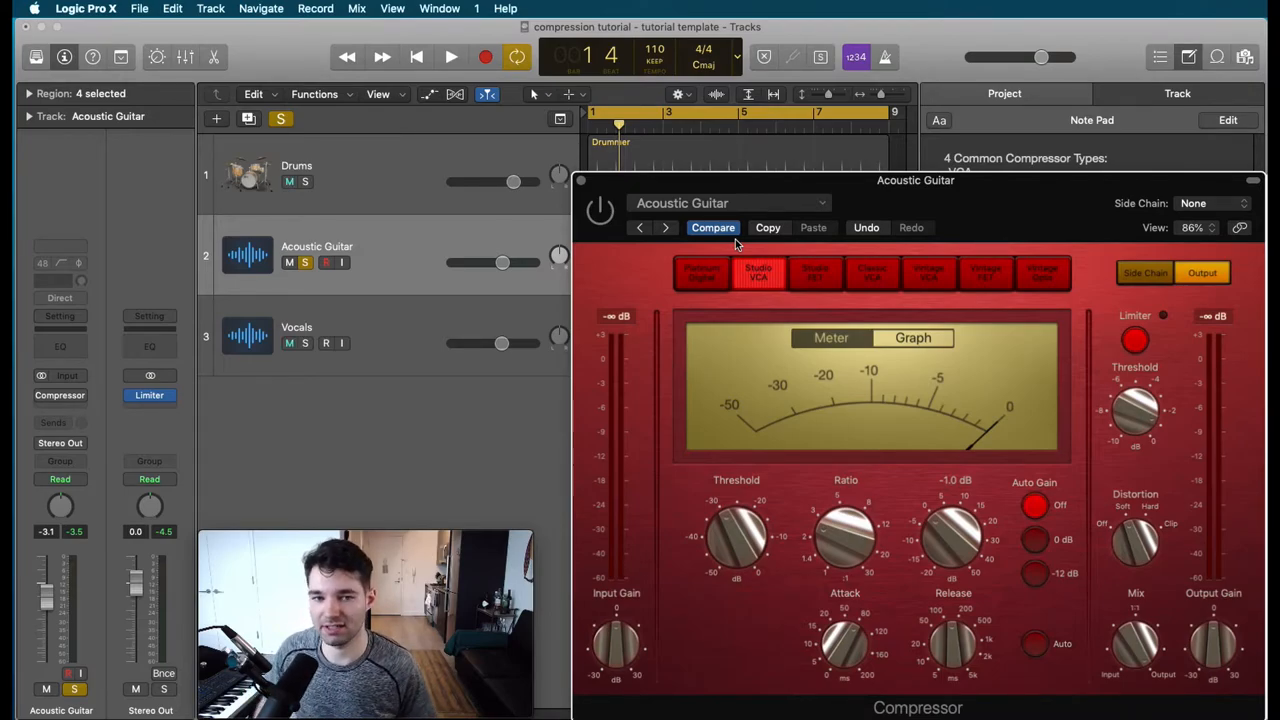
{"action": "mouse_move", "coordinate": [778, 256]}
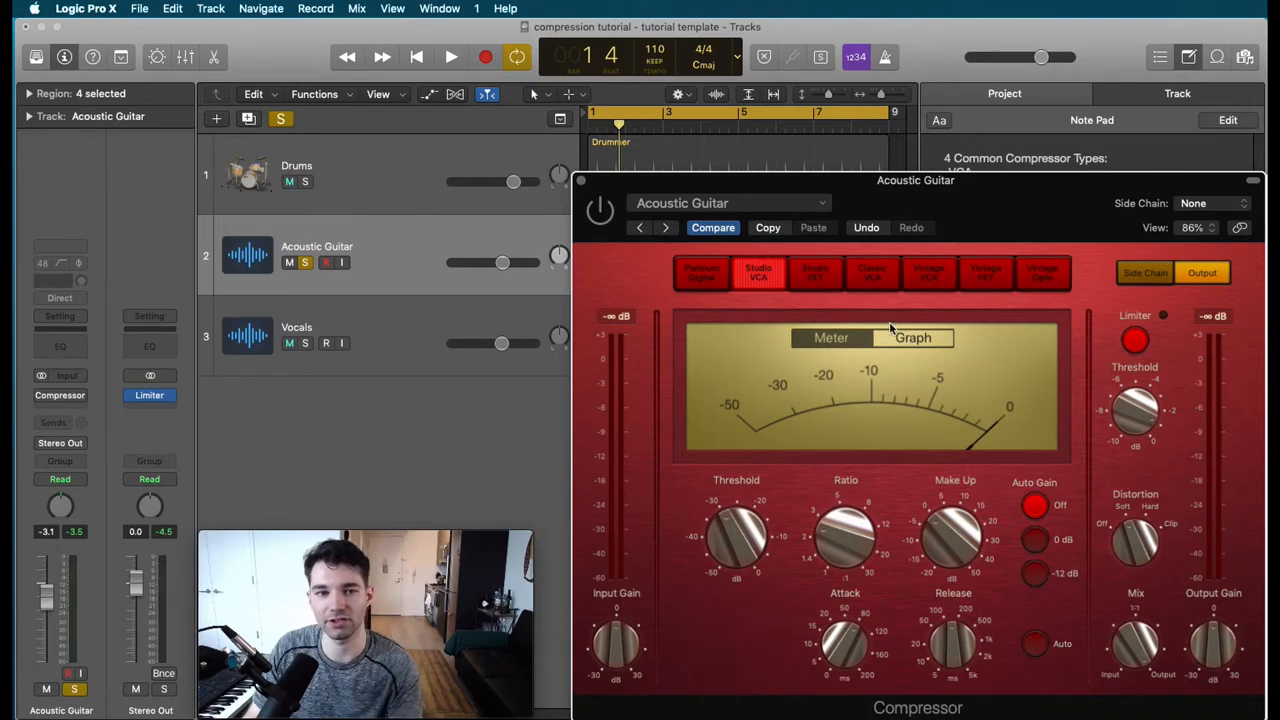
{"action": "left_click", "coordinate": [450, 56]}
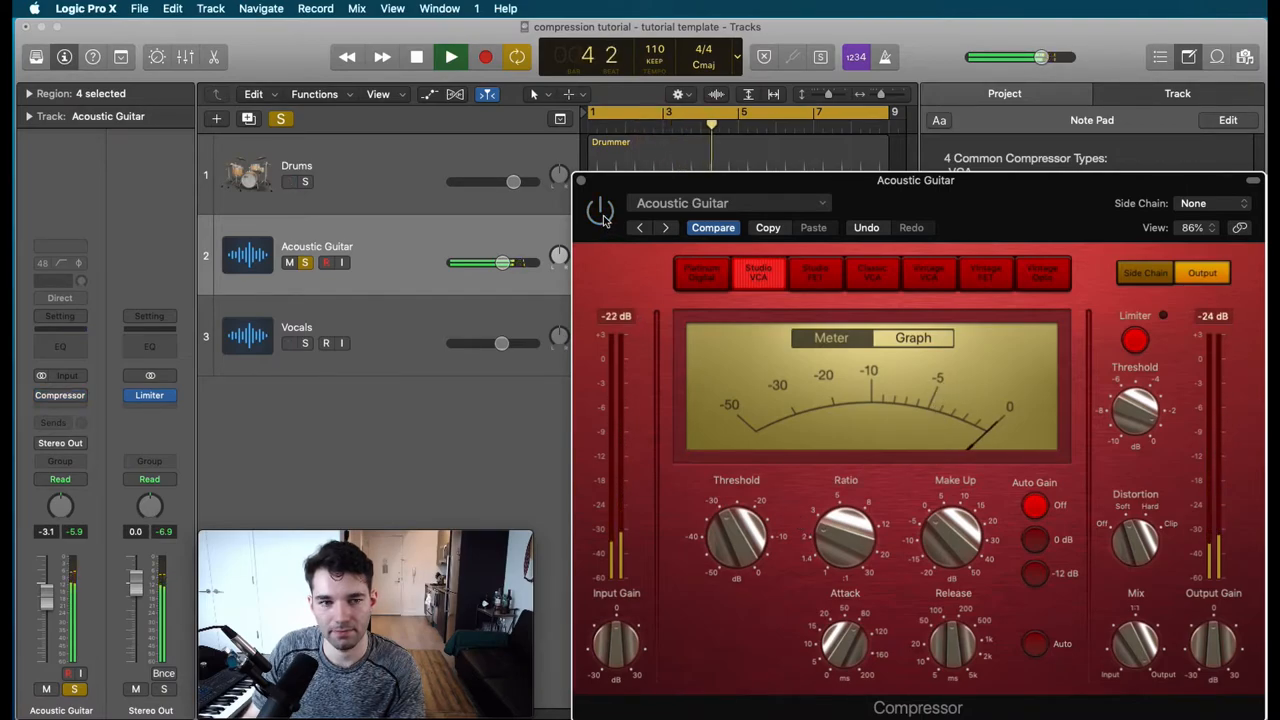
{"action": "left_click", "coordinate": [450, 56]}
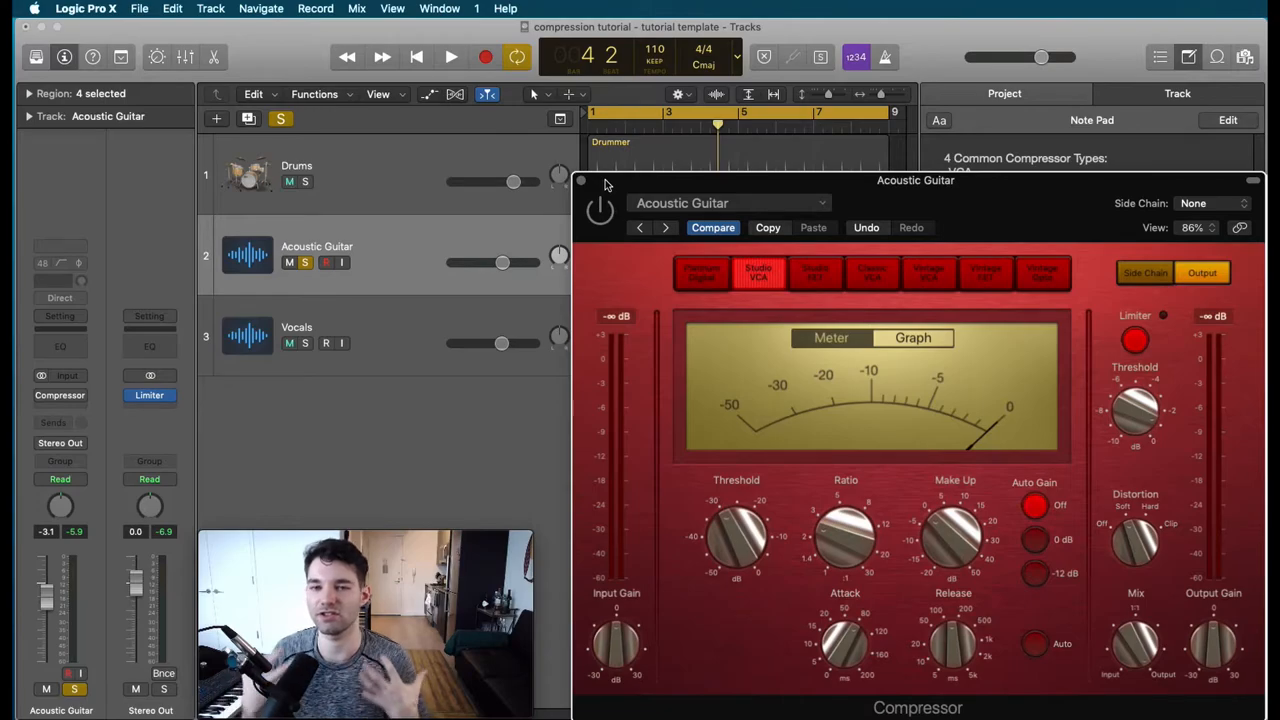
- Bypass-compare the guitar compressor, then set ratio 2.4:1, make-up gain 1.0 dB and attack 35 ms
{"action": "left_click", "coordinate": [450, 56]}
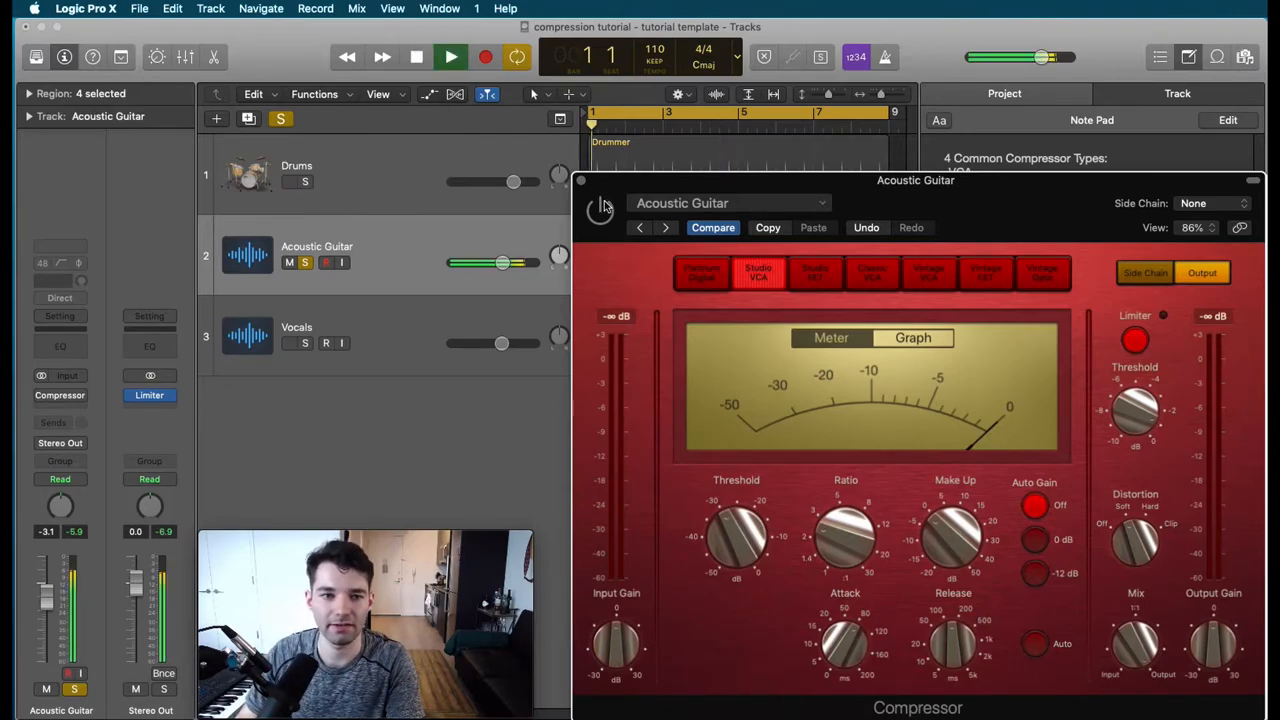
{"action": "left_click", "coordinate": [600, 210]}
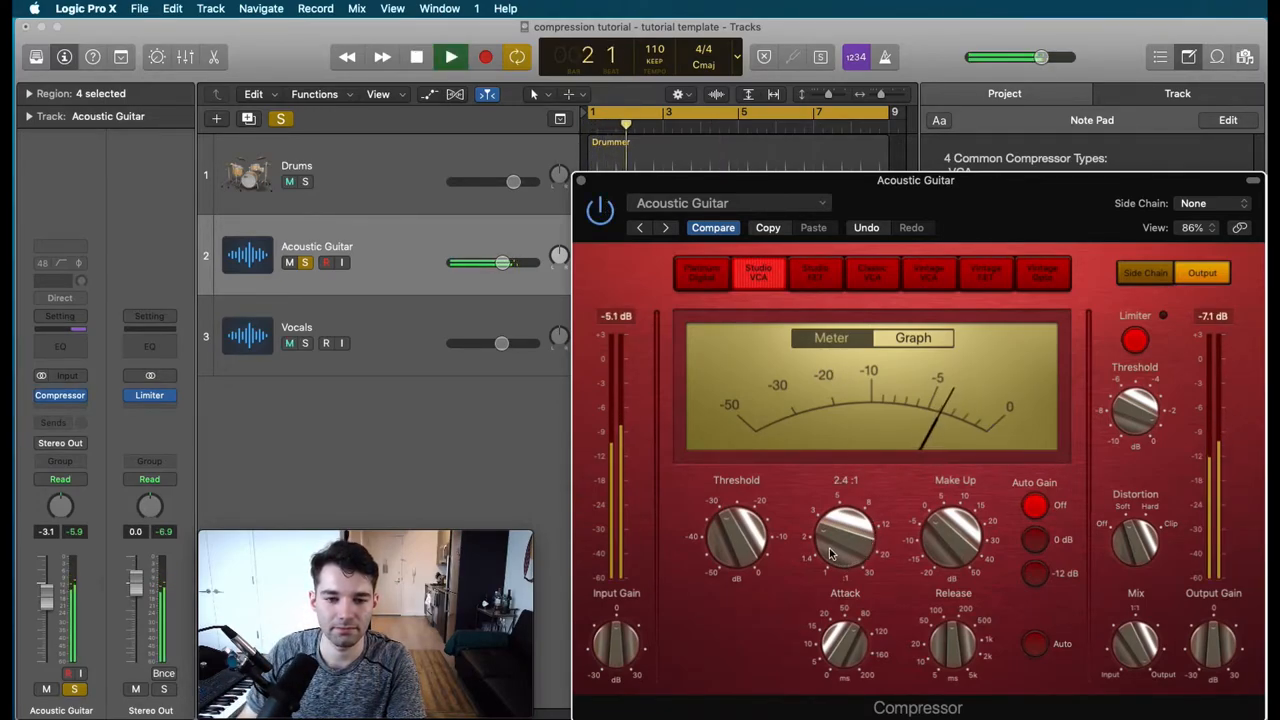
{"action": "left_click_drag", "start_coordinate": [844, 530], "coordinate": [850, 510]}
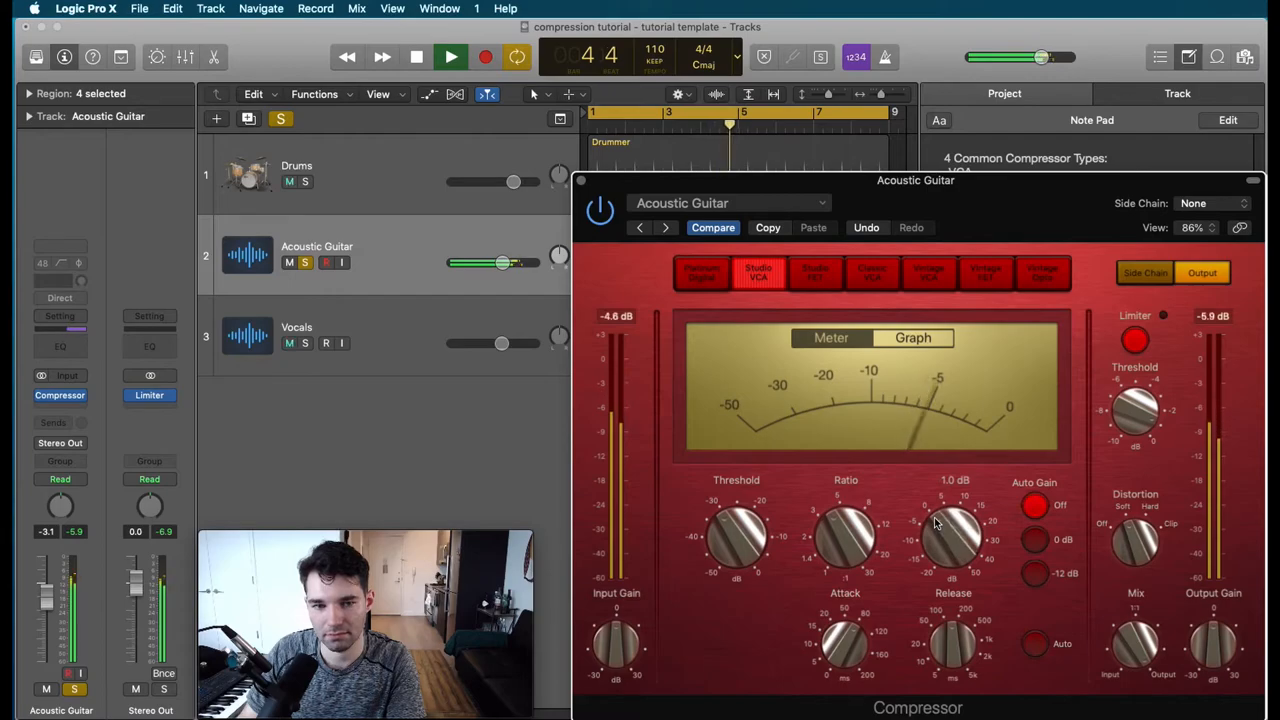
{"action": "left_click_drag", "start_coordinate": [844, 644], "coordinate": [844, 656]}
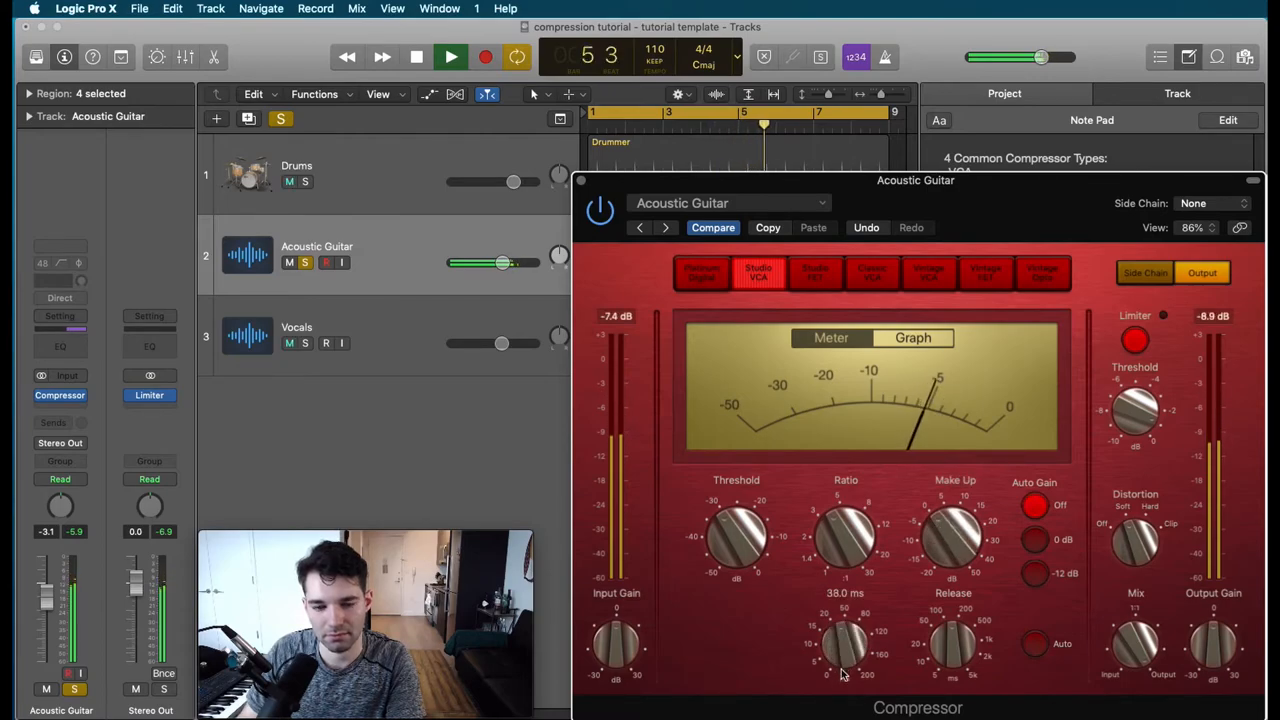
{"action": "left_click_drag", "start_coordinate": [844, 644], "coordinate": [844, 660]}
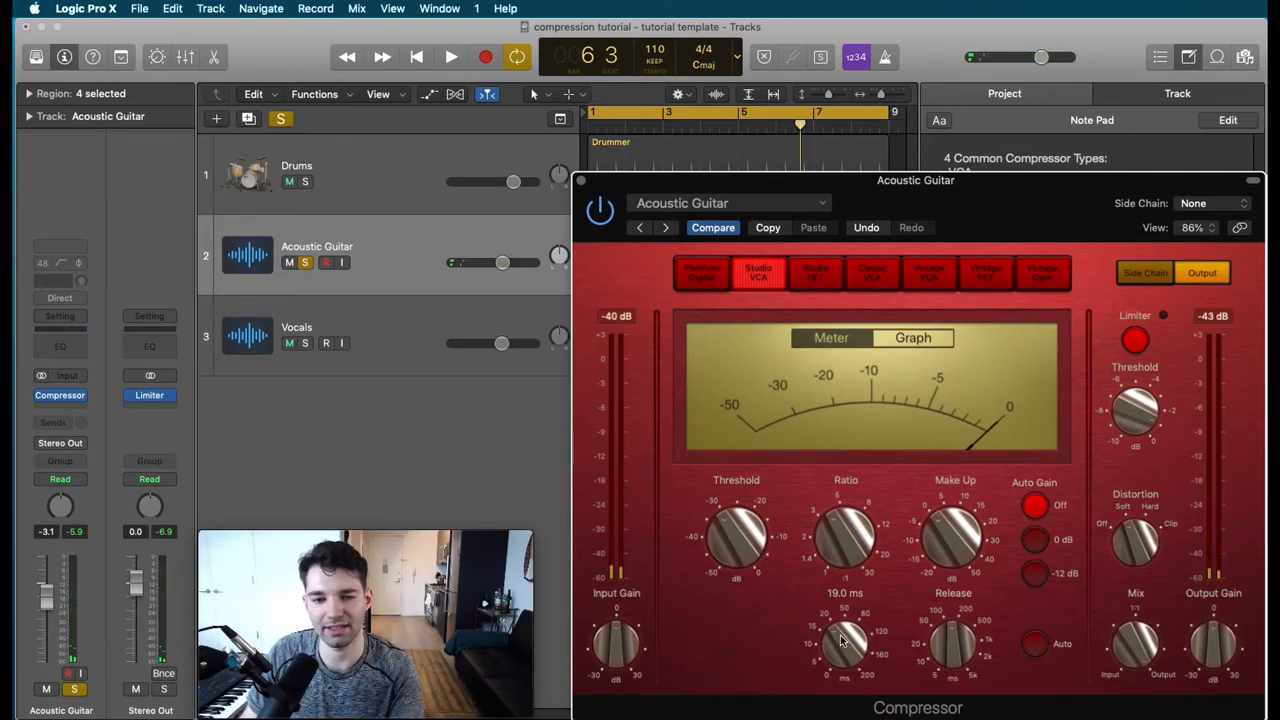
- Shorten attack to 19 ms, set release to 68 ms and settle the ratio at 2.2:1
{"action": "left_click", "coordinate": [450, 56]}
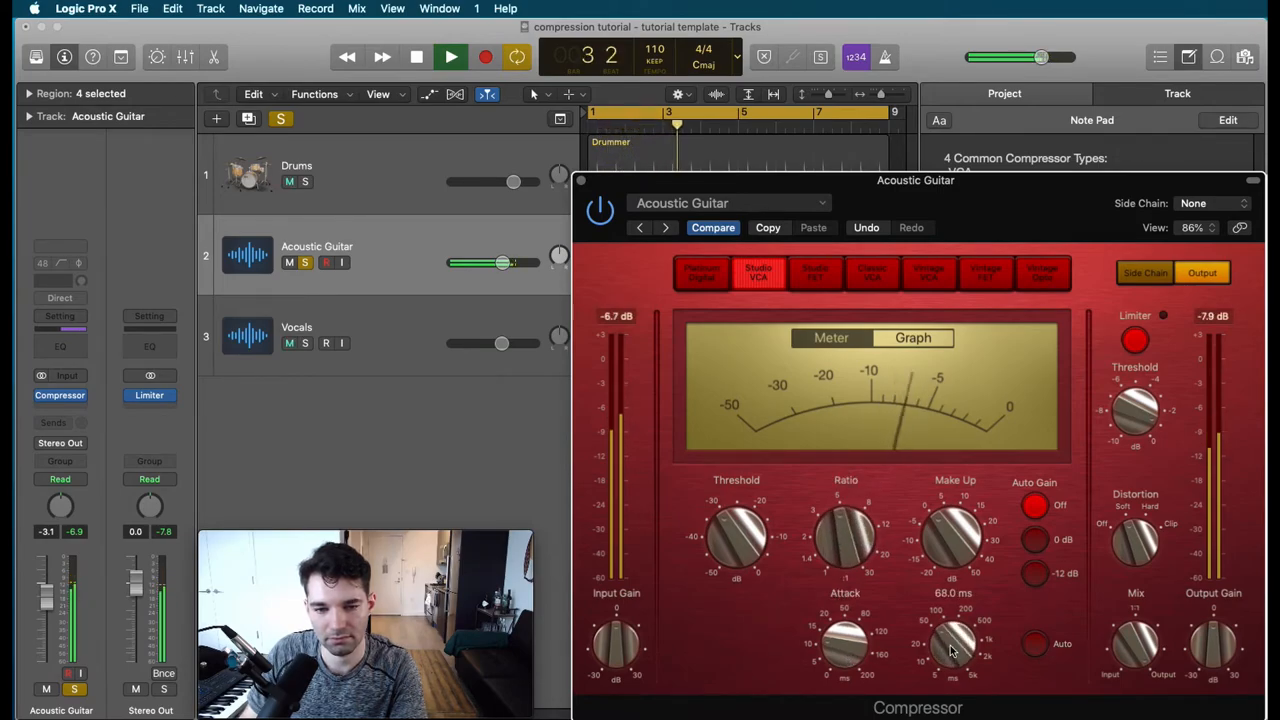
{"action": "left_click_drag", "start_coordinate": [950, 644], "coordinate": [944, 630]}
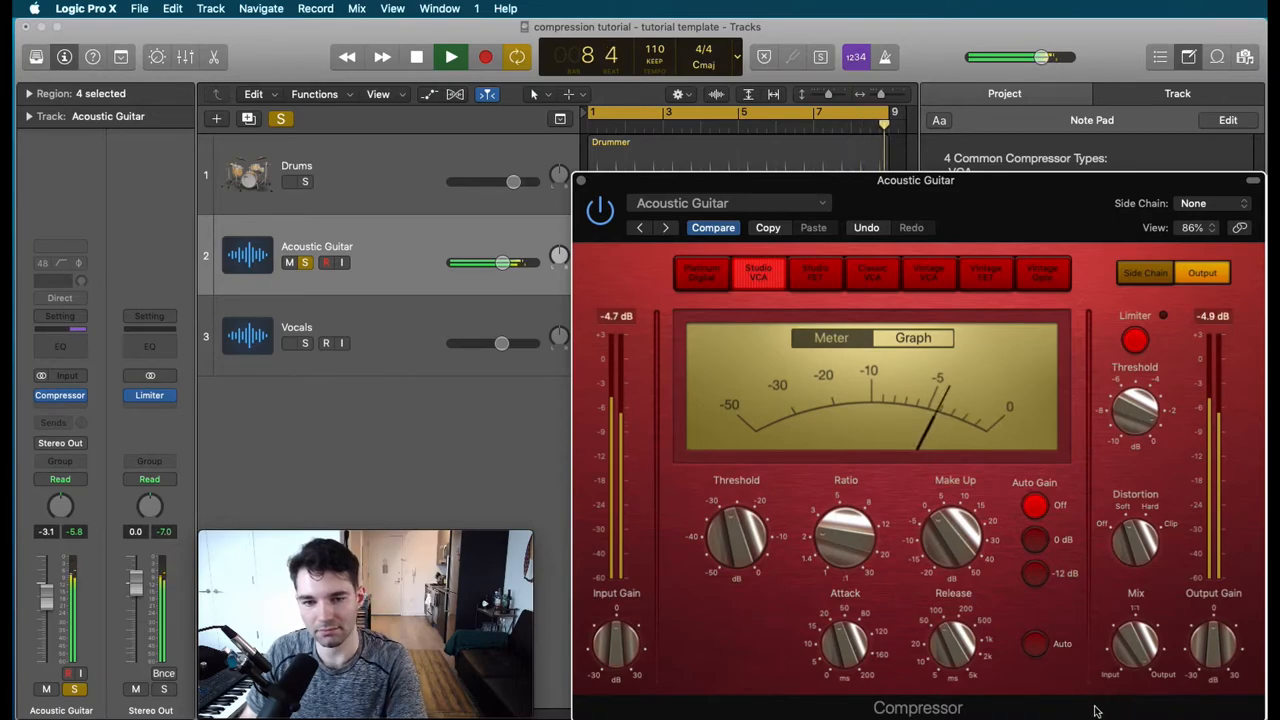
{"action": "left_click", "coordinate": [416, 56]}
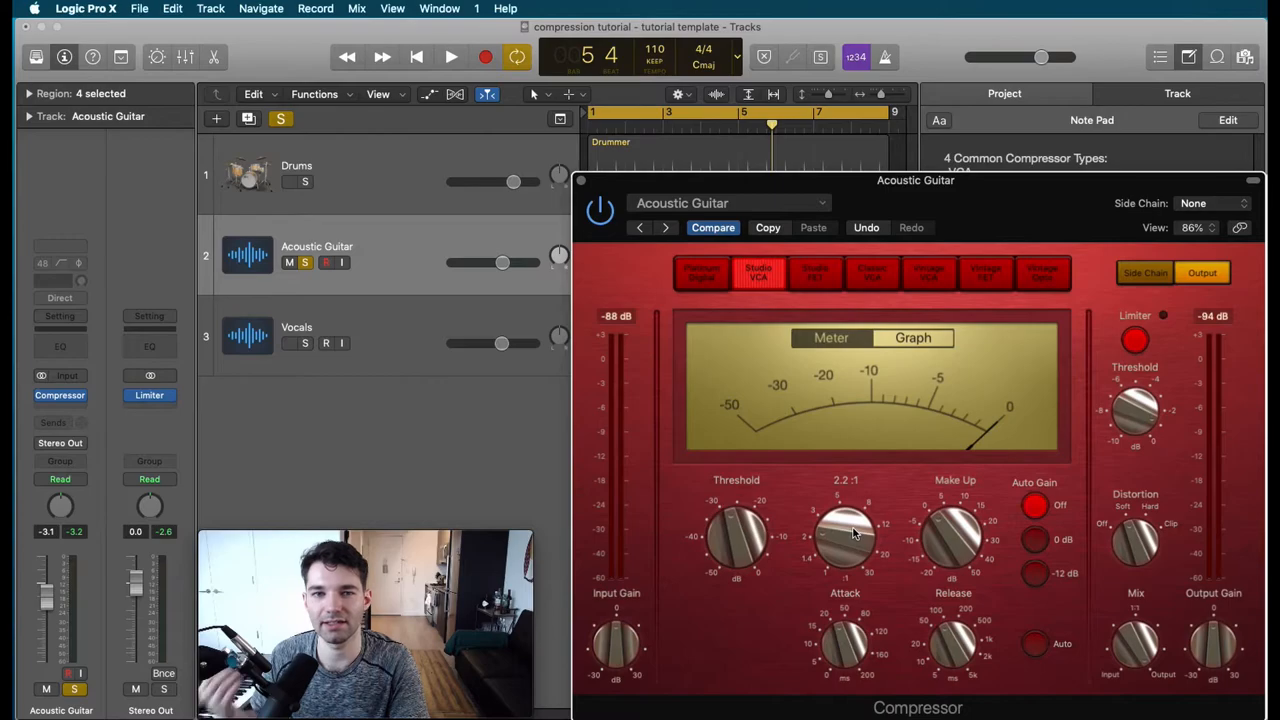
{"action": "left_click", "coordinate": [288, 180]}
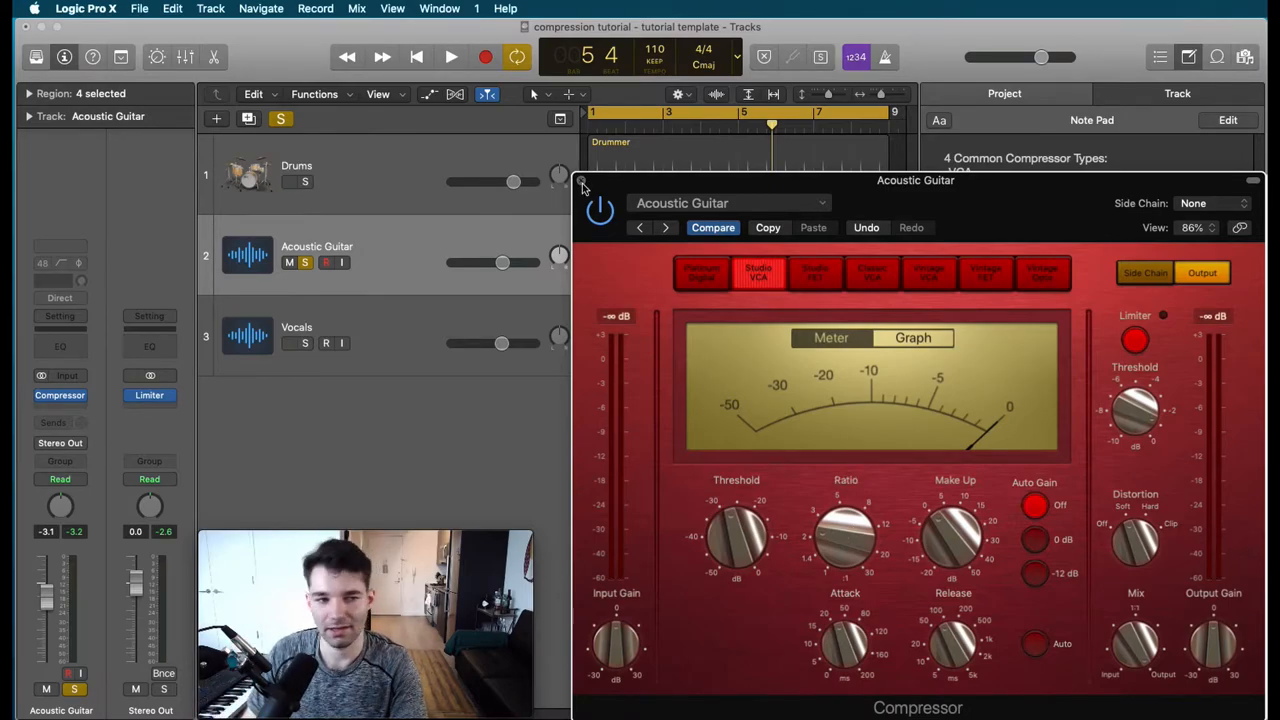
- Close the guitar compressor window and select the Vocals track
{"action": "left_click", "coordinate": [580, 182]}
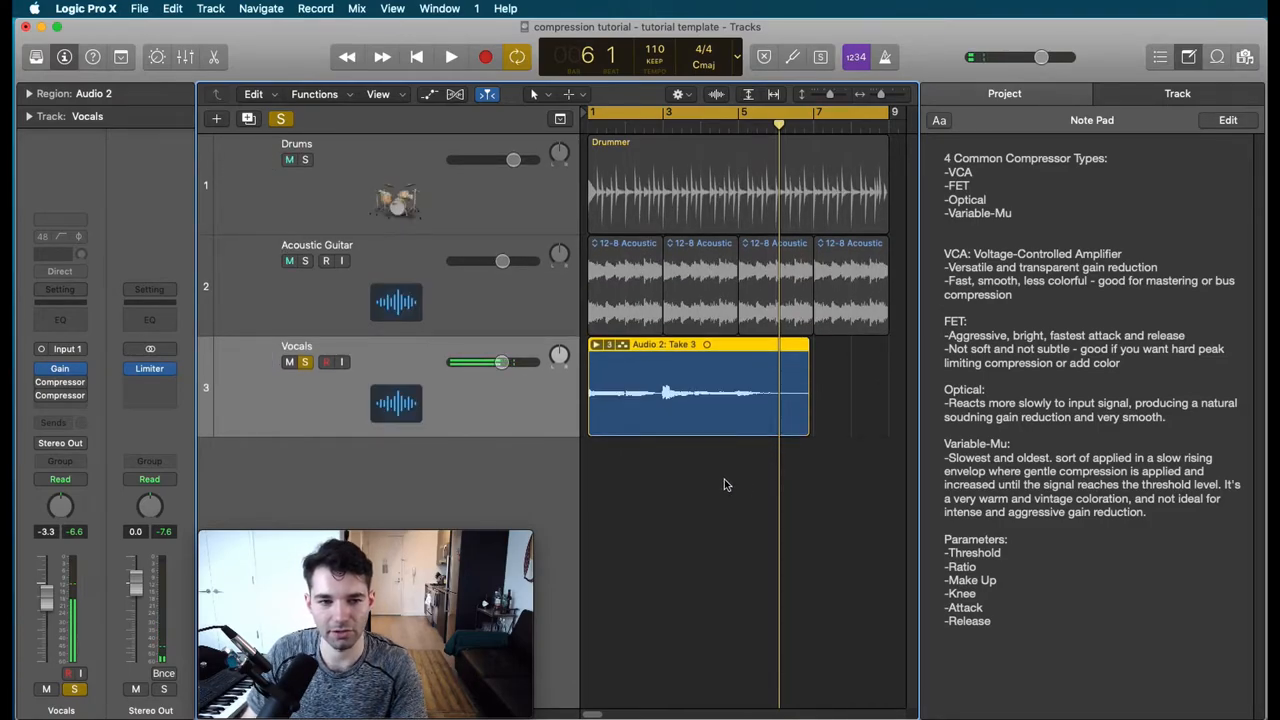
{"action": "mouse_move", "coordinate": [728, 468]}
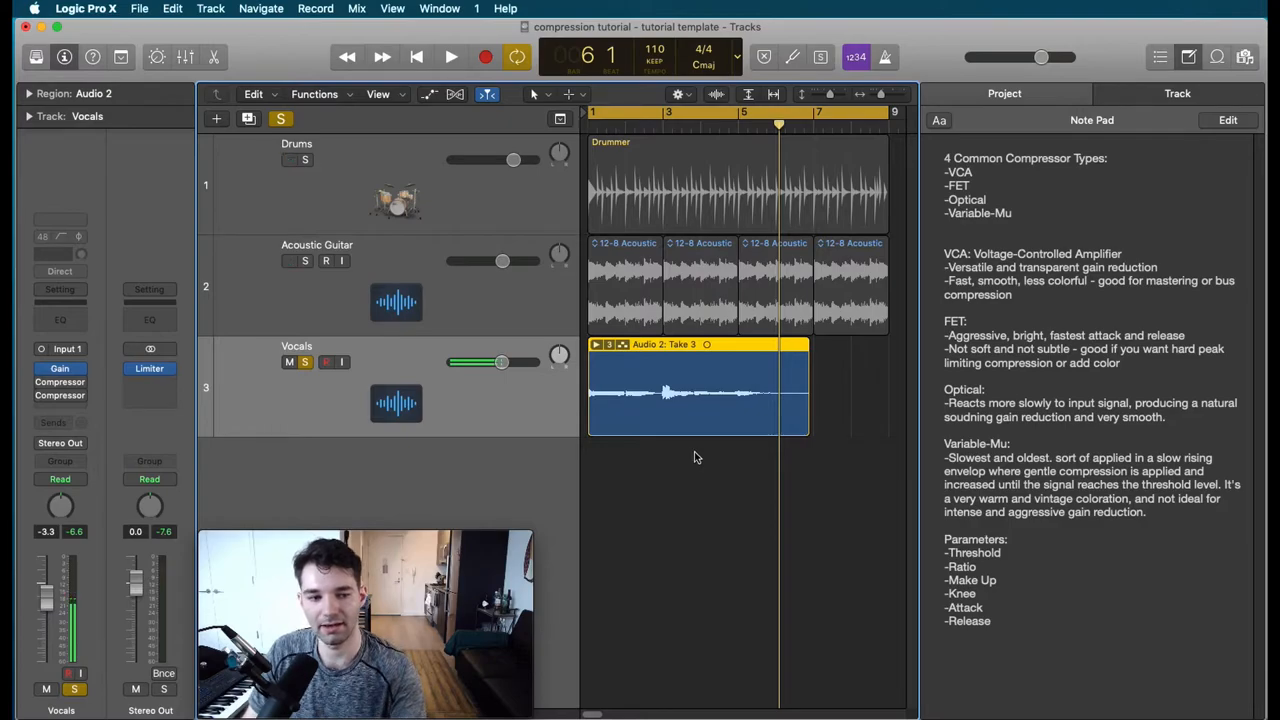
- Load the Classic VCA vocal preset on the Vocals compressor and audition it with playback
{"action": "left_click", "coordinate": [288, 160]}
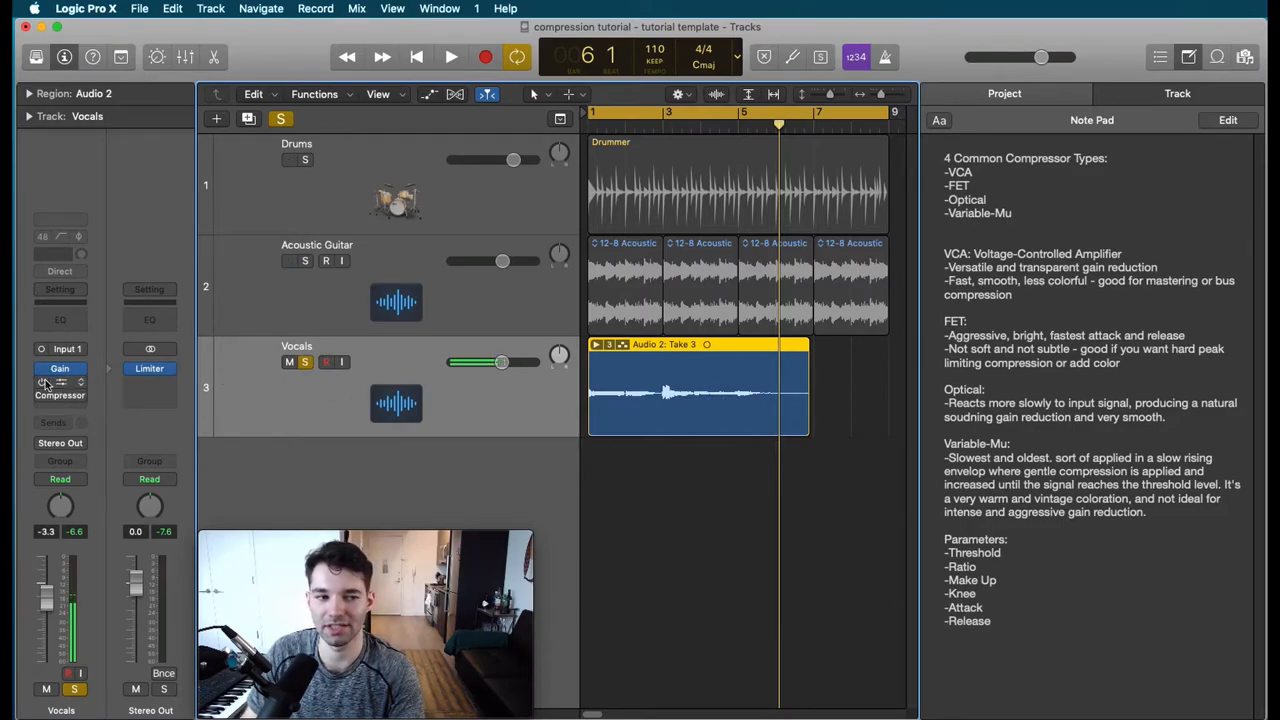
{"action": "mouse_move", "coordinate": [44, 384]}
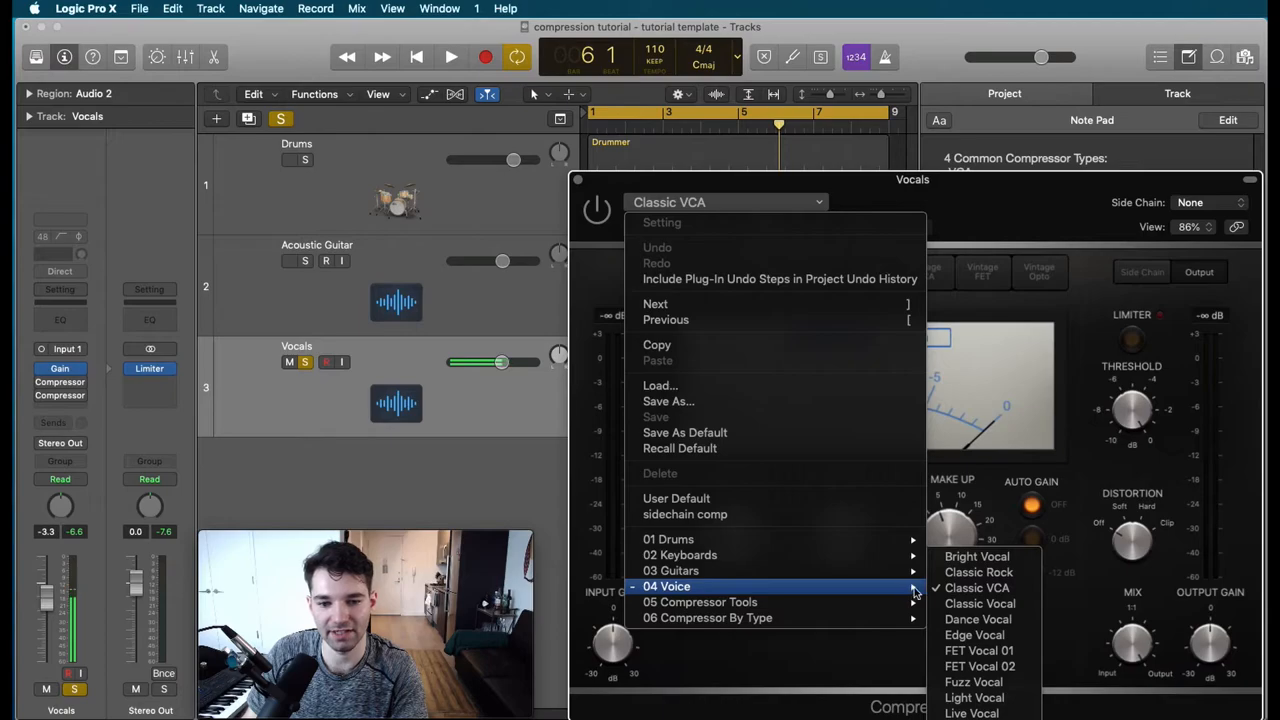
{"action": "left_click", "coordinate": [976, 588]}
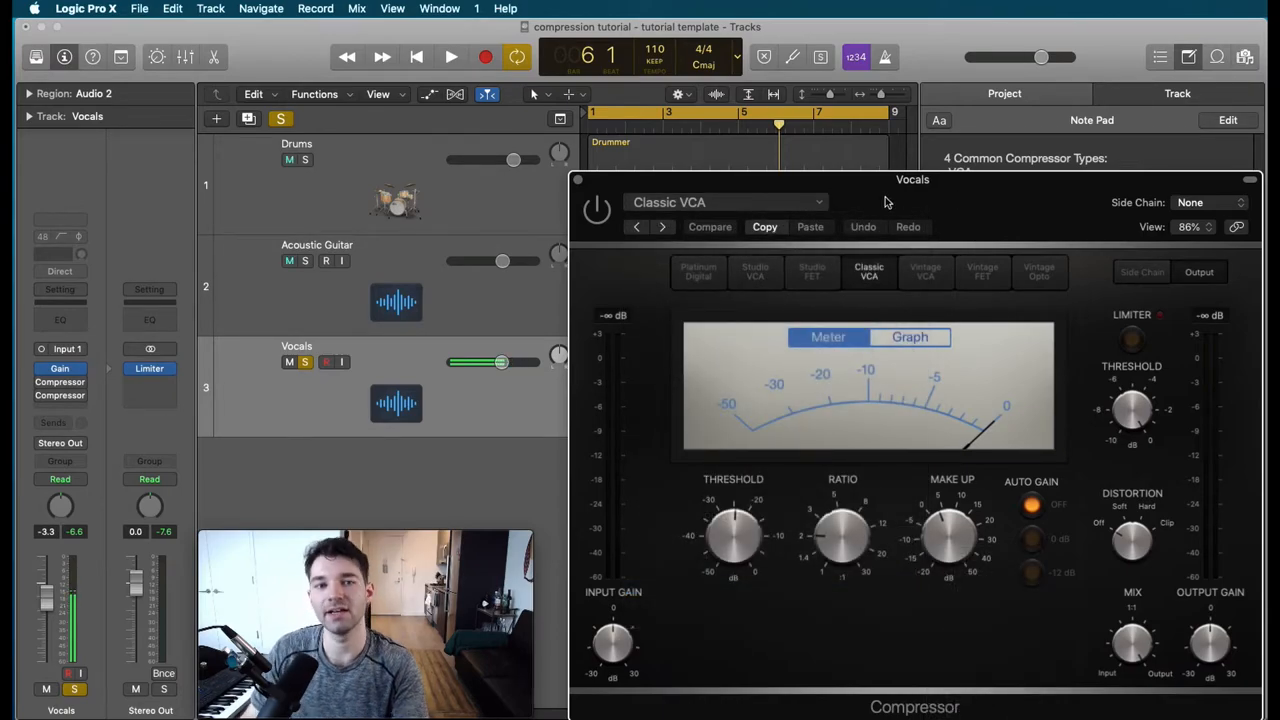
{"action": "left_click", "coordinate": [288, 160]}
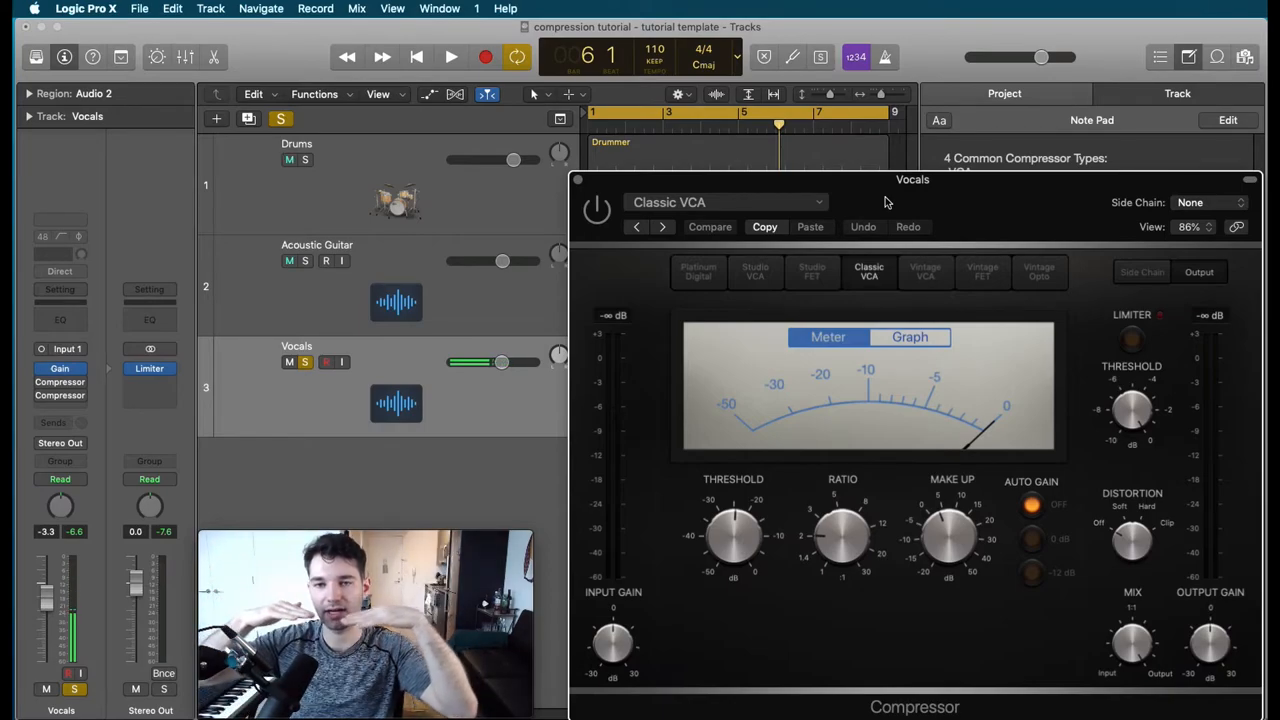
{"action": "left_click", "coordinate": [288, 160]}
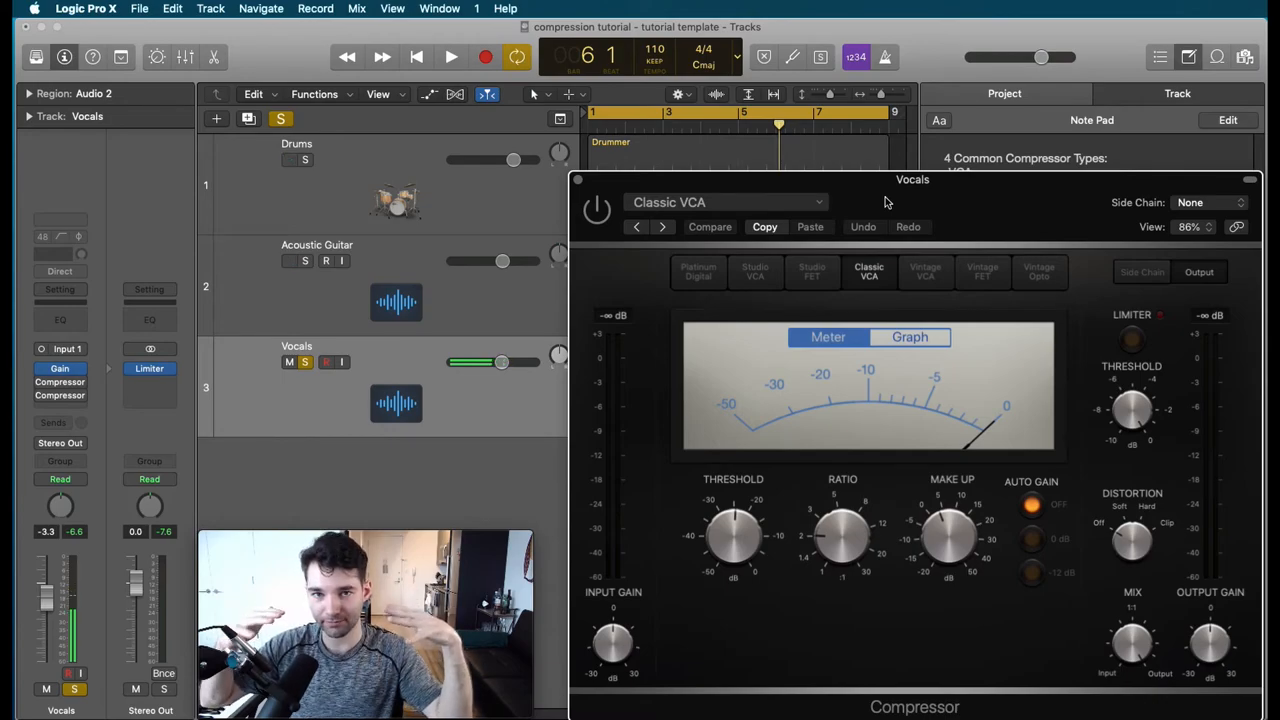
{"action": "left_click", "coordinate": [288, 160]}
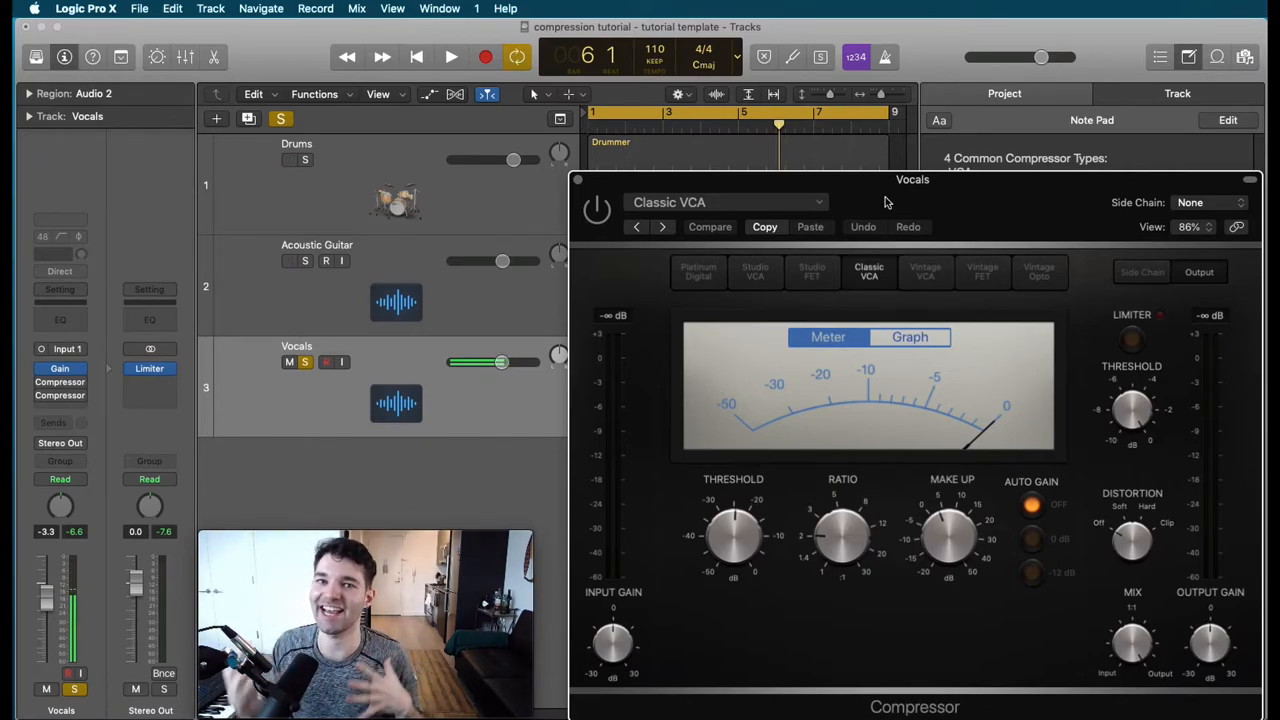
- Set the Classic VCA ratio to about 3.5:1 while the song plays
{"action": "left_click", "coordinate": [288, 160]}
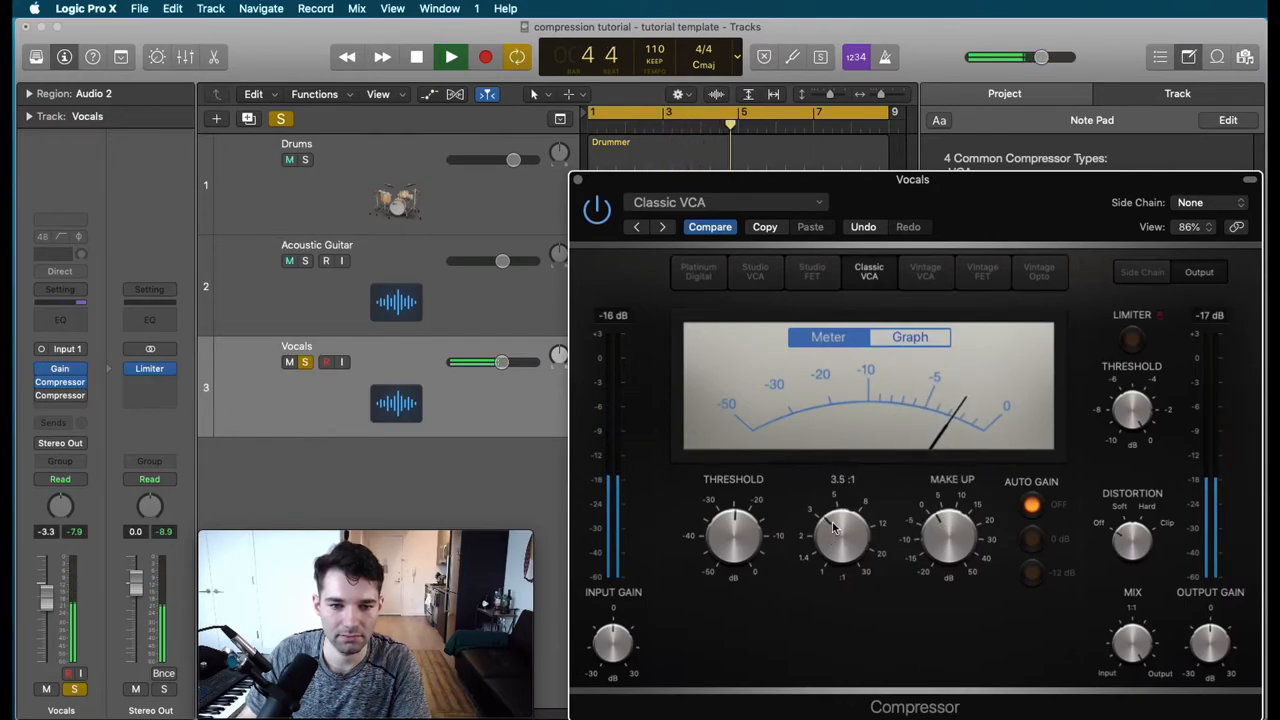
{"action": "left_click_drag", "start_coordinate": [736, 536], "coordinate": [736, 544]}
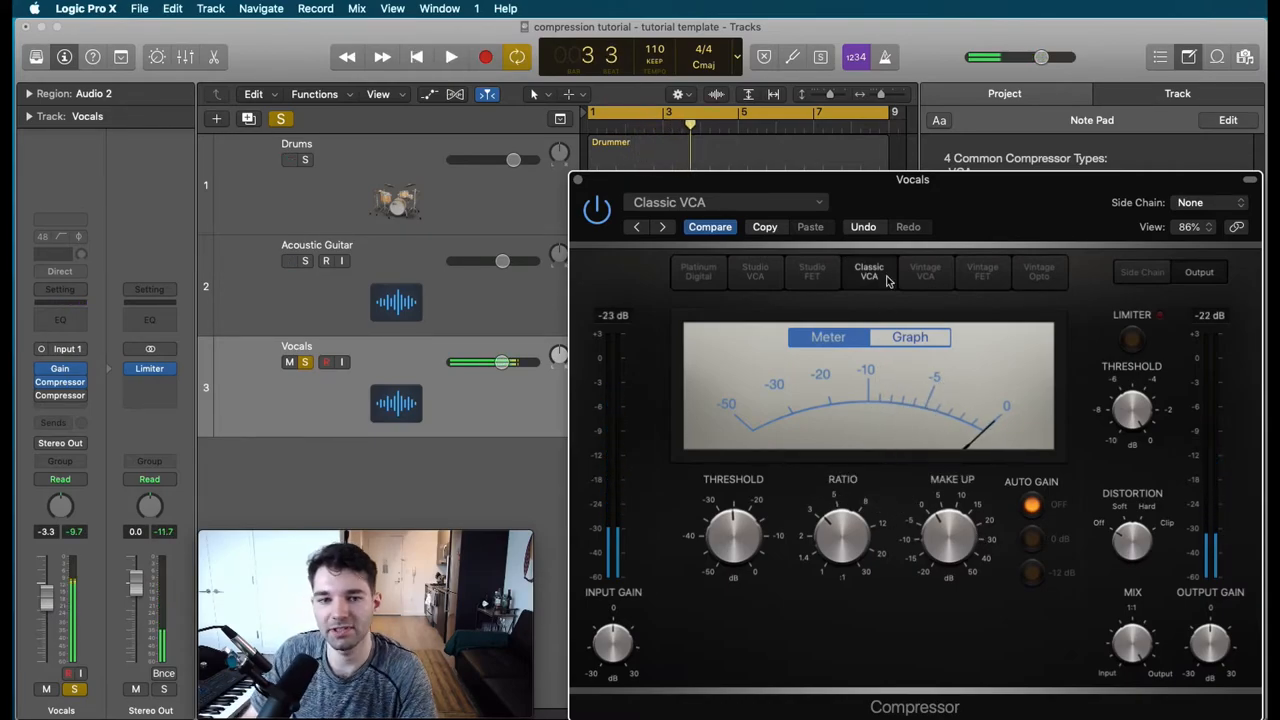
{"action": "left_click", "coordinate": [288, 160]}
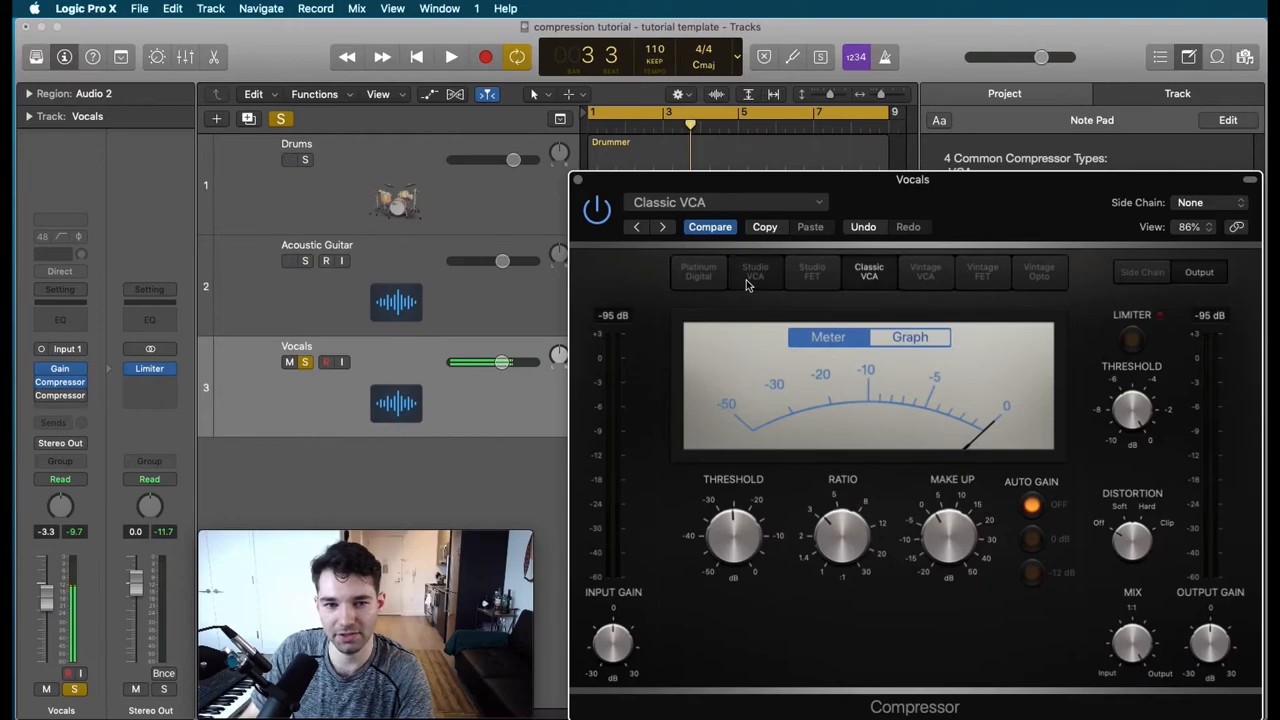
- Compare Classic VCA and Studio VCA models during playback and settle on Studio VCA
{"action": "left_click", "coordinate": [756, 272]}
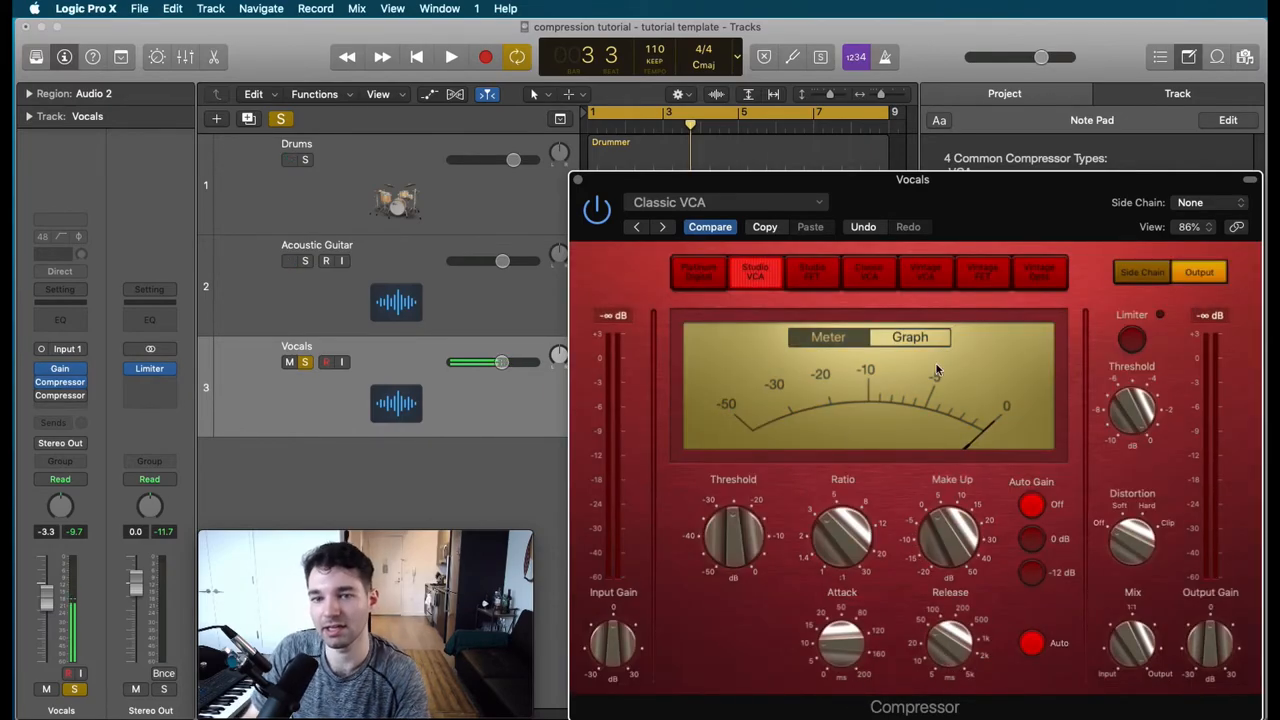
{"action": "left_click", "coordinate": [868, 272]}
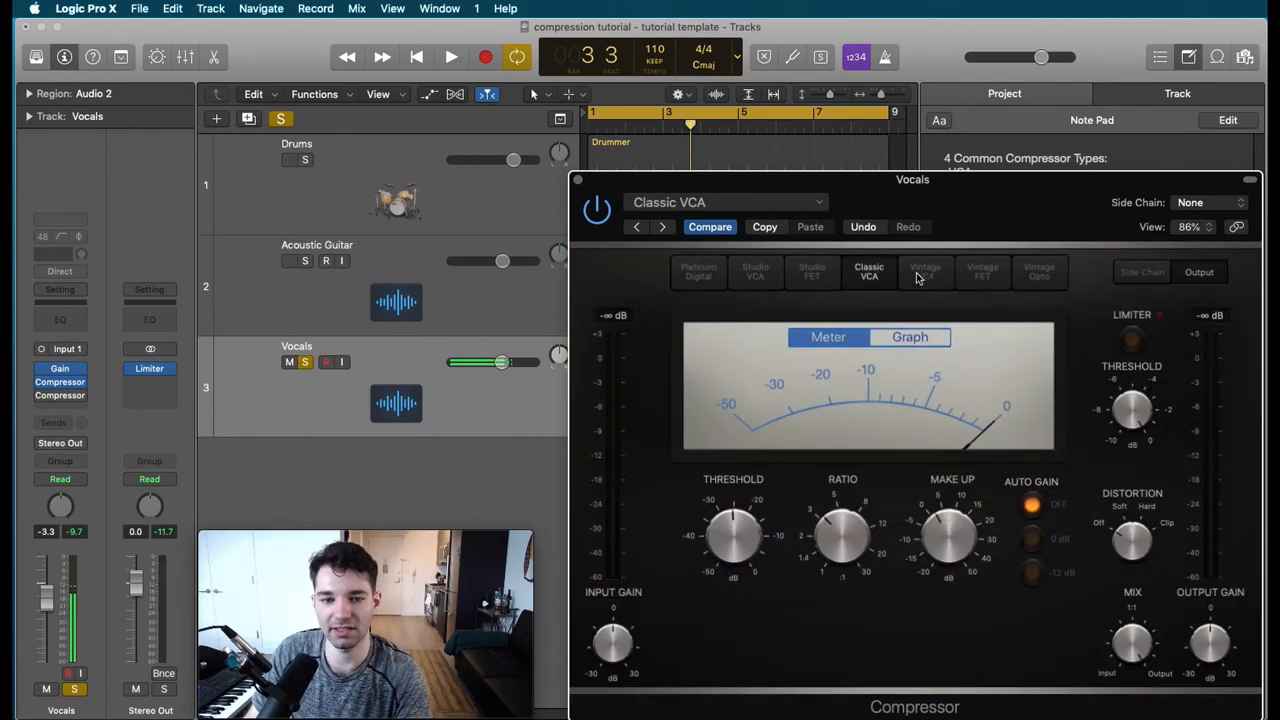
{"action": "left_click_drag", "start_coordinate": [732, 536], "coordinate": [732, 510]}
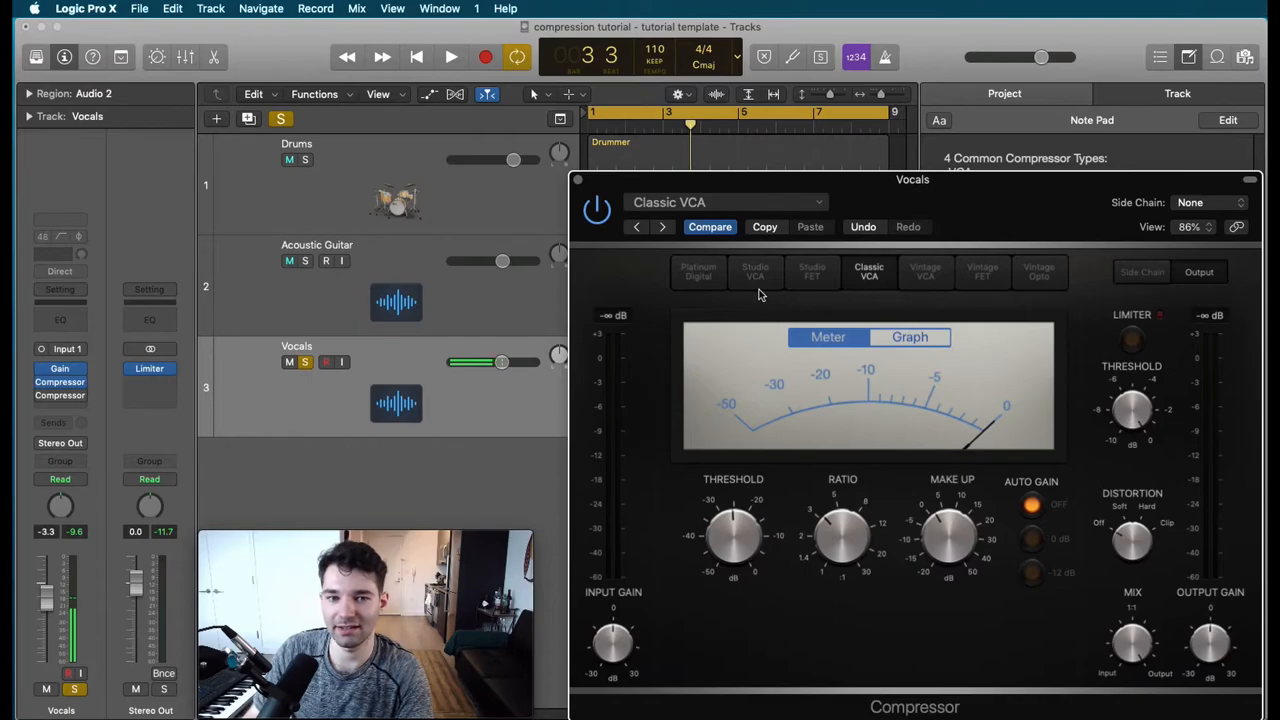
{"action": "left_click", "coordinate": [756, 272]}
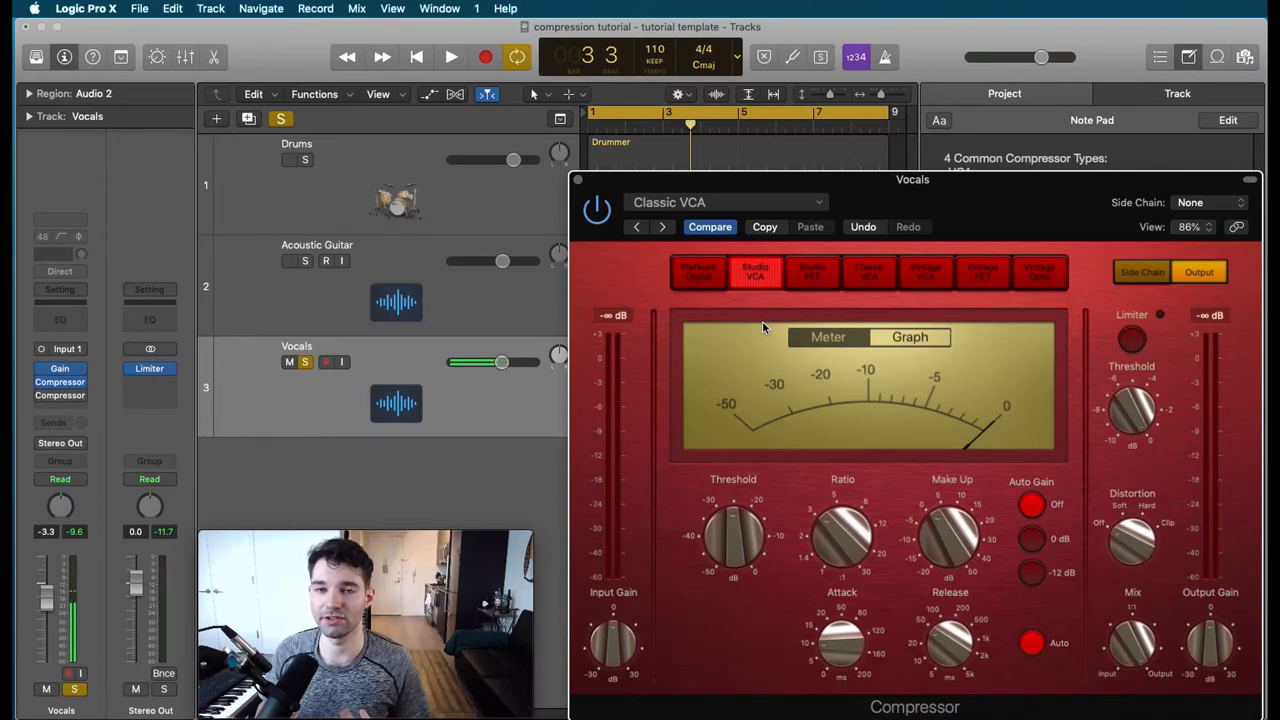
{"action": "left_click", "coordinate": [288, 160]}
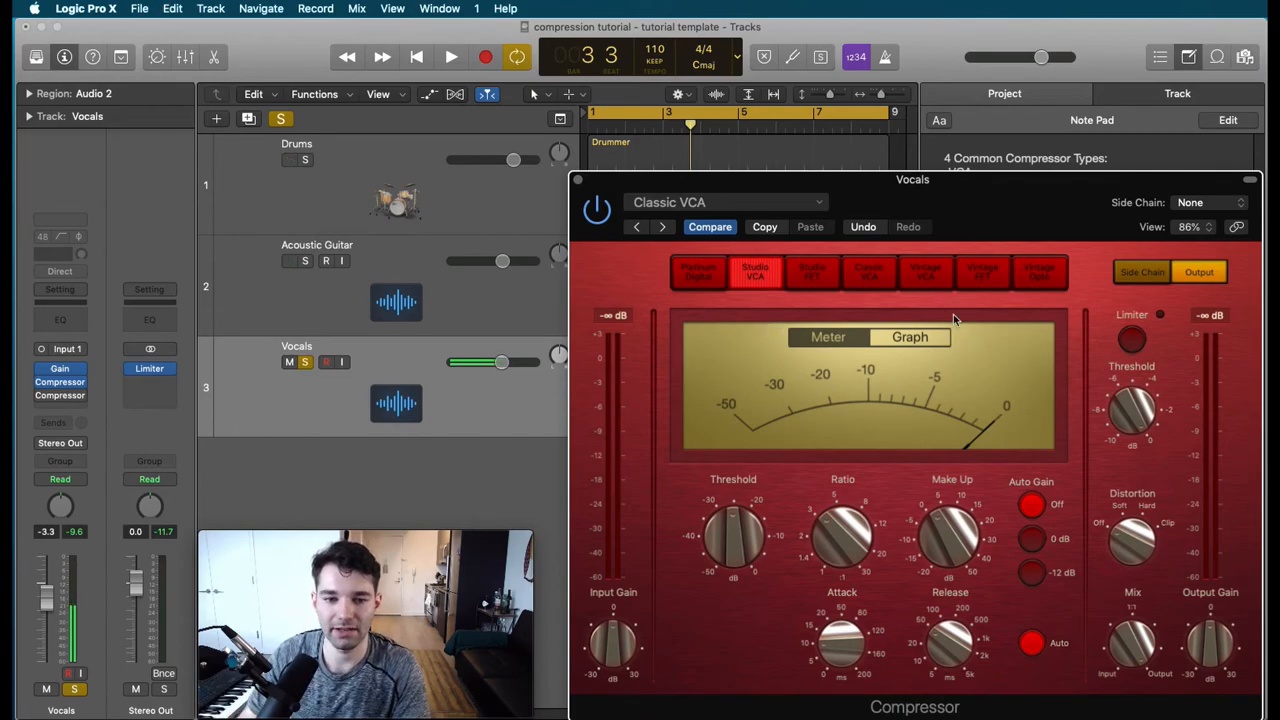
- Raise the Studio VCA ratio to about 3.9:1 and lengthen attack to about 29 ms
{"action": "left_click_drag", "start_coordinate": [842, 540], "coordinate": [824, 544]}
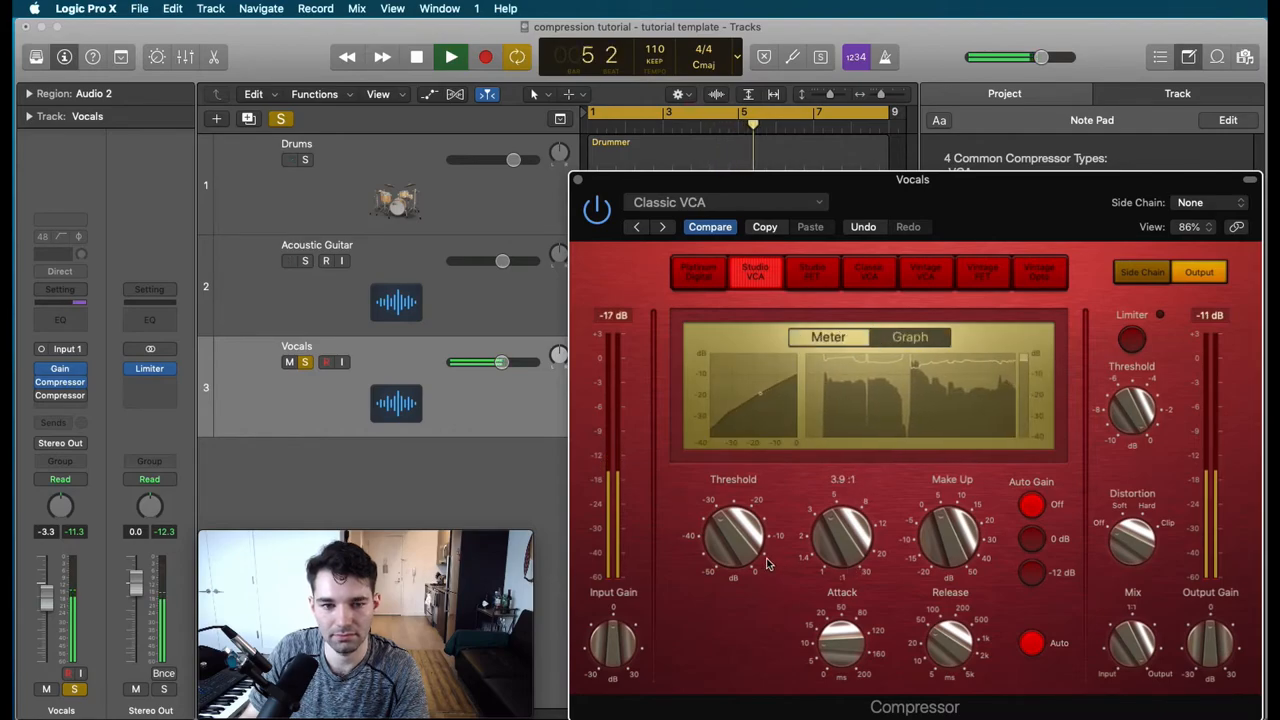
{"action": "left_click_drag", "start_coordinate": [736, 540], "coordinate": [724, 530]}
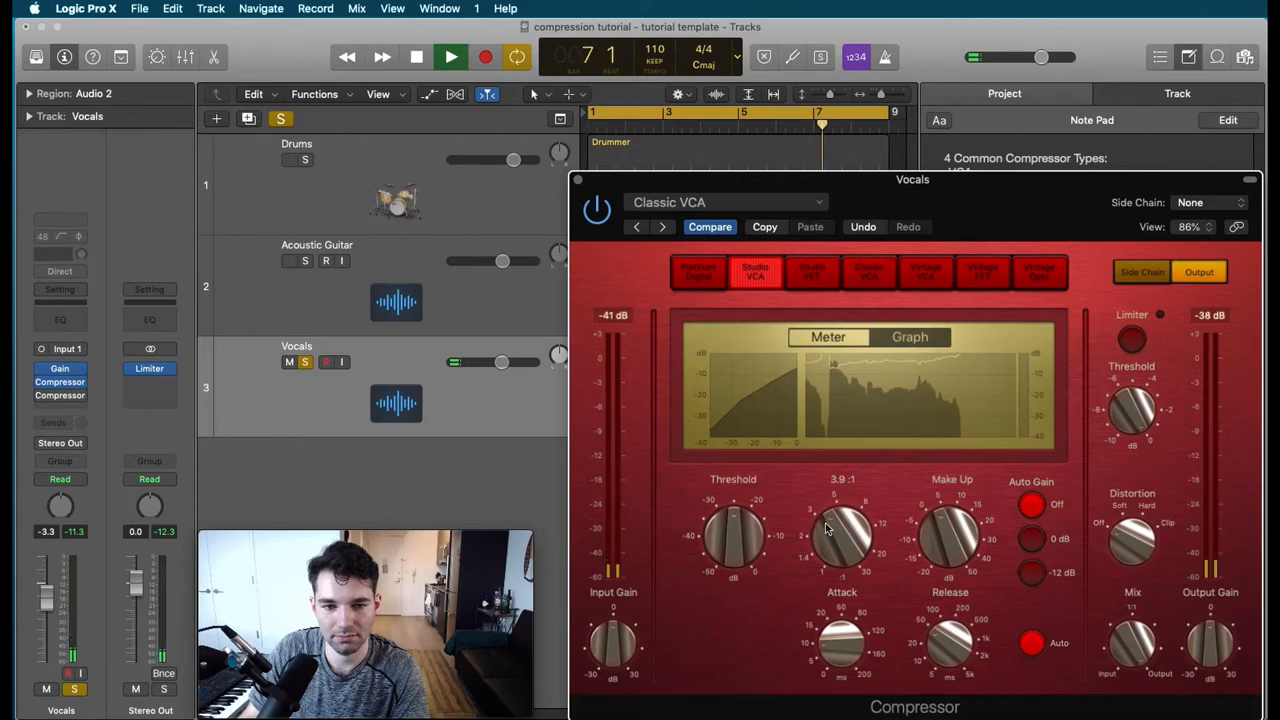
{"action": "left_click_drag", "start_coordinate": [842, 536], "coordinate": [850, 510]}
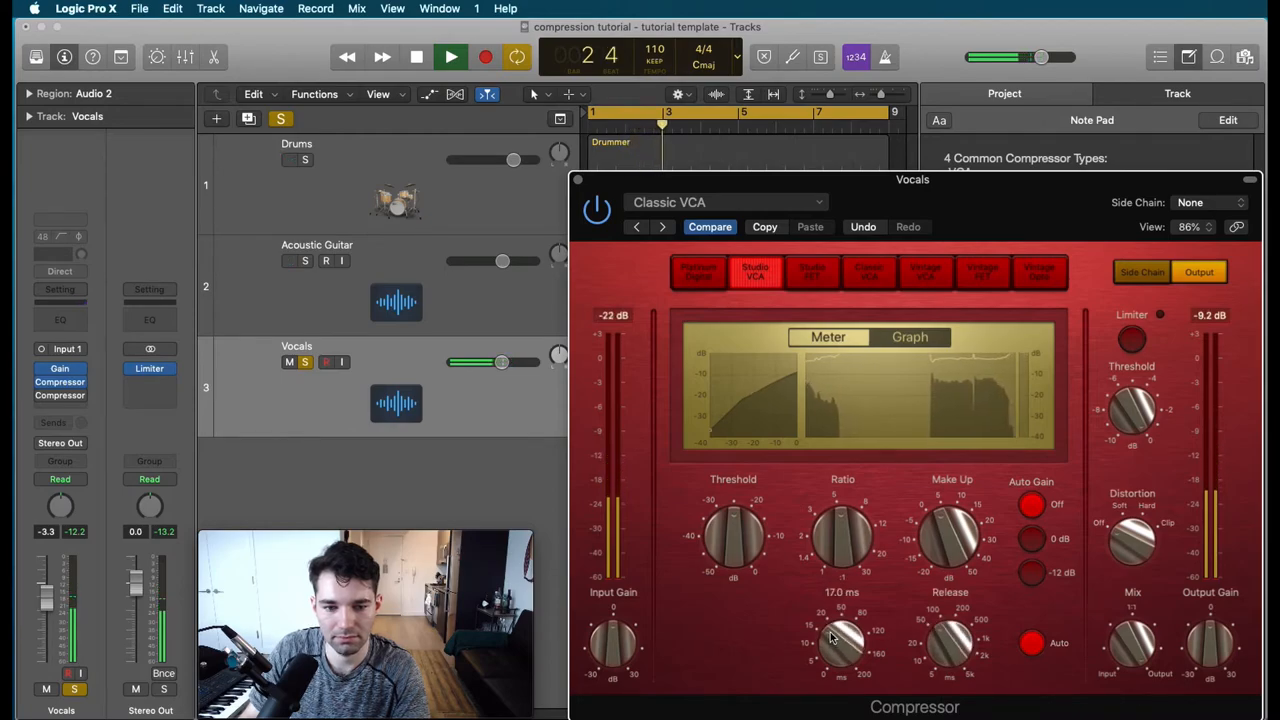
{"action": "left_click_drag", "start_coordinate": [840, 644], "coordinate": [850, 620]}
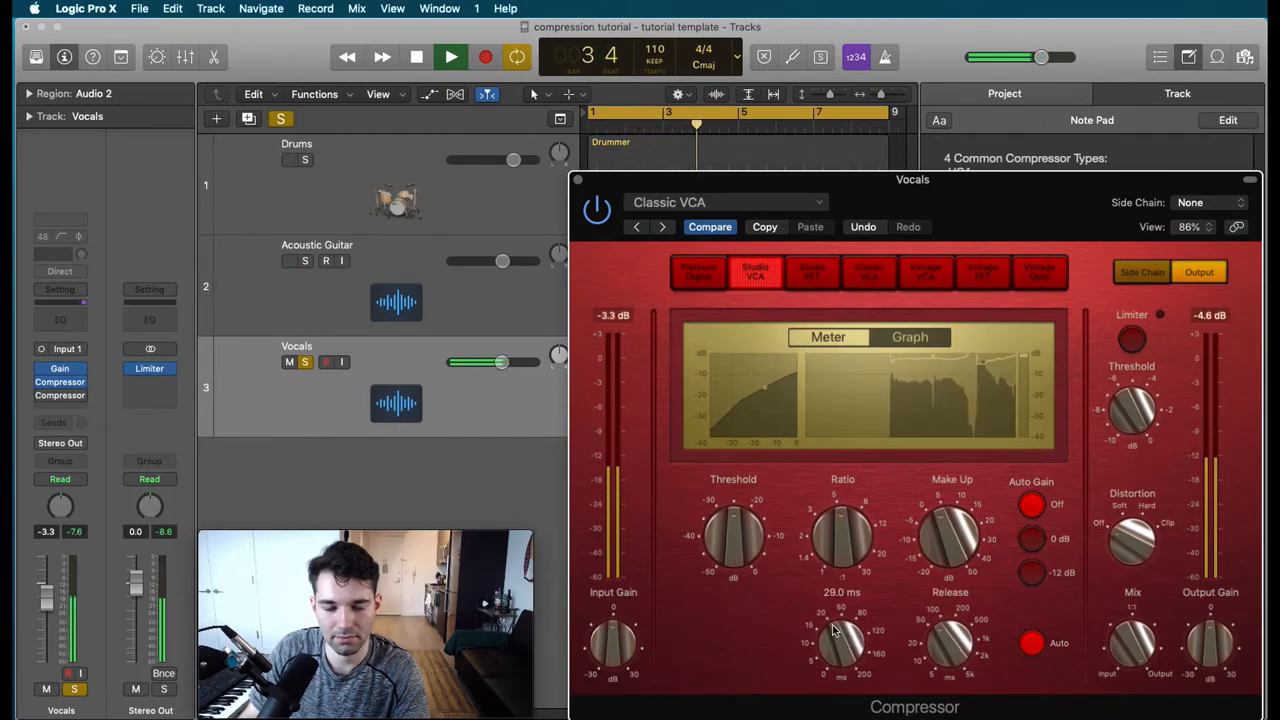
- Show the needle meter and add about 4.5 dB of make-up gain with threshold near -25 dB
{"action": "left_click", "coordinate": [450, 56]}
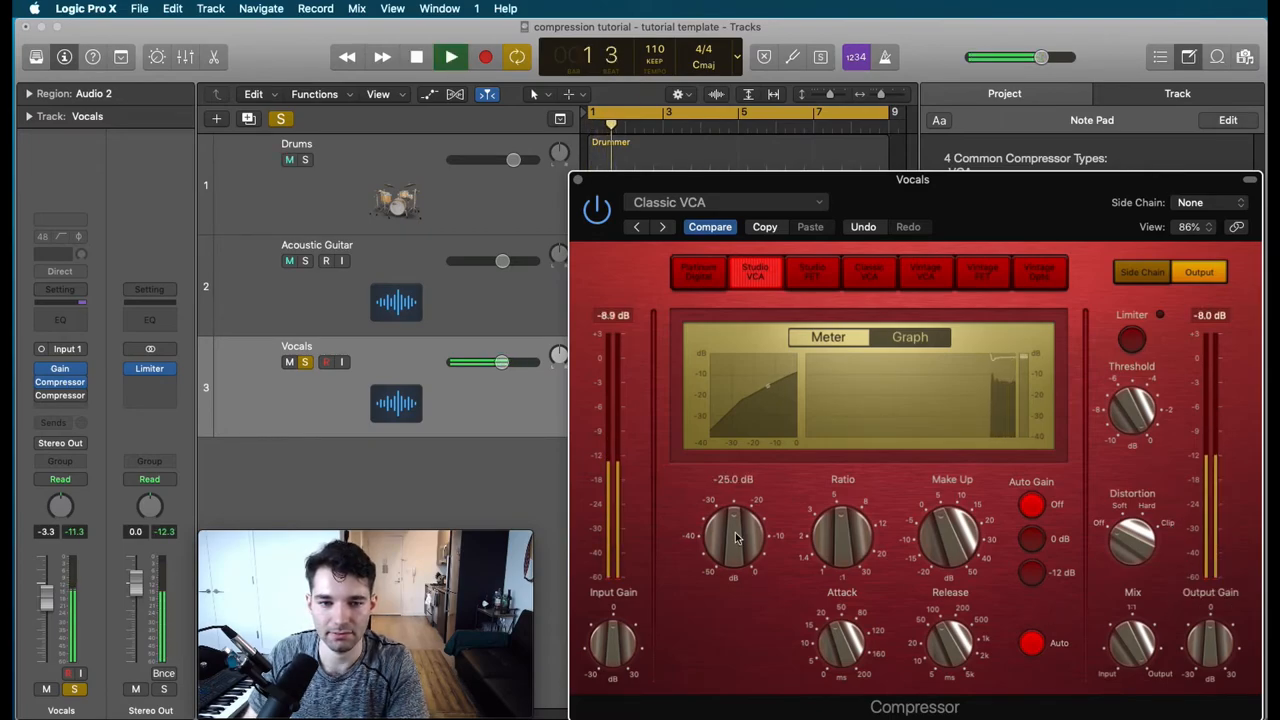
{"action": "left_click", "coordinate": [828, 336]}
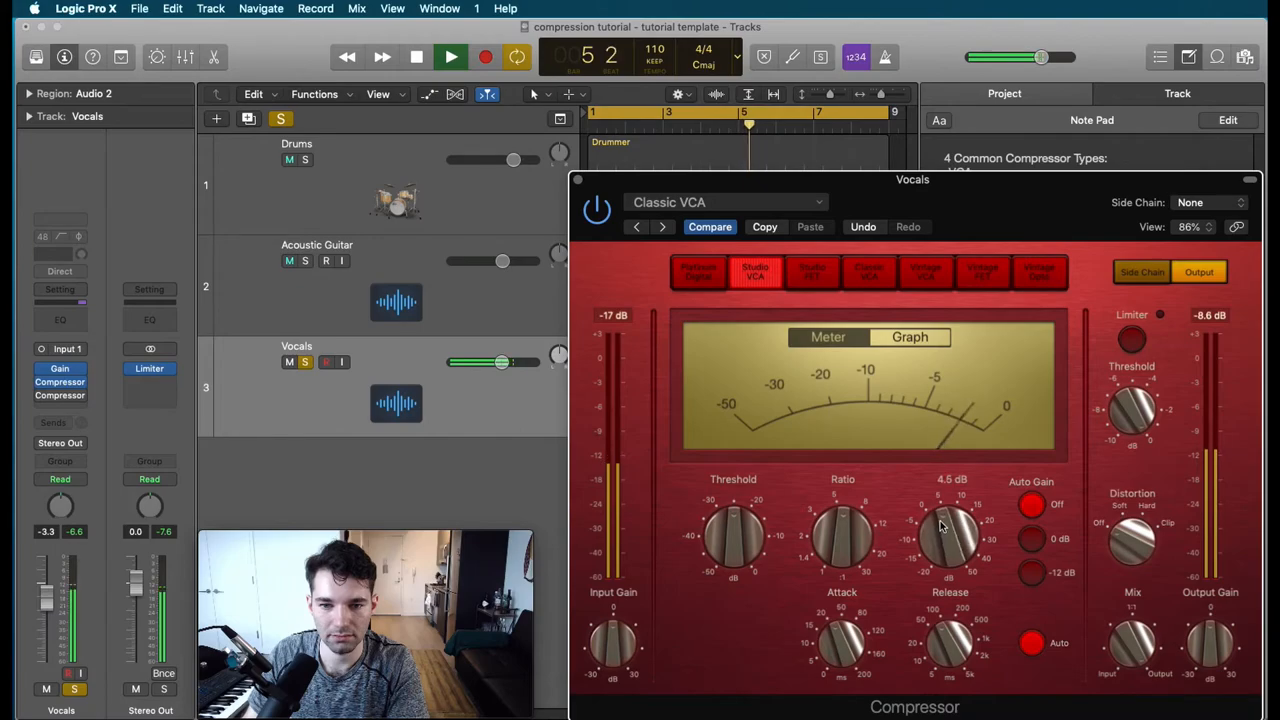
{"action": "left_click_drag", "start_coordinate": [948, 540], "coordinate": [936, 548]}
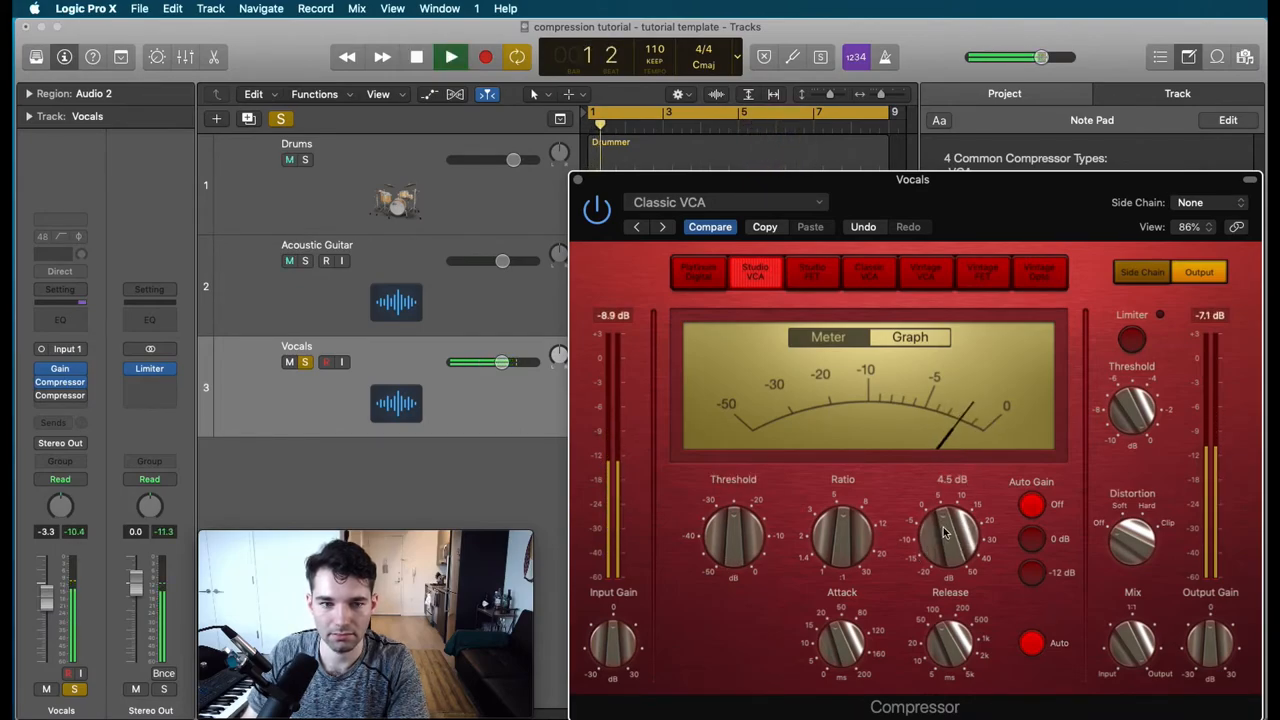
{"action": "left_click_drag", "start_coordinate": [950, 540], "coordinate": [948, 556]}
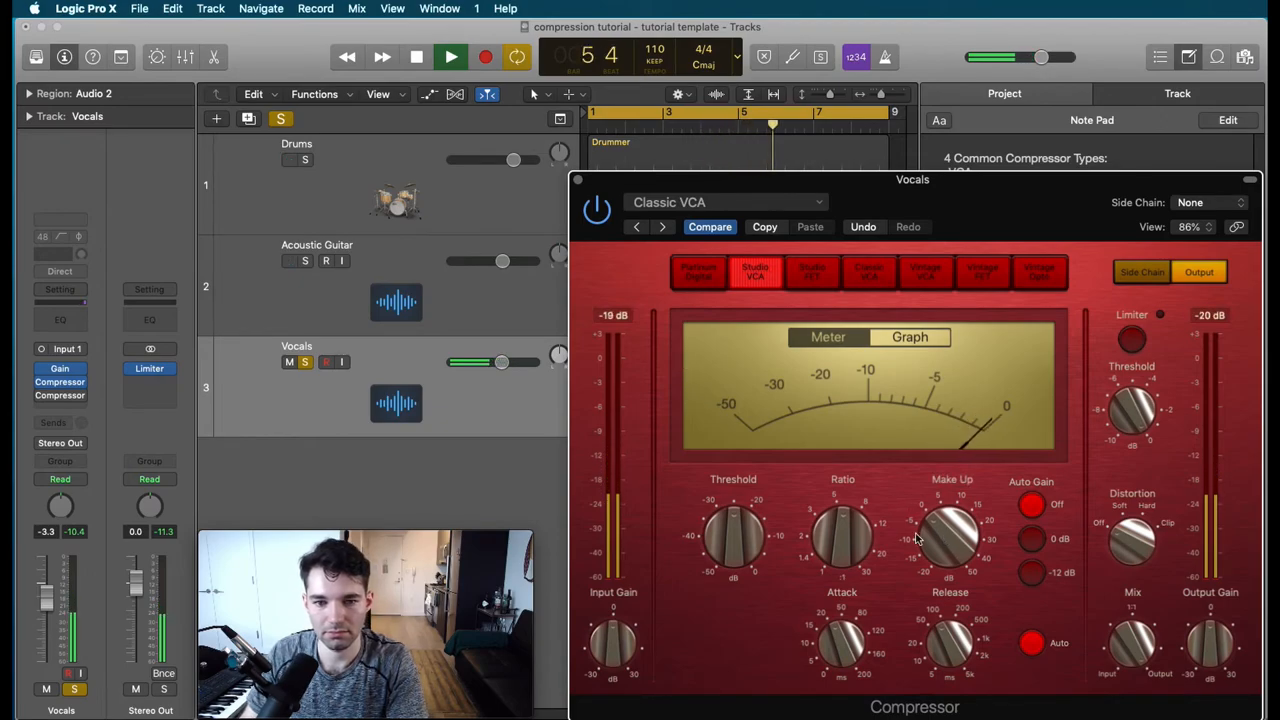
- Open the Vintage FET second compressor with the FET Vocal 01 preset and start playback
{"action": "left_click", "coordinate": [450, 56]}
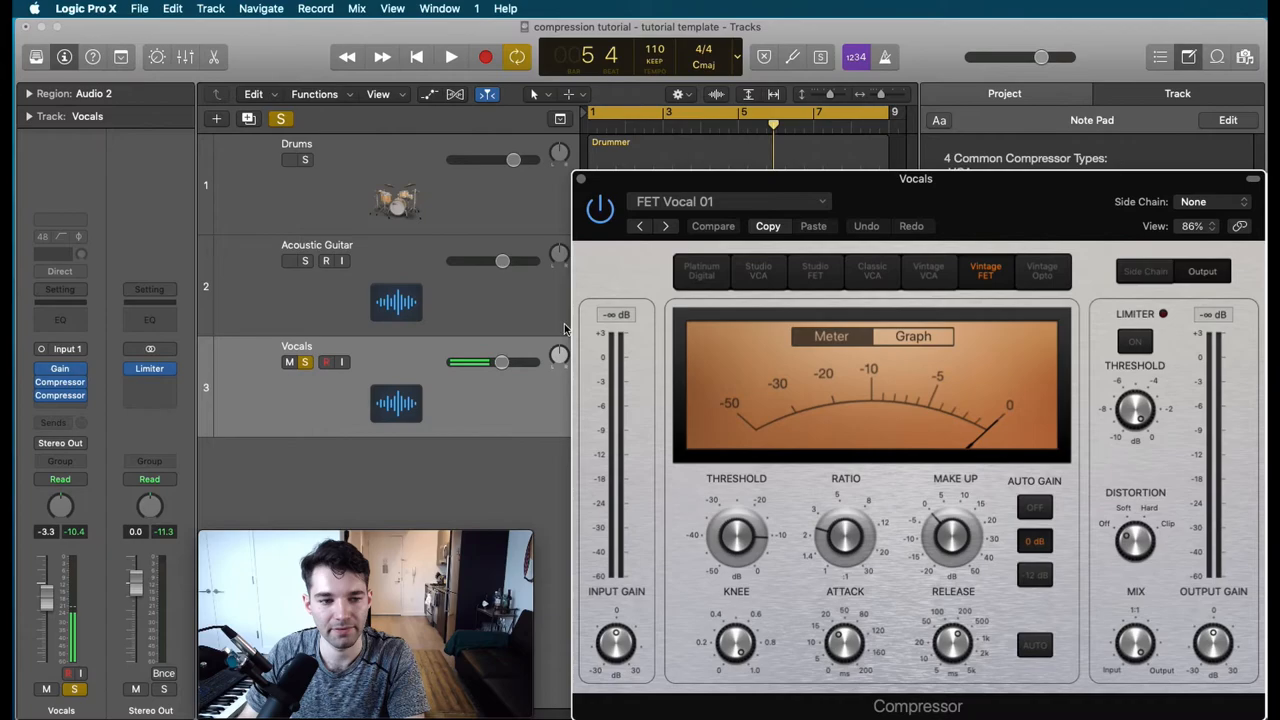
{"action": "left_click", "coordinate": [288, 160]}
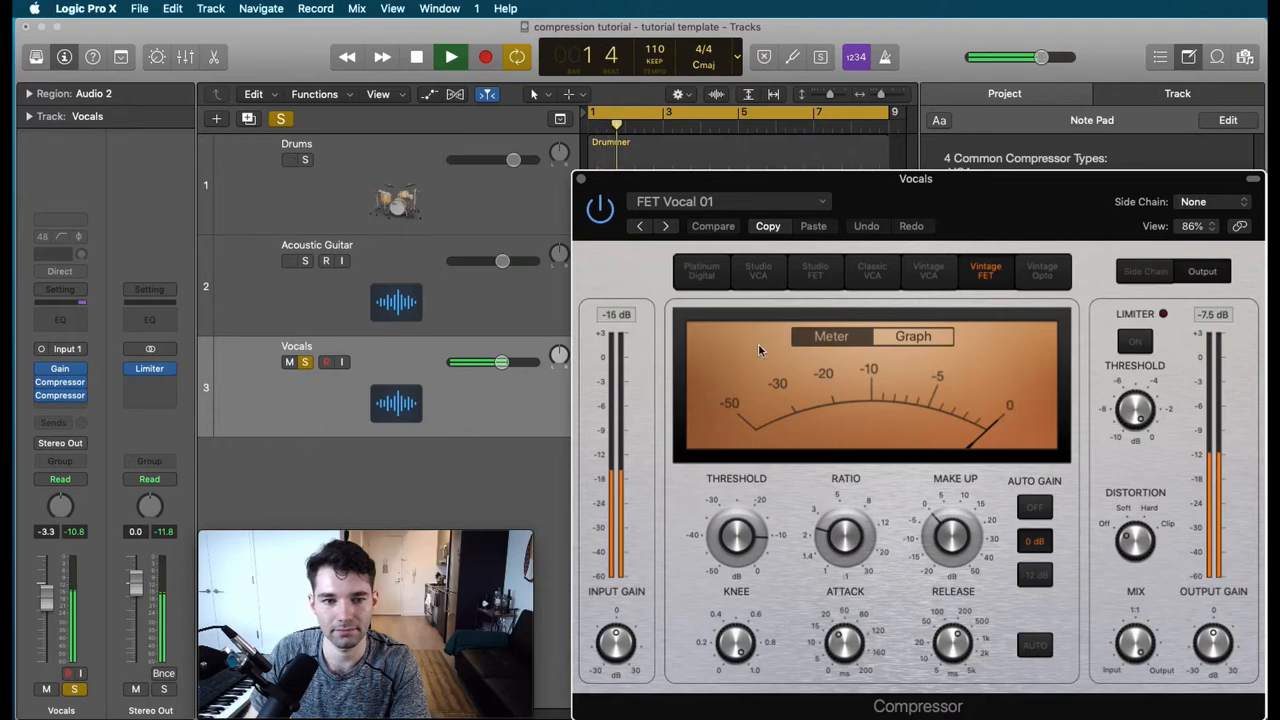
- Lower the FET threshold to about -27.5 dB and switch Auto Gain off during playback
{"action": "left_click_drag", "start_coordinate": [736, 536], "coordinate": [736, 560]}
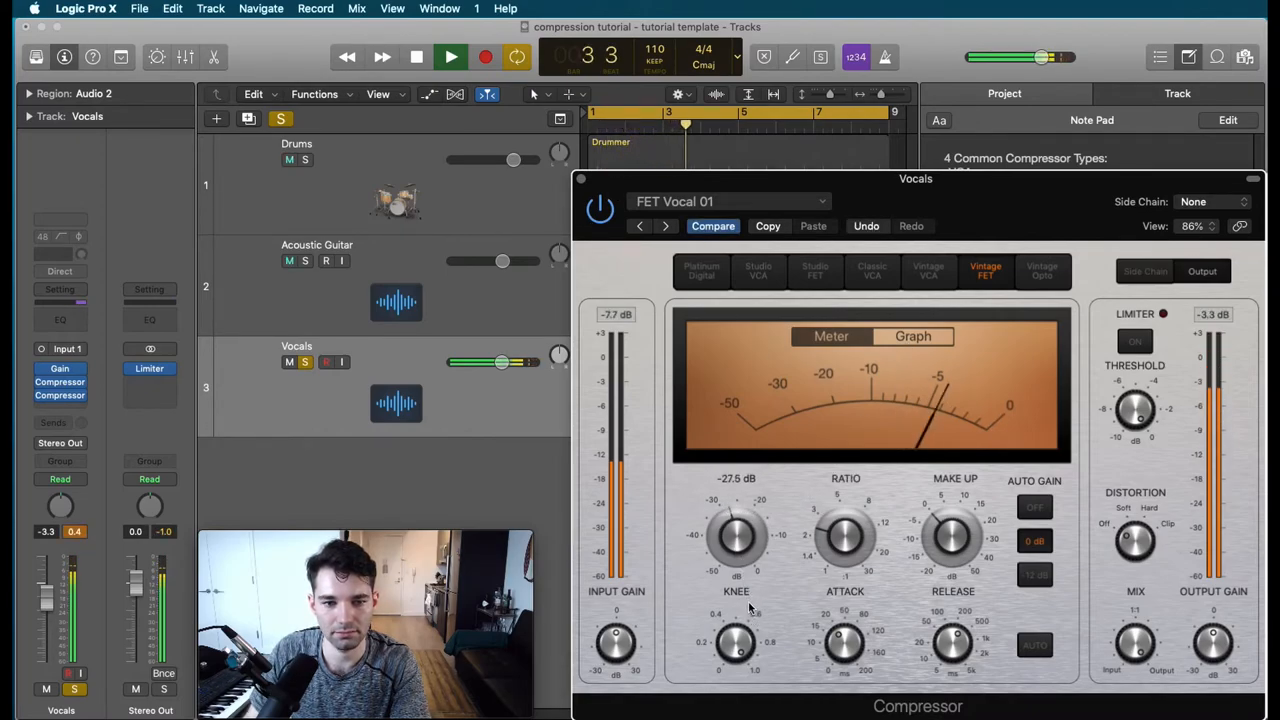
{"action": "left_click", "coordinate": [416, 56]}
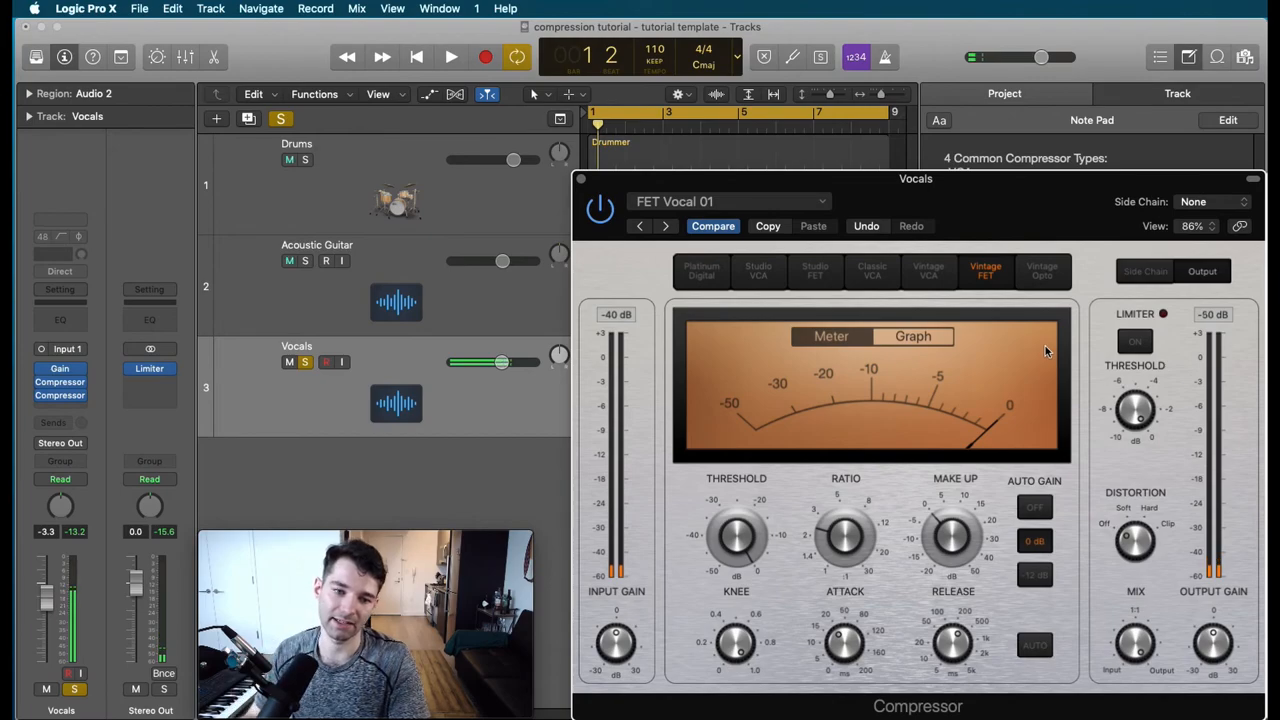
{"action": "left_click_drag", "start_coordinate": [736, 536], "coordinate": [756, 560]}
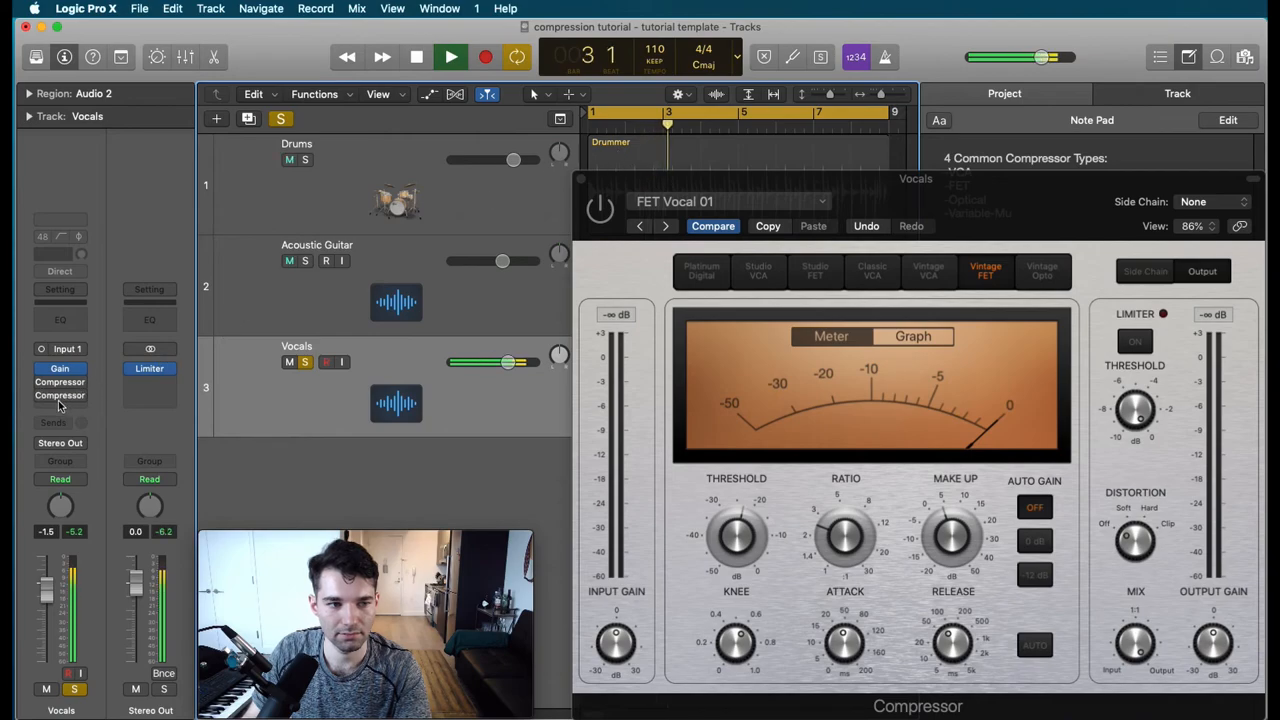
{"action": "left_click", "coordinate": [450, 56]}
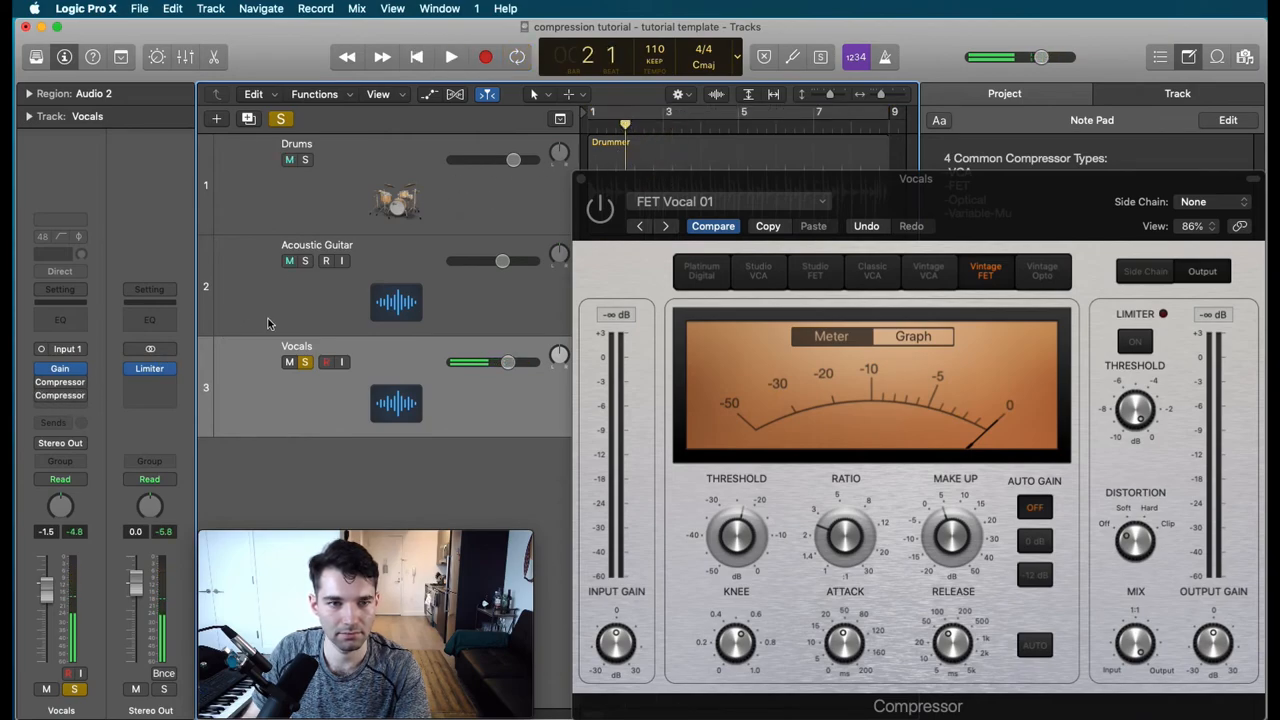
{"action": "left_click", "coordinate": [450, 56]}
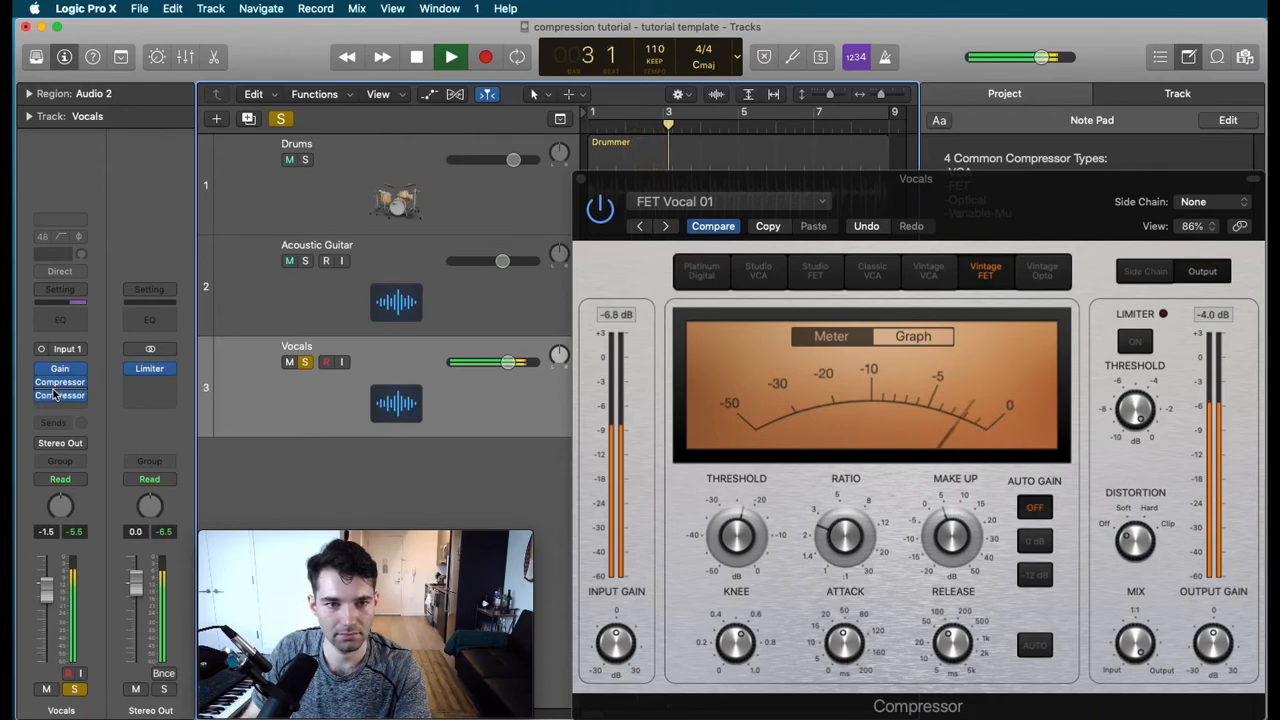
{"action": "left_click", "coordinate": [450, 56]}
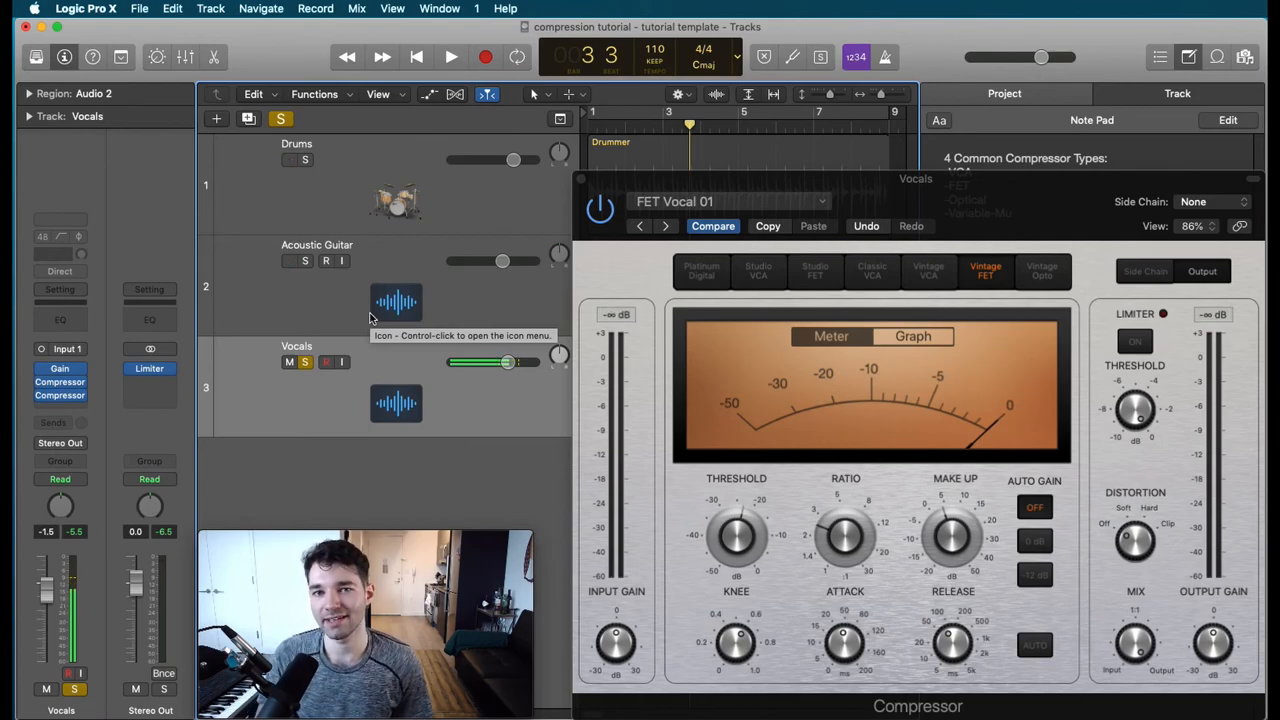
{"action": "left_click", "coordinate": [288, 160]}
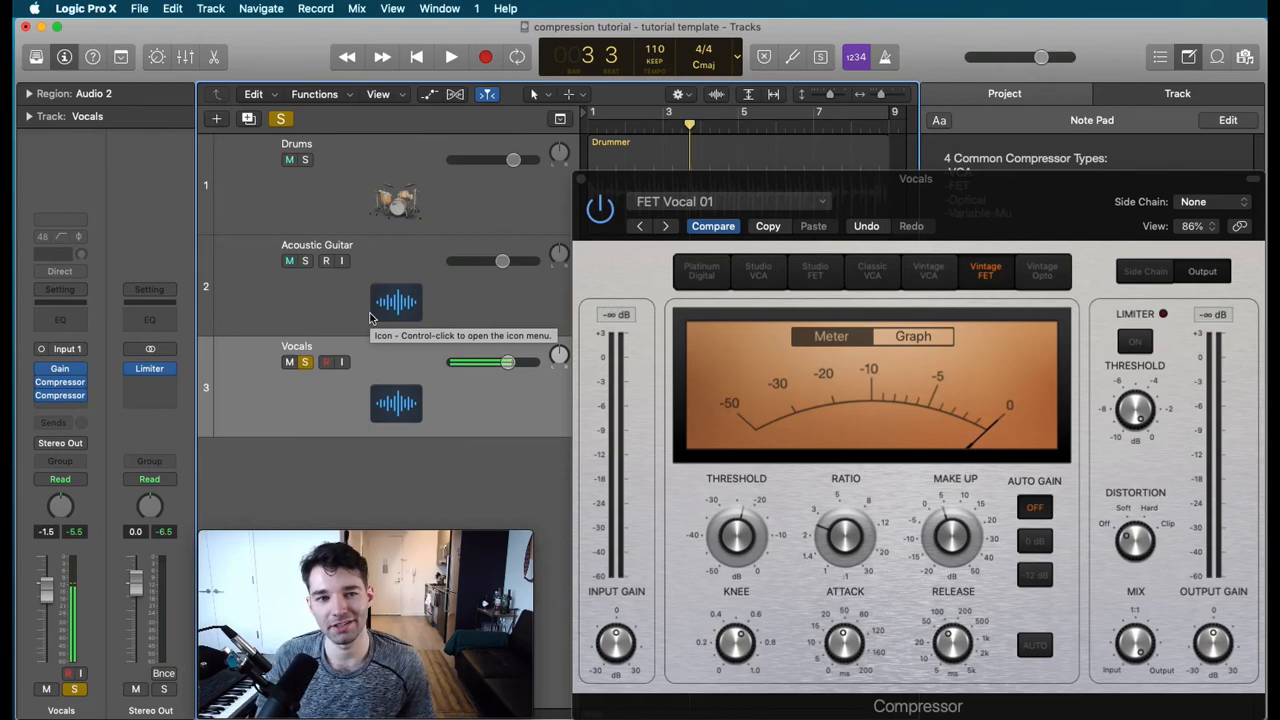